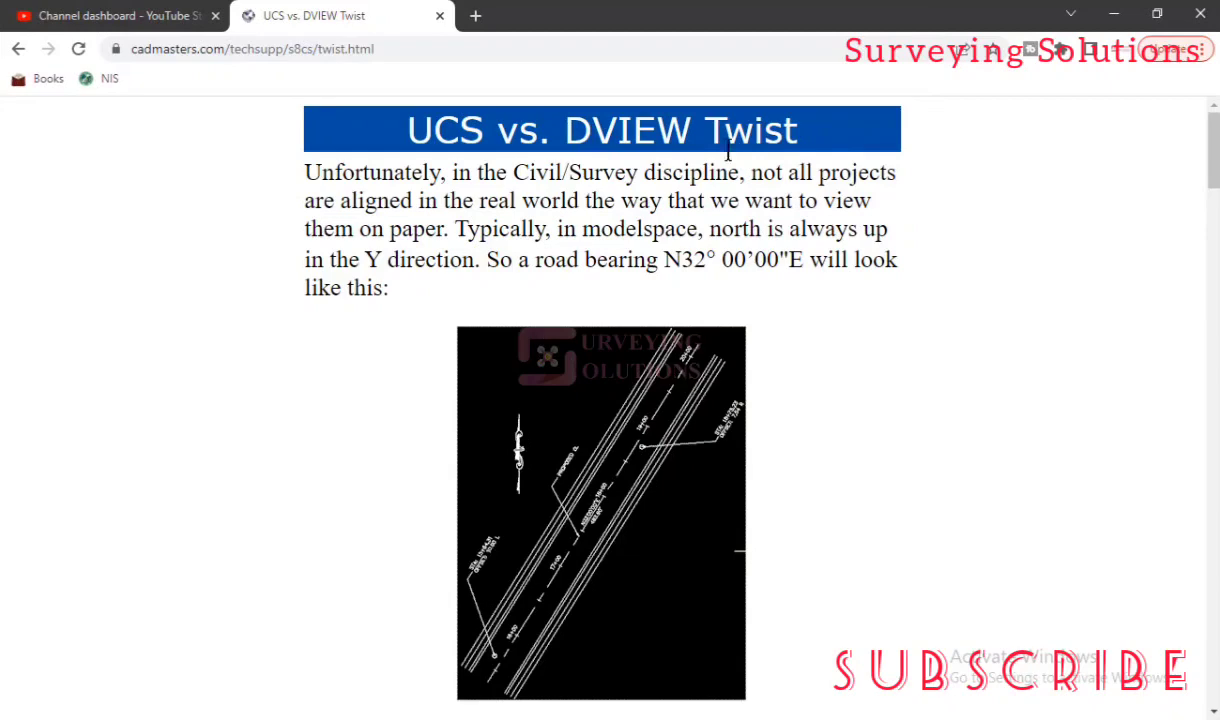
{"action": "mouse_move", "coordinate": [308, 180]}
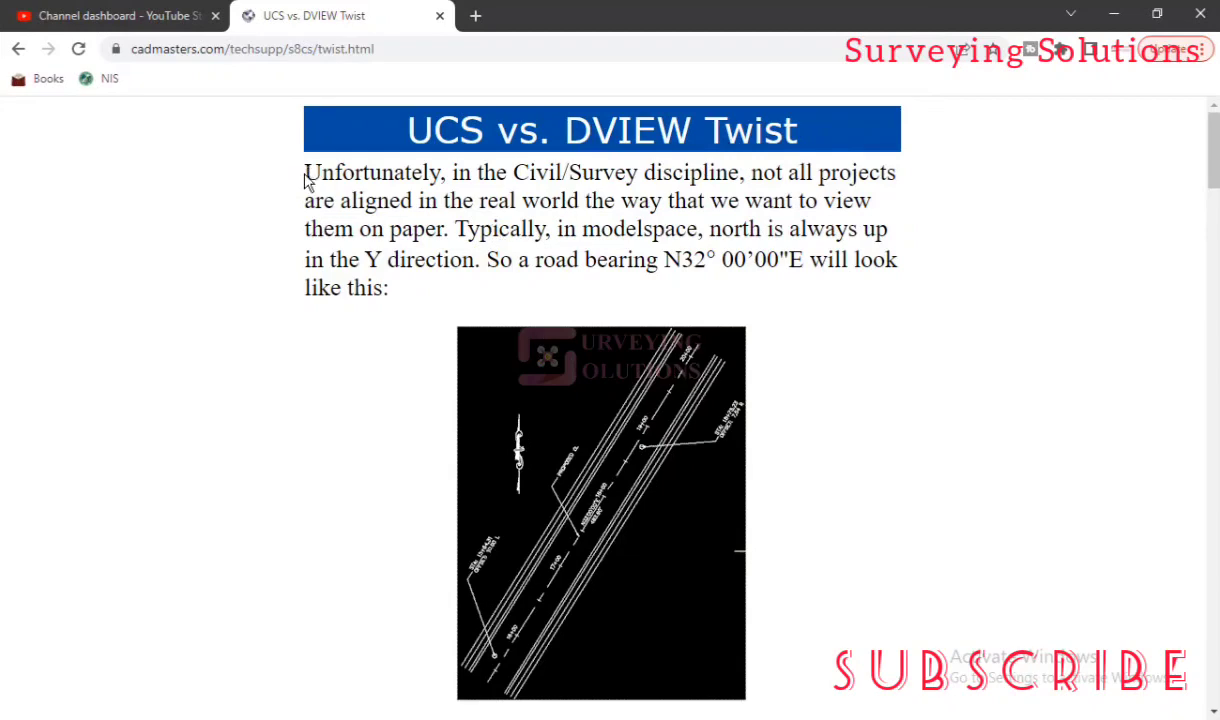
{"action": "mouse_move", "coordinate": [625, 172]}
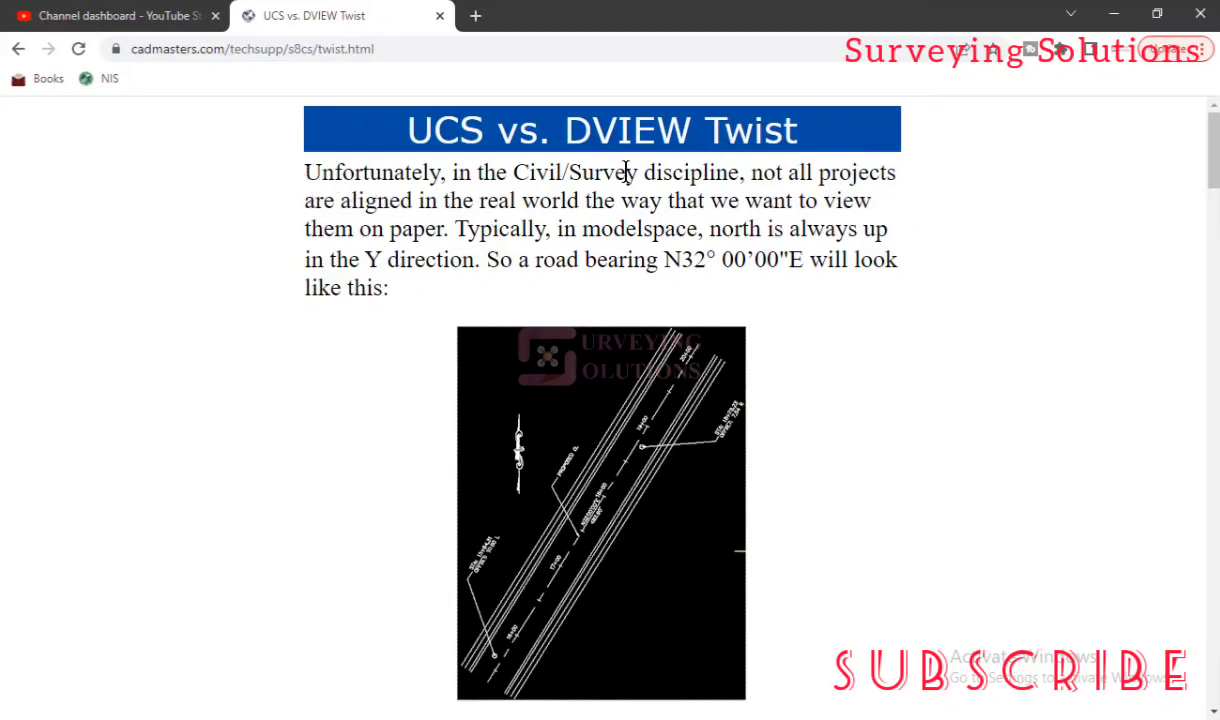
{"action": "mouse_move", "coordinate": [543, 189]}
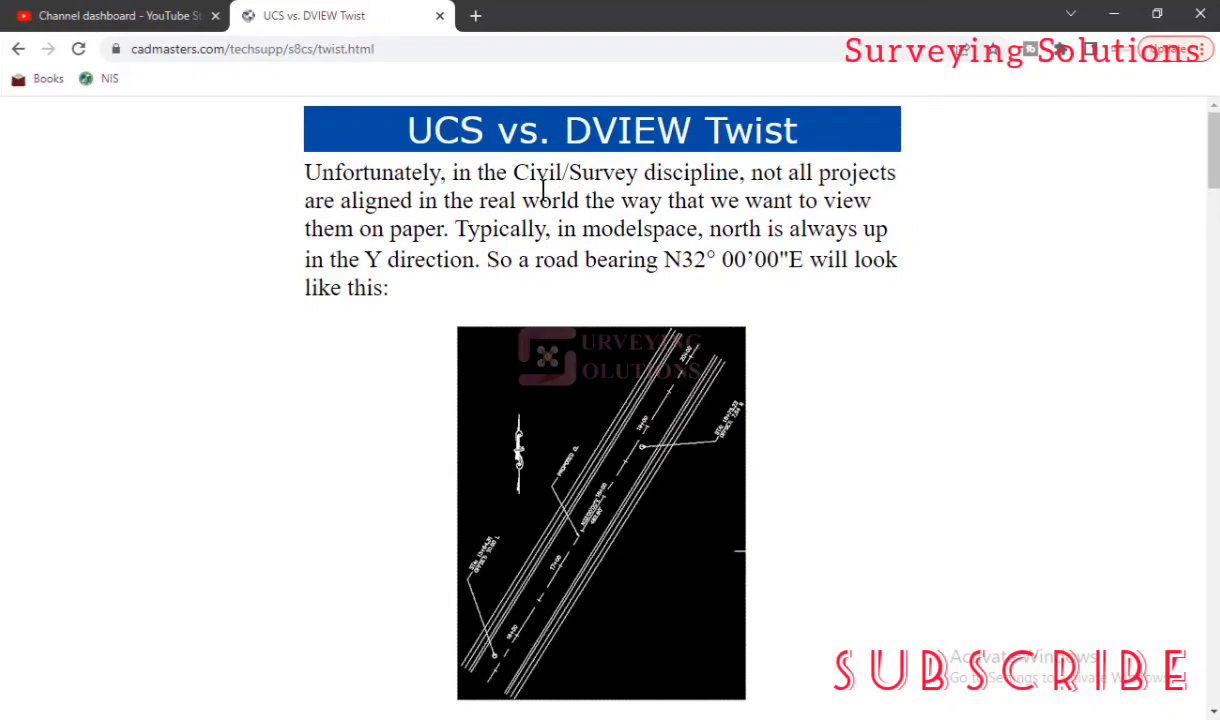
{"action": "mouse_move", "coordinate": [687, 180]}
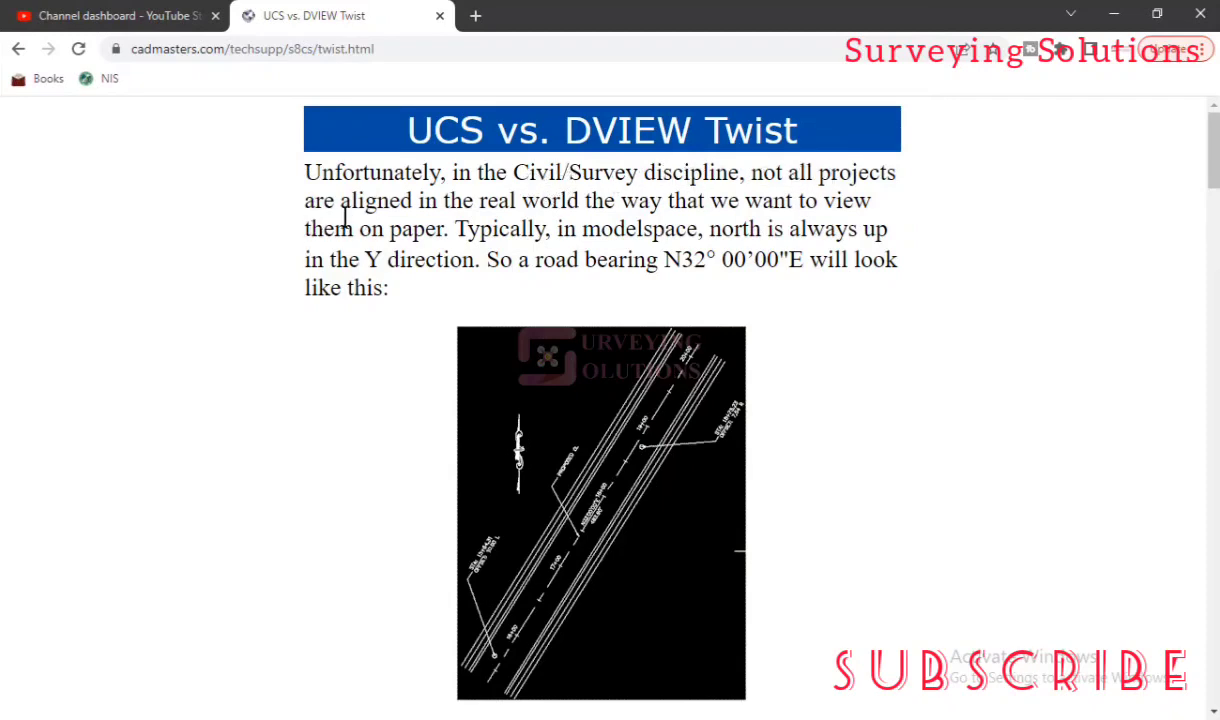
{"action": "mouse_move", "coordinate": [590, 210]}
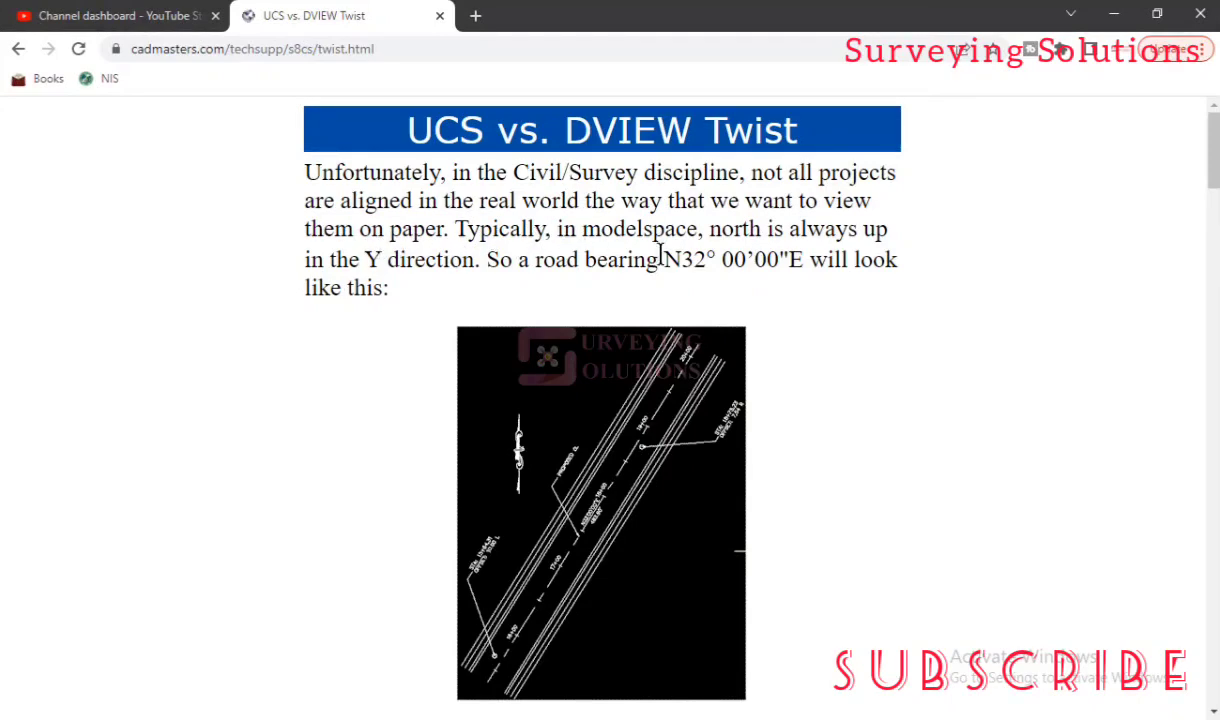
{"action": "mouse_move", "coordinate": [322, 280]}
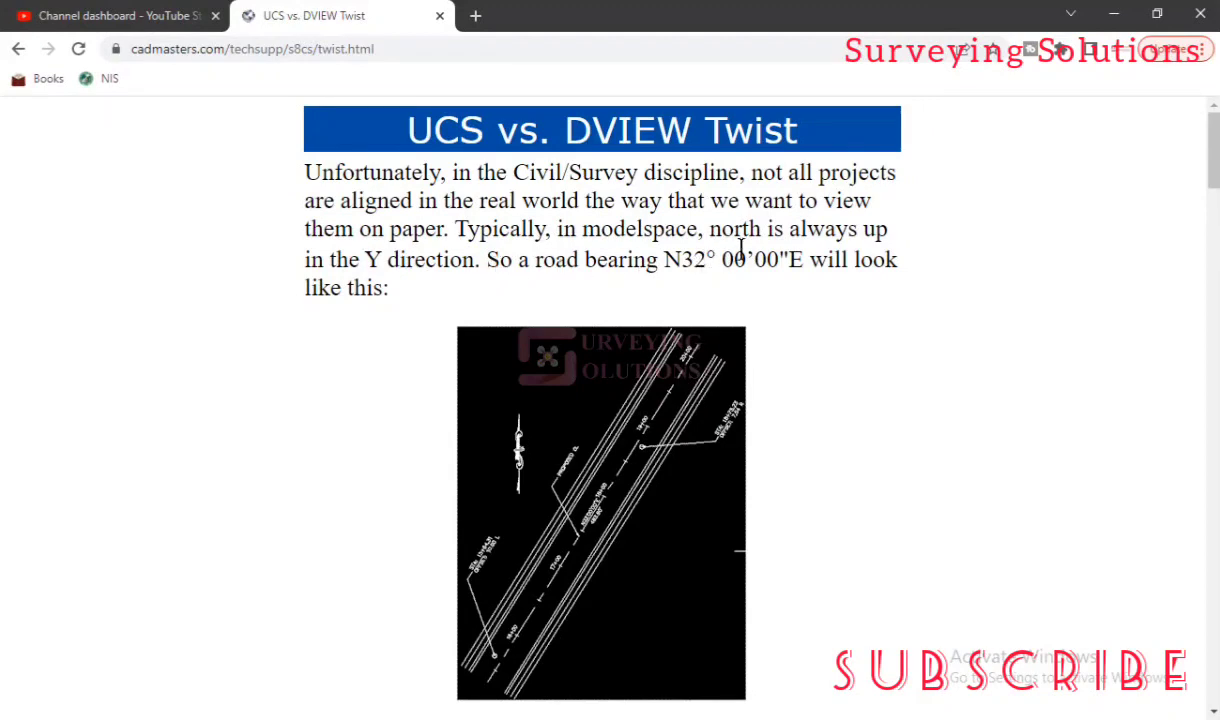
{"action": "mouse_move", "coordinate": [555, 568]}
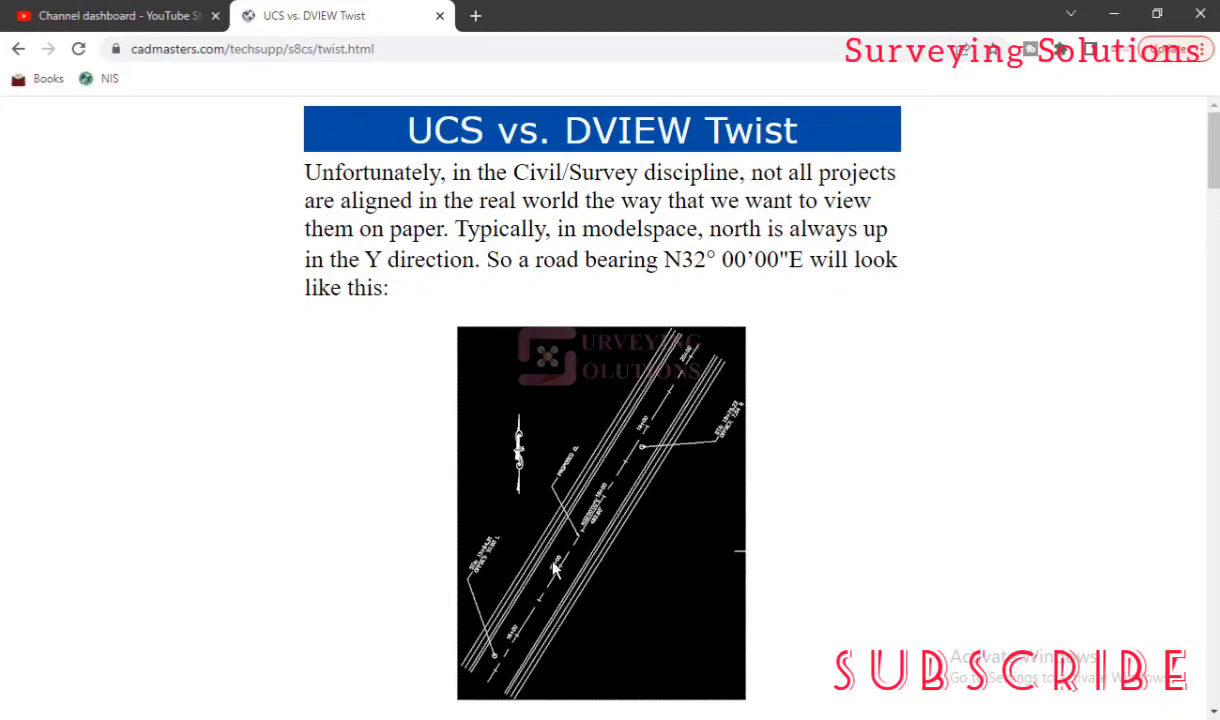
Step: Scroll the DVIEW Twist article to Figure 2, showing the horizontally plotted roadway
{"action": "scroll", "scroll_direction": "down", "scroll_amount": 3}
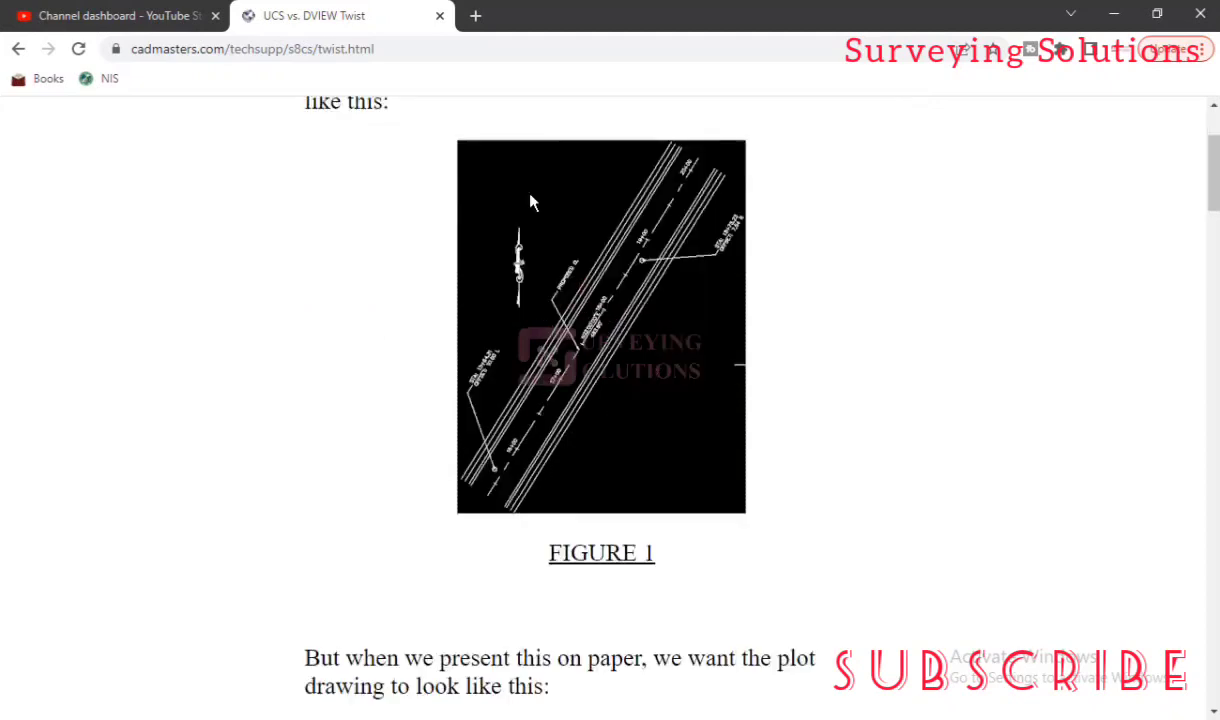
{"action": "scroll", "scroll_direction": "down", "scroll_amount": 3}
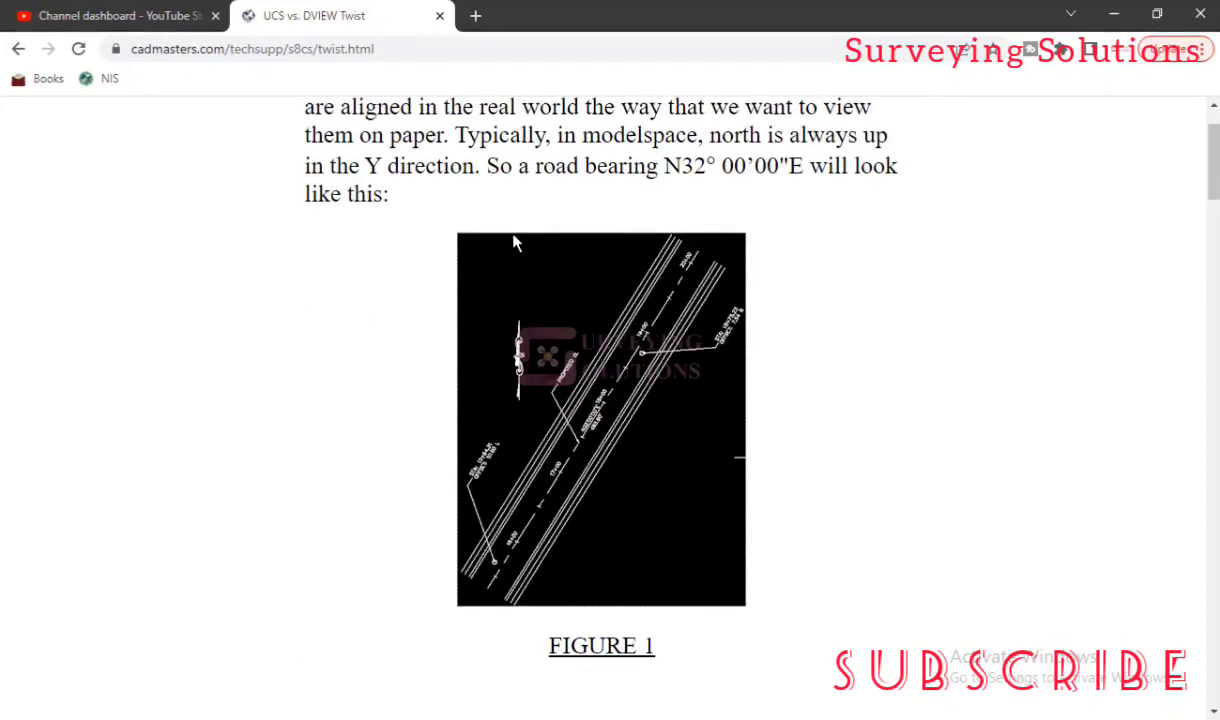
{"action": "mouse_move", "coordinate": [518, 705]}
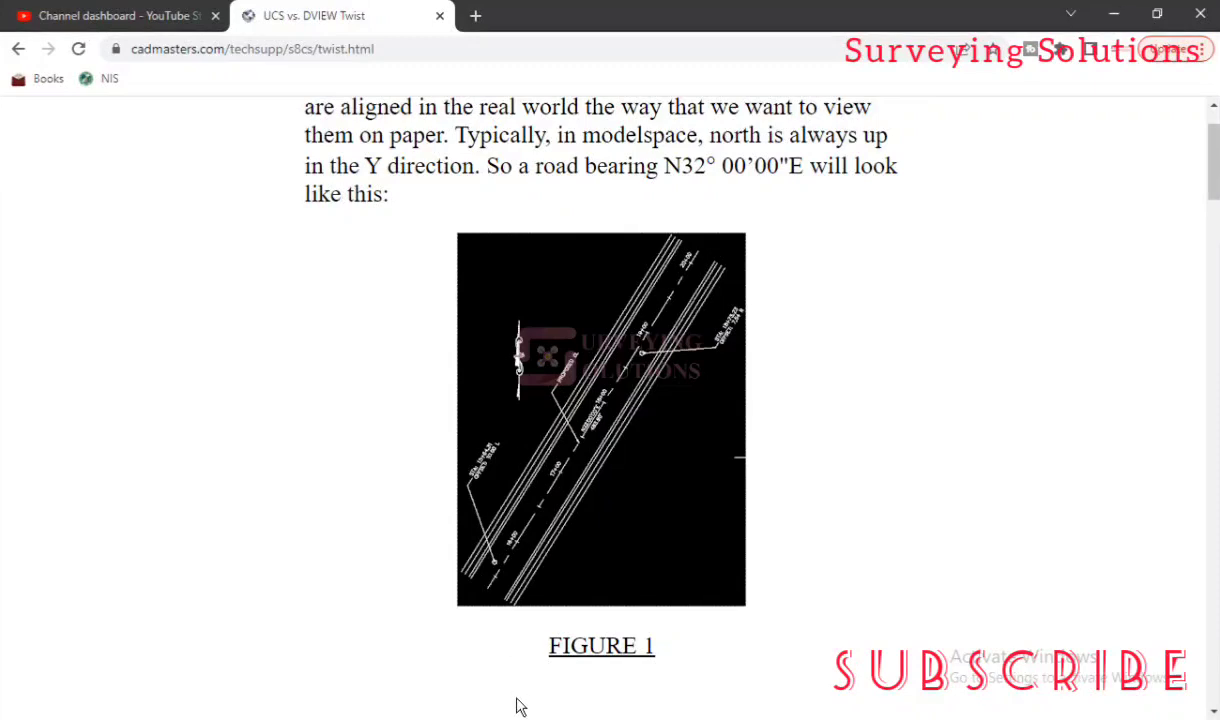
{"action": "mouse_move", "coordinate": [347, 418]}
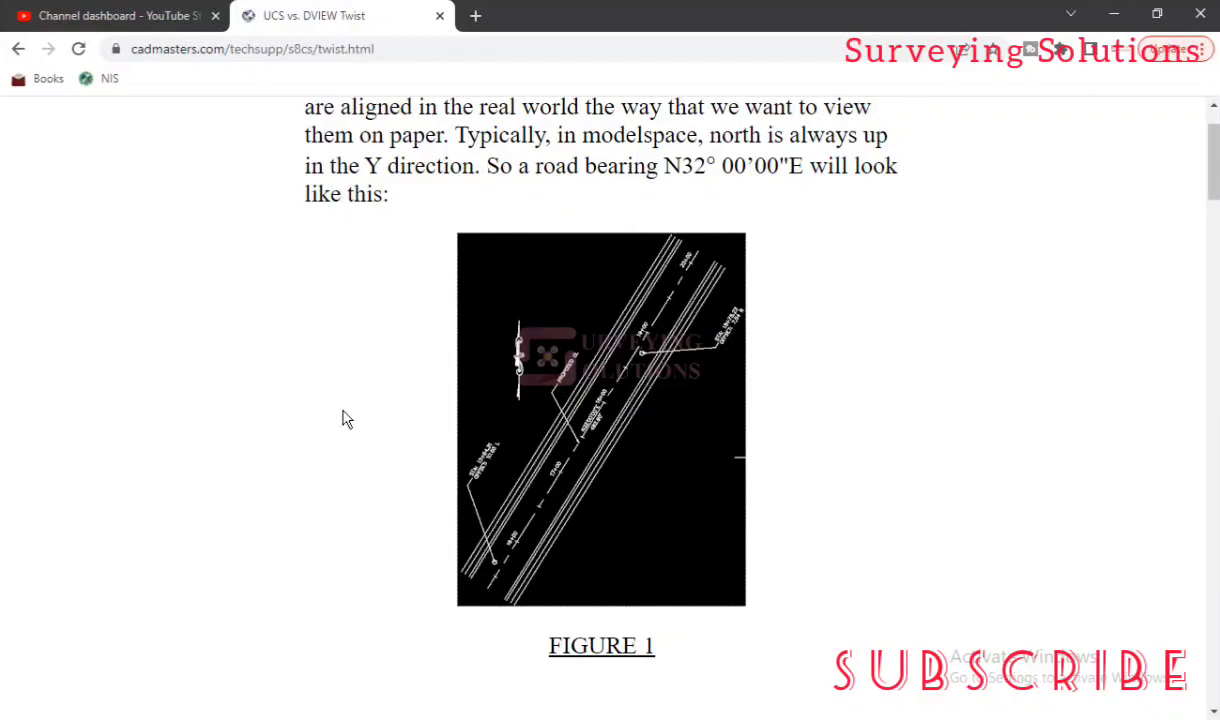
{"action": "mouse_move", "coordinate": [934, 408]}
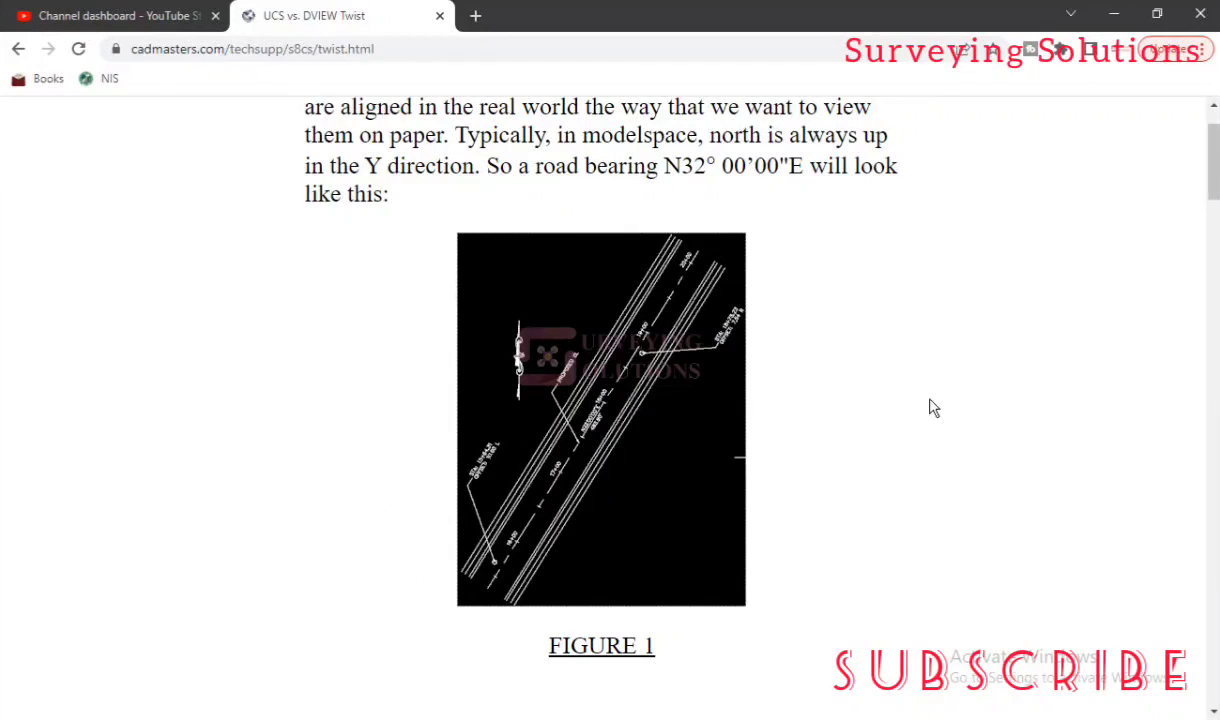
{"action": "mouse_move", "coordinate": [592, 293]}
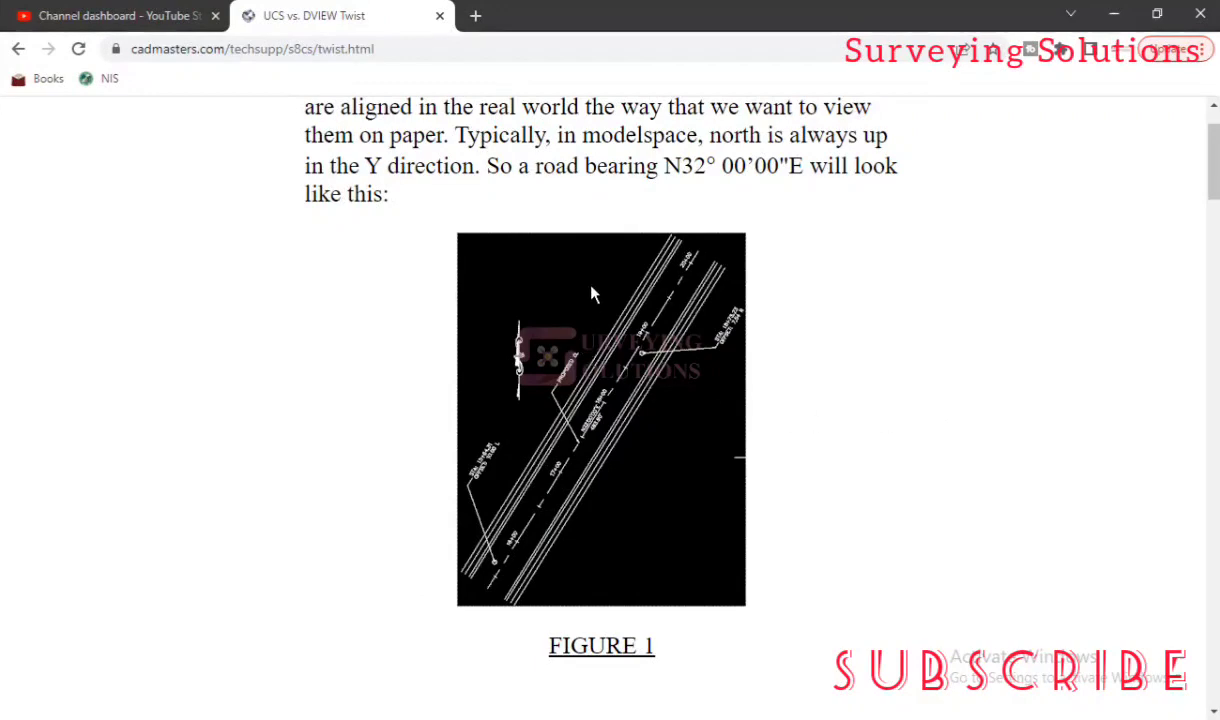
{"action": "mouse_move", "coordinate": [755, 193]}
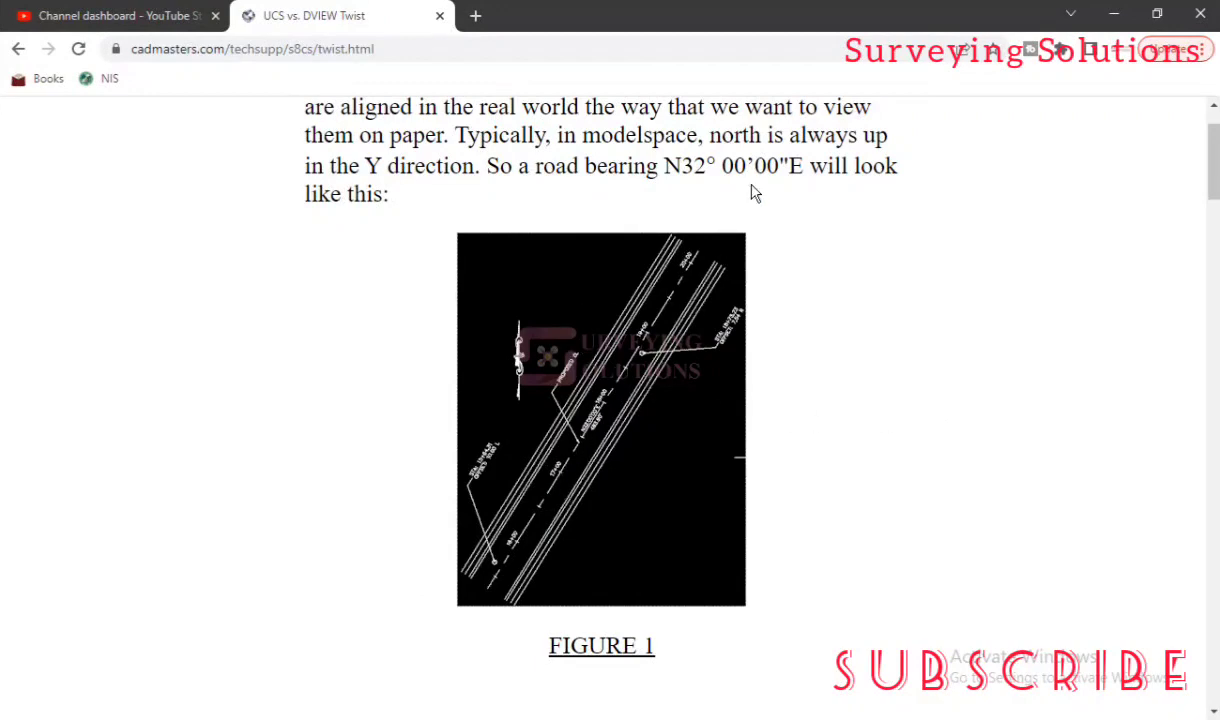
{"action": "mouse_move", "coordinate": [580, 423]}
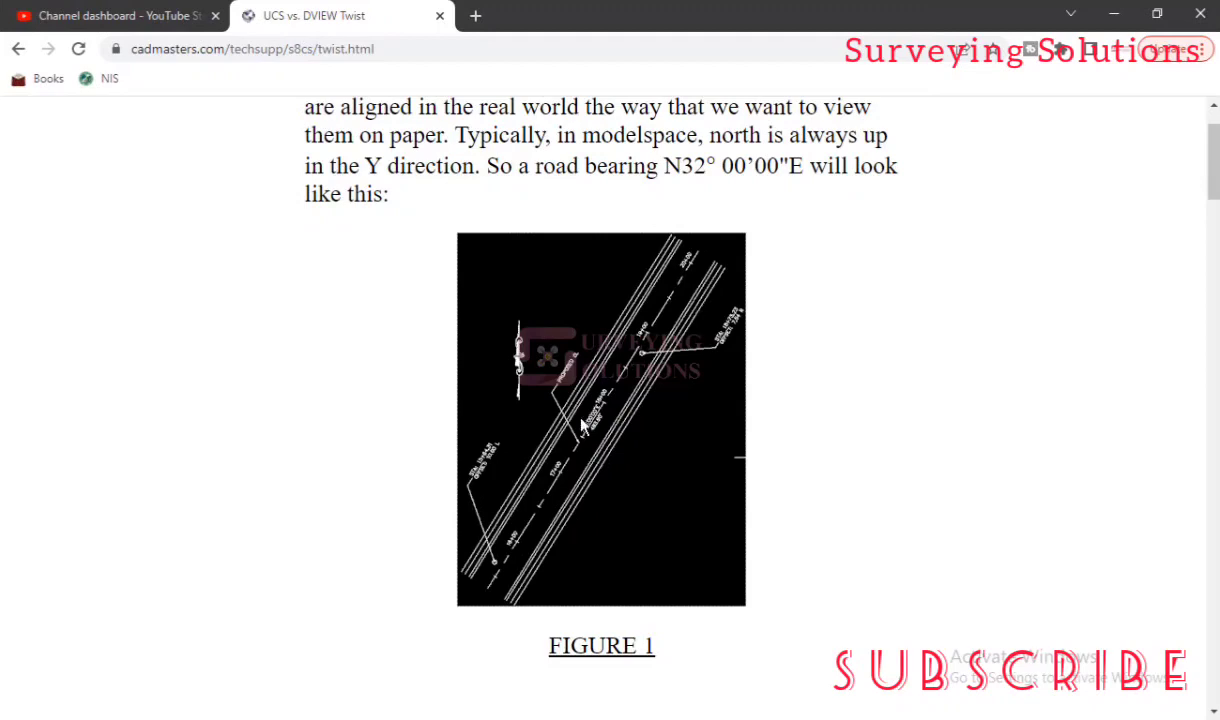
{"action": "mouse_move", "coordinate": [510, 562]}
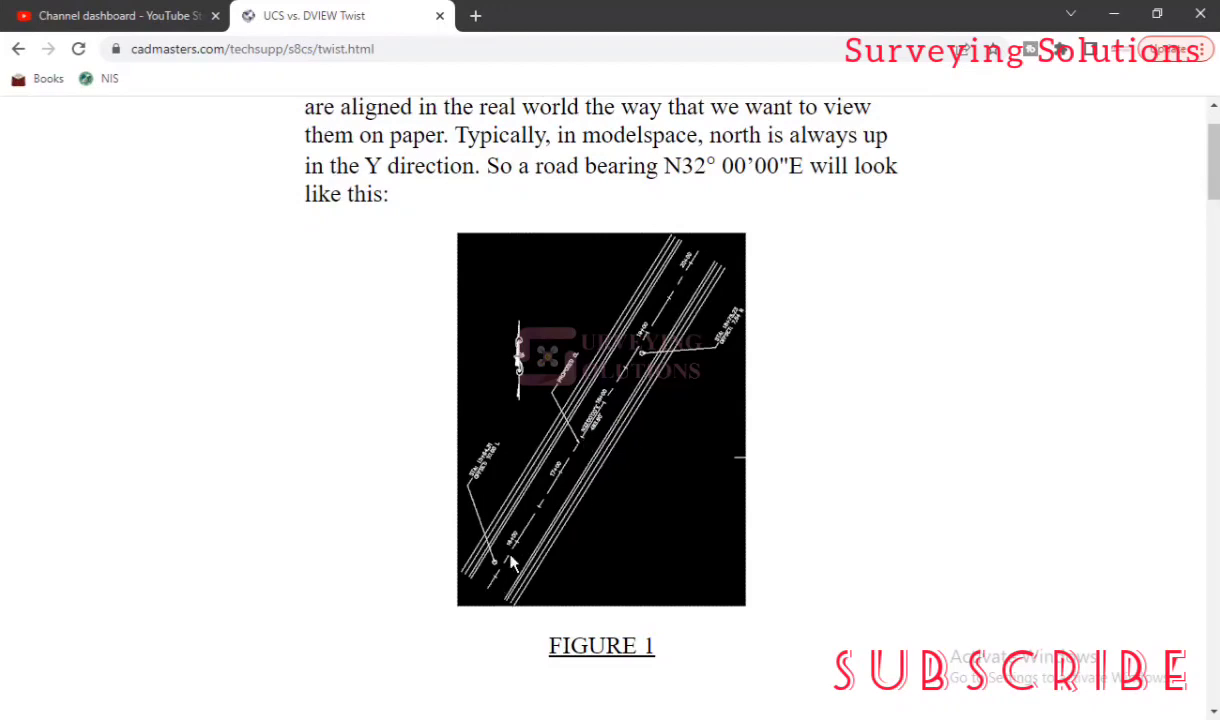
{"action": "mouse_move", "coordinate": [531, 498]}
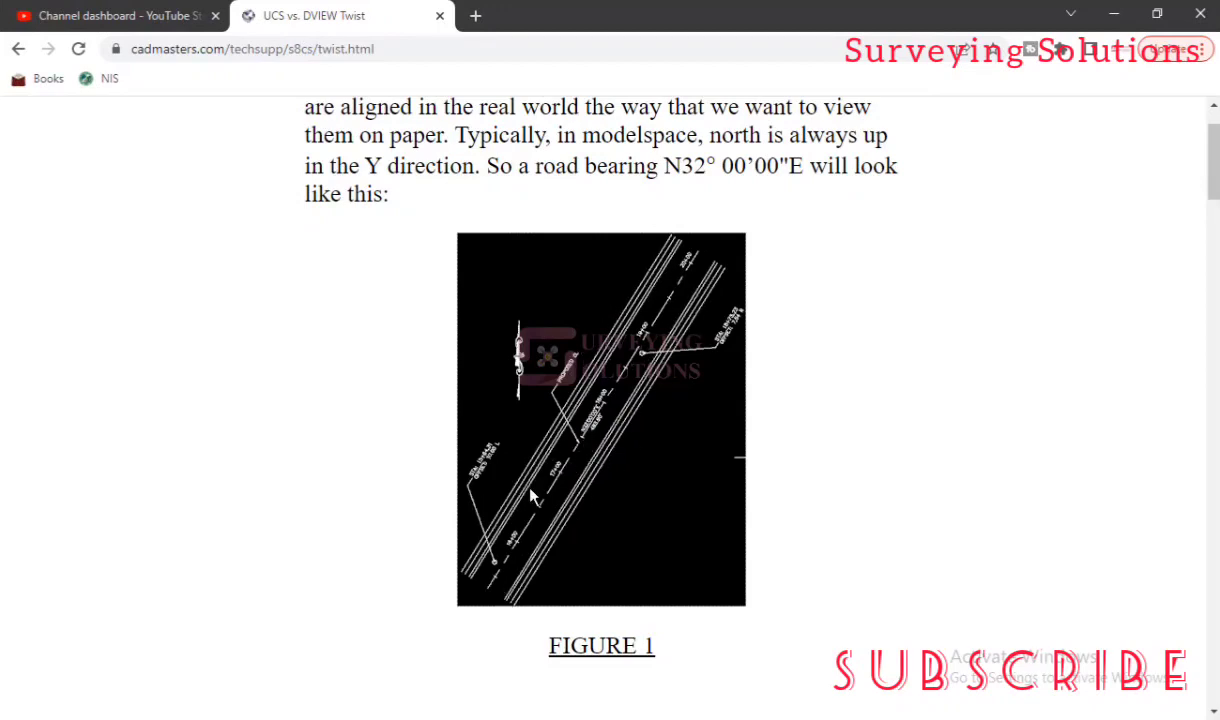
{"action": "scroll", "scroll_direction": "down", "scroll_amount": 3}
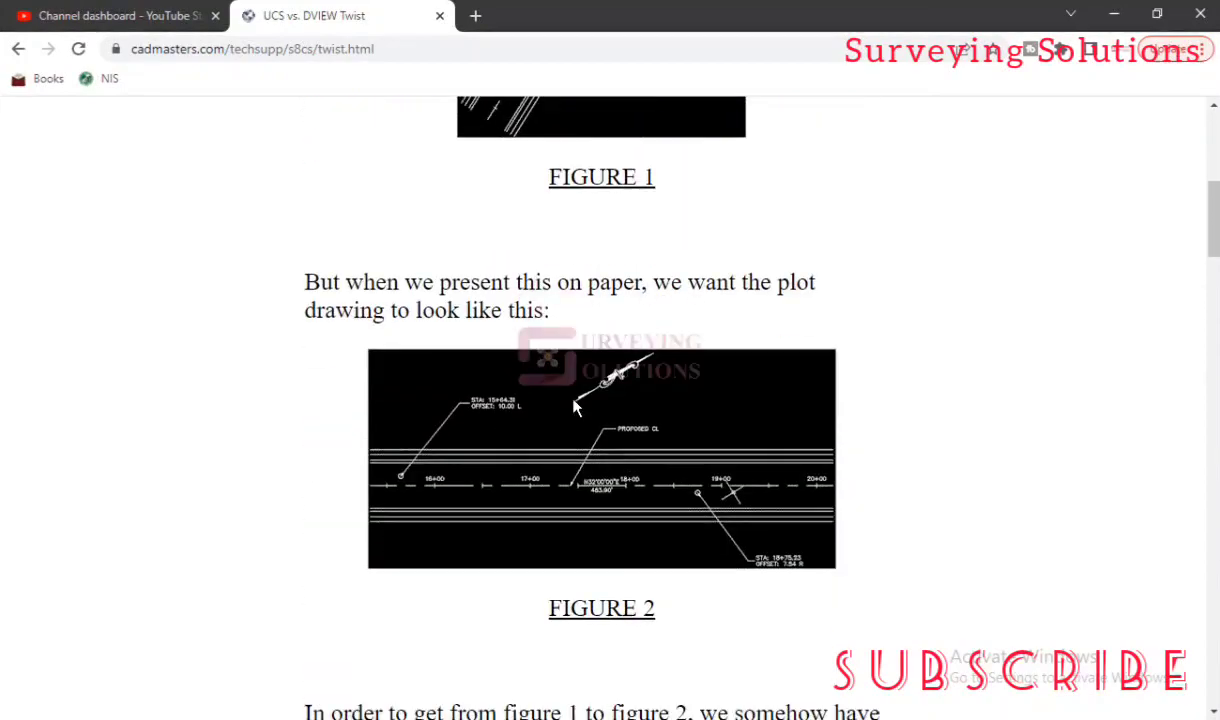
{"action": "mouse_move", "coordinate": [547, 411]}
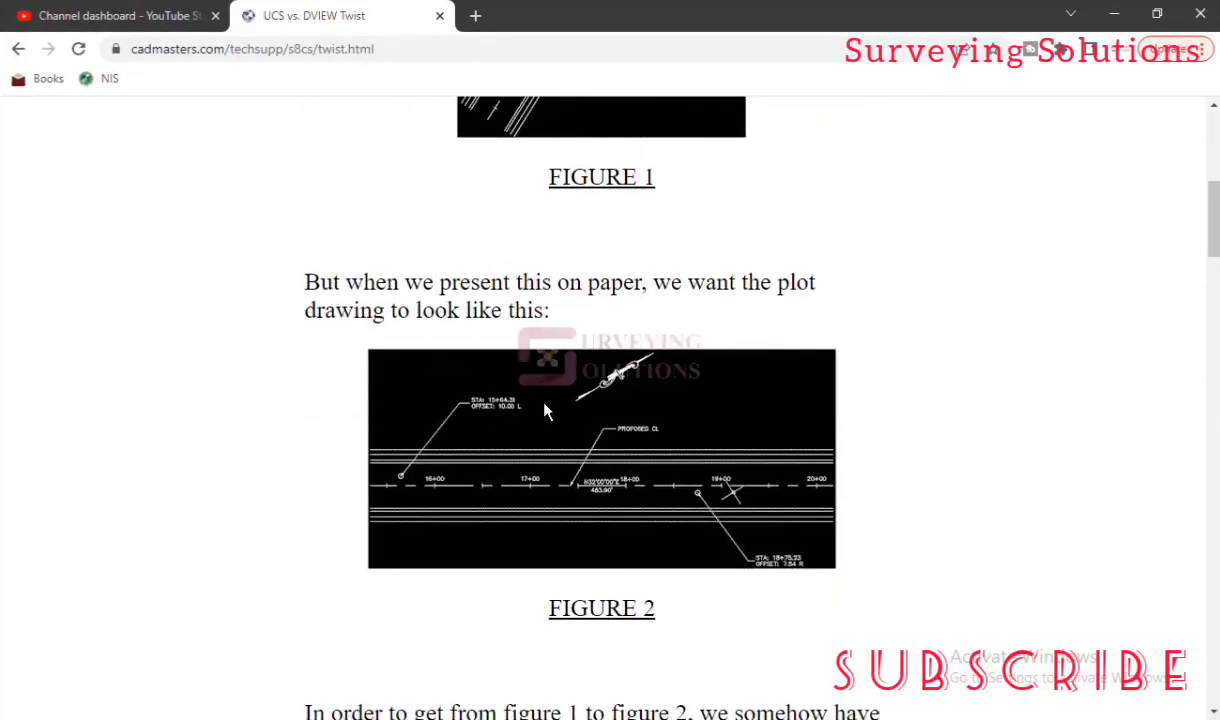
{"action": "scroll", "scroll_direction": "up", "scroll_amount": 3}
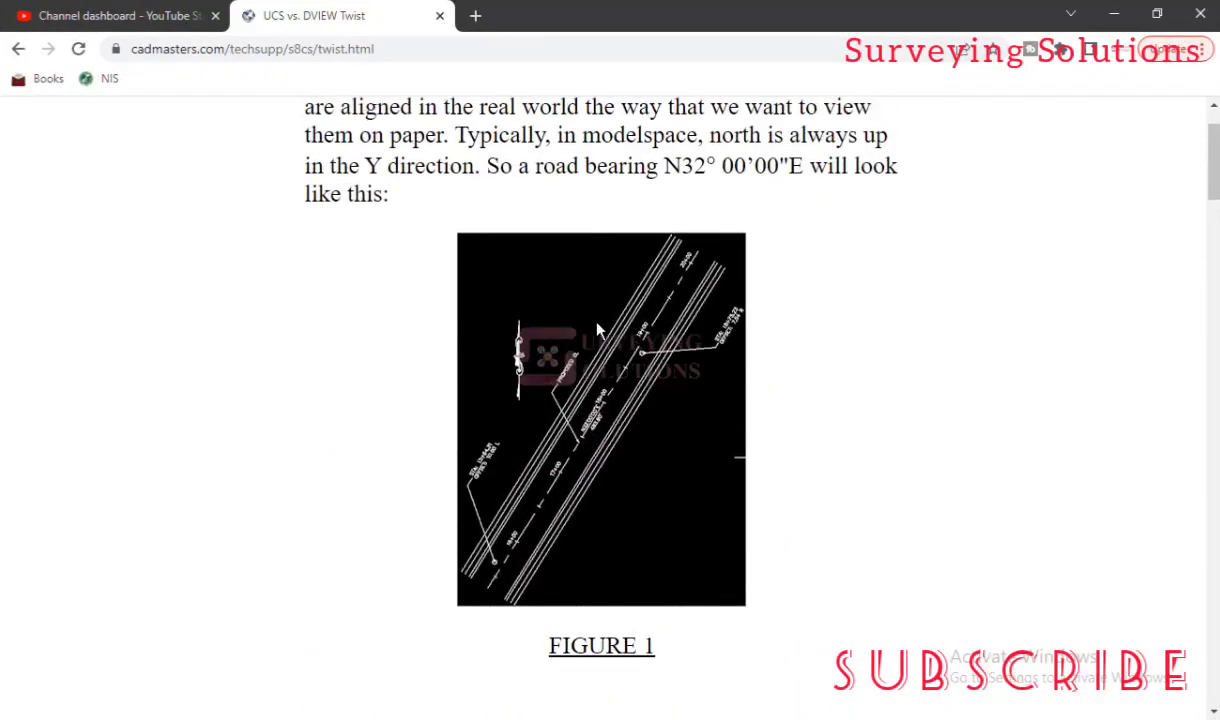
{"action": "mouse_move", "coordinate": [575, 408]}
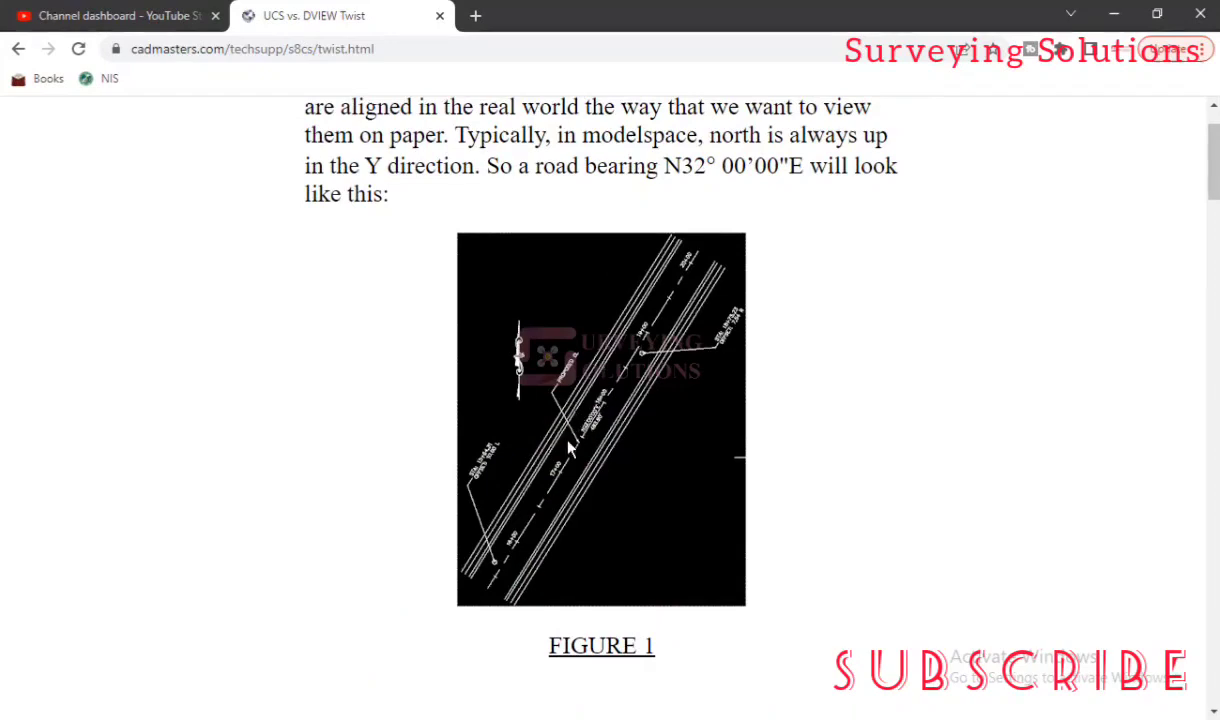
{"action": "mouse_move", "coordinate": [700, 260]}
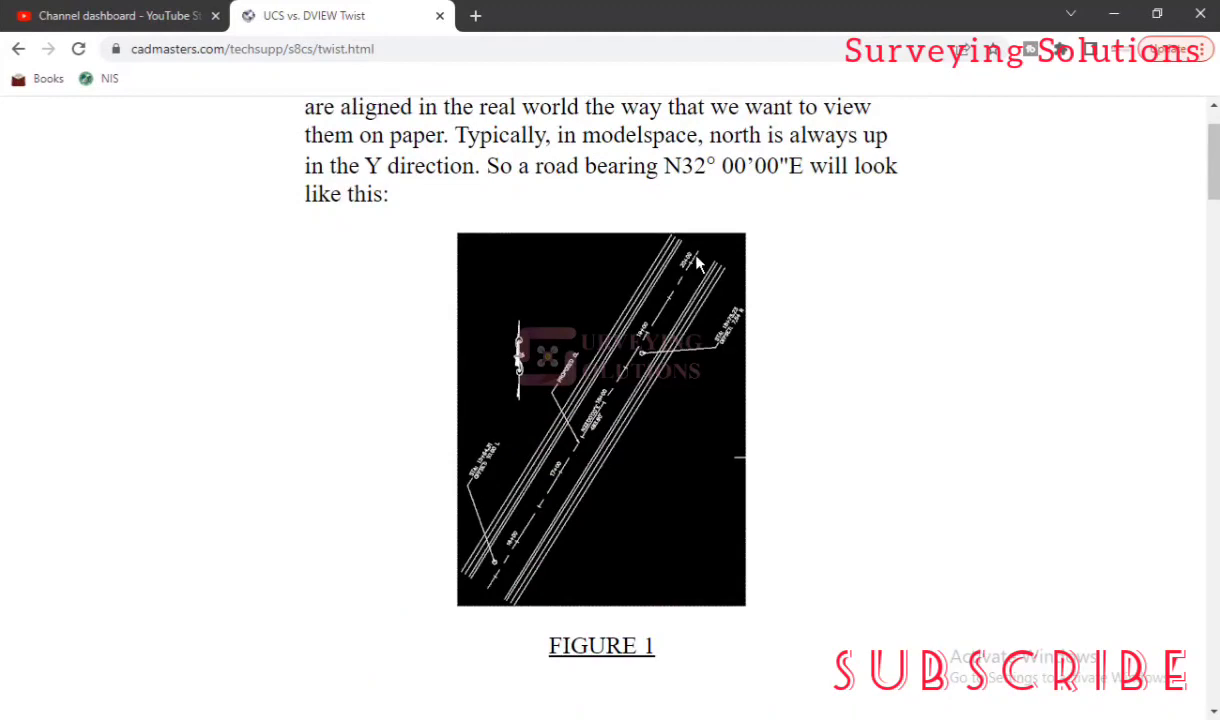
{"action": "scroll", "scroll_direction": "down", "scroll_amount": 3}
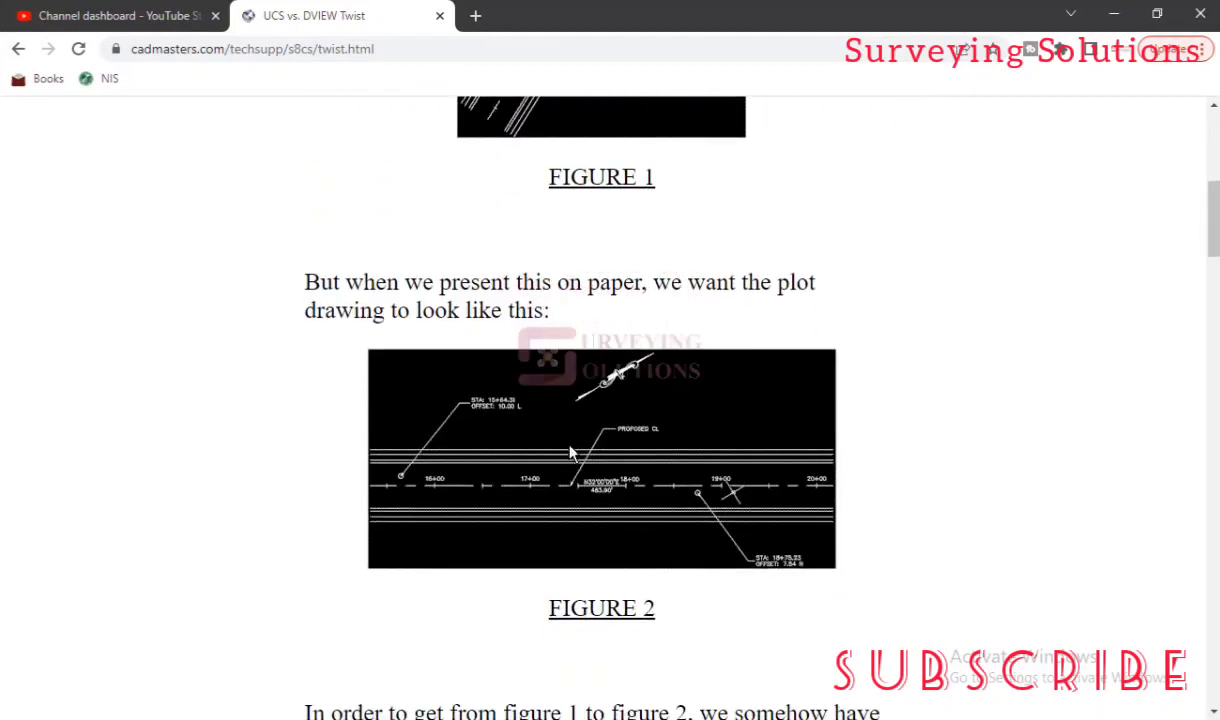
{"action": "mouse_move", "coordinate": [473, 468]}
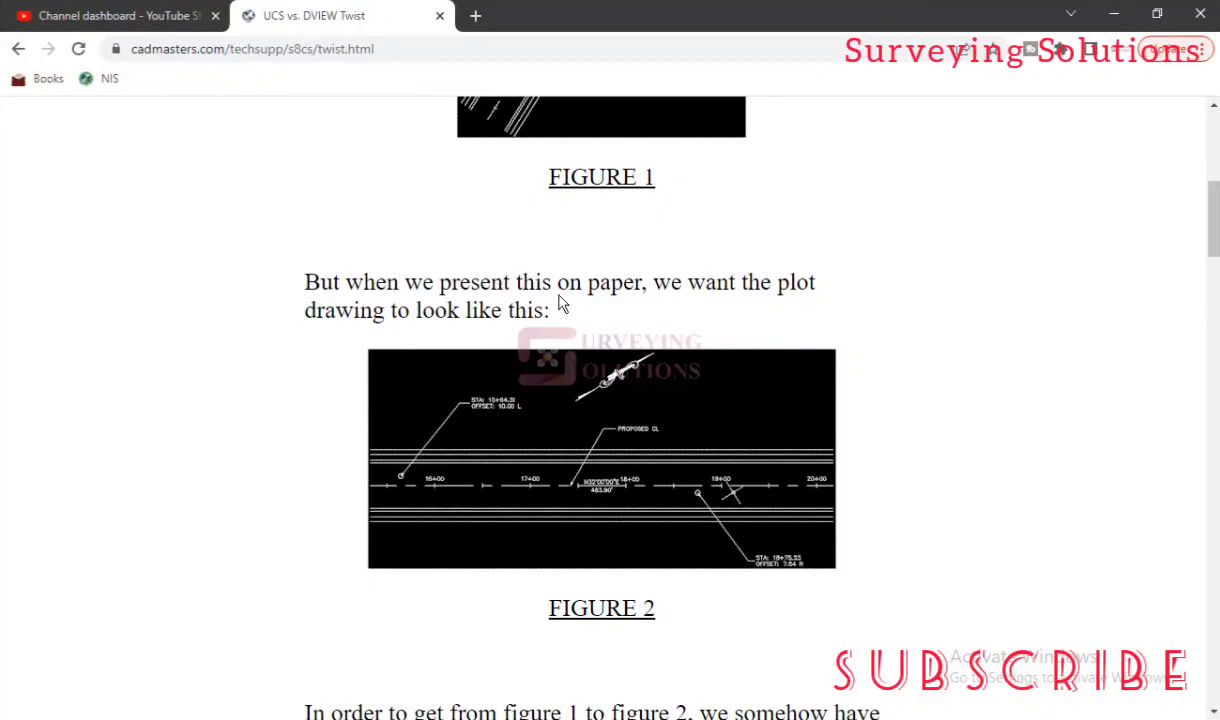
{"action": "mouse_move", "coordinate": [393, 320]}
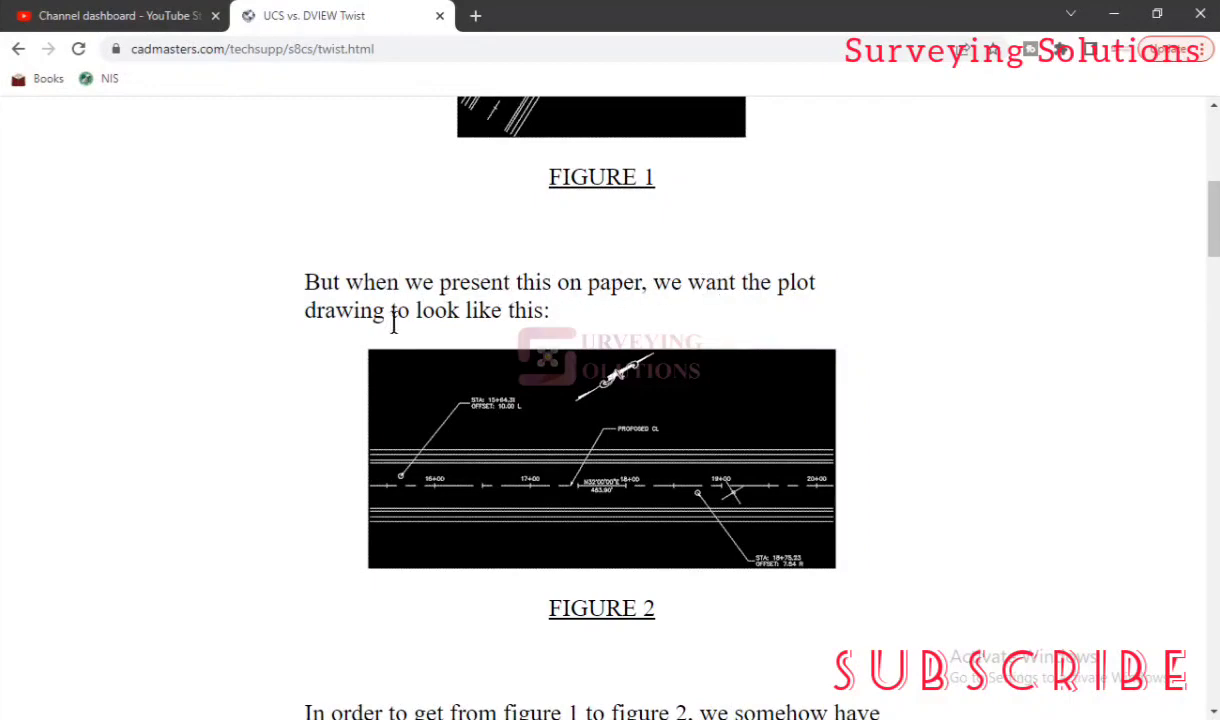
{"action": "mouse_move", "coordinate": [465, 461]}
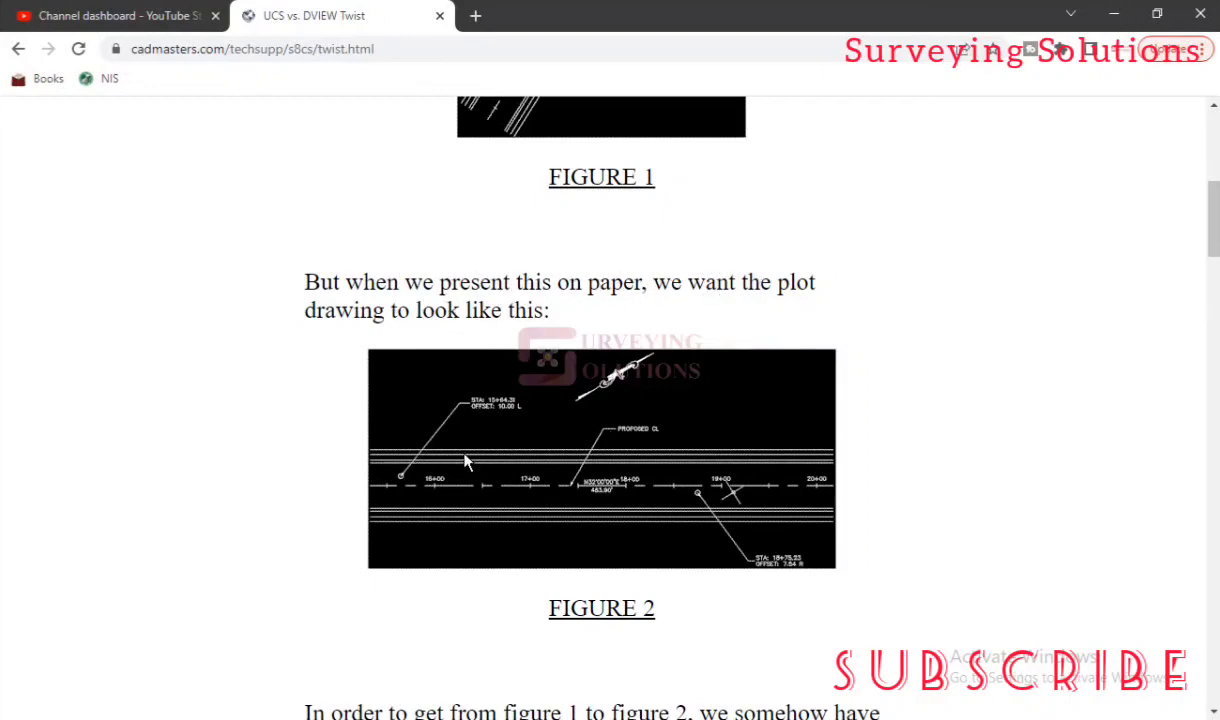
{"action": "scroll", "scroll_direction": "down", "scroll_amount": 3}
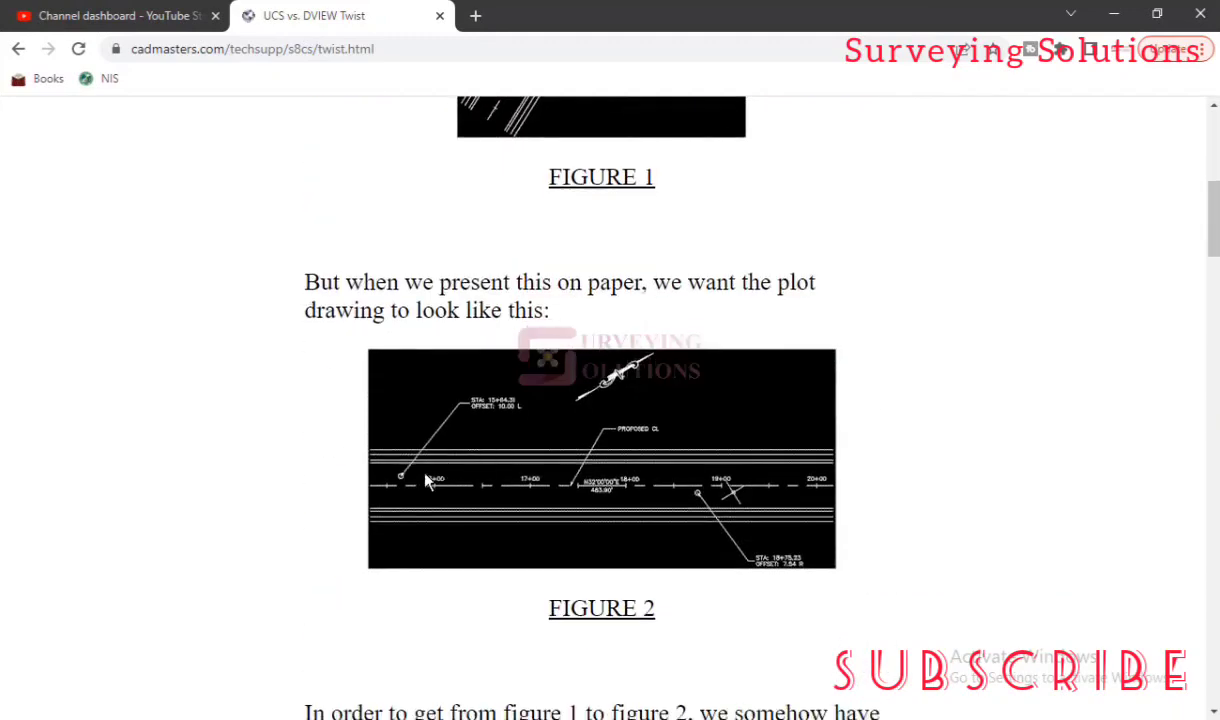
{"action": "mouse_move", "coordinate": [715, 480]}
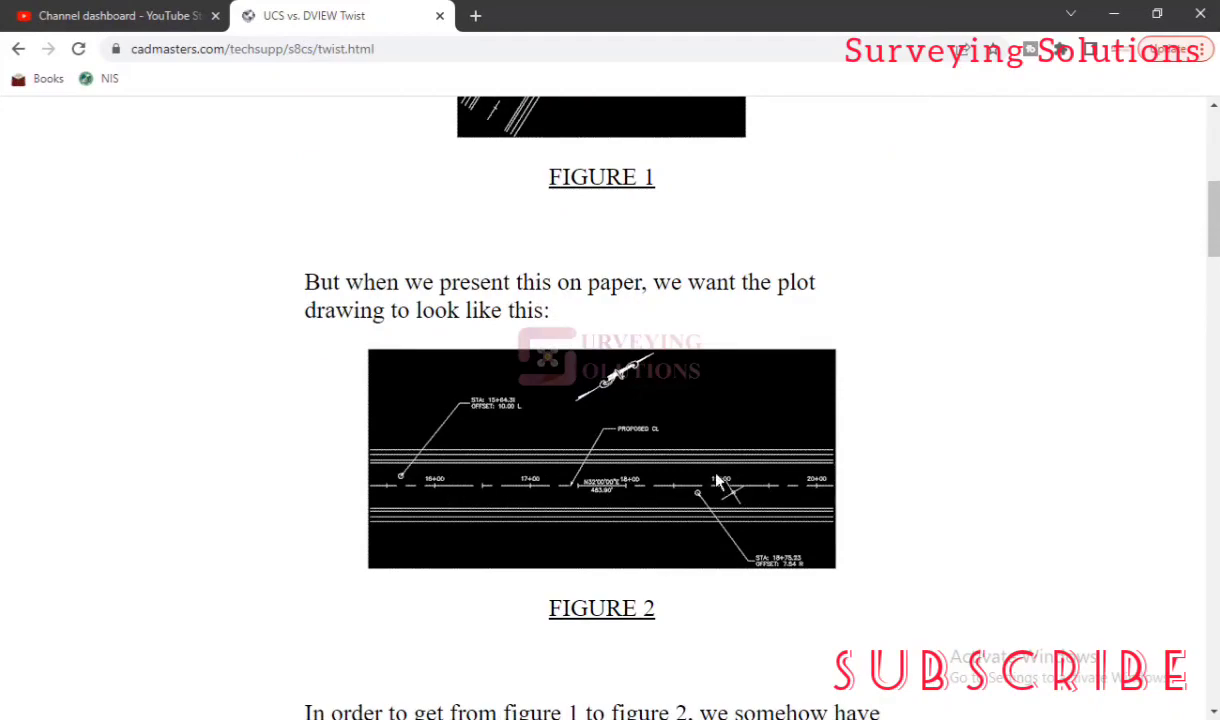
{"action": "mouse_move", "coordinate": [730, 485]}
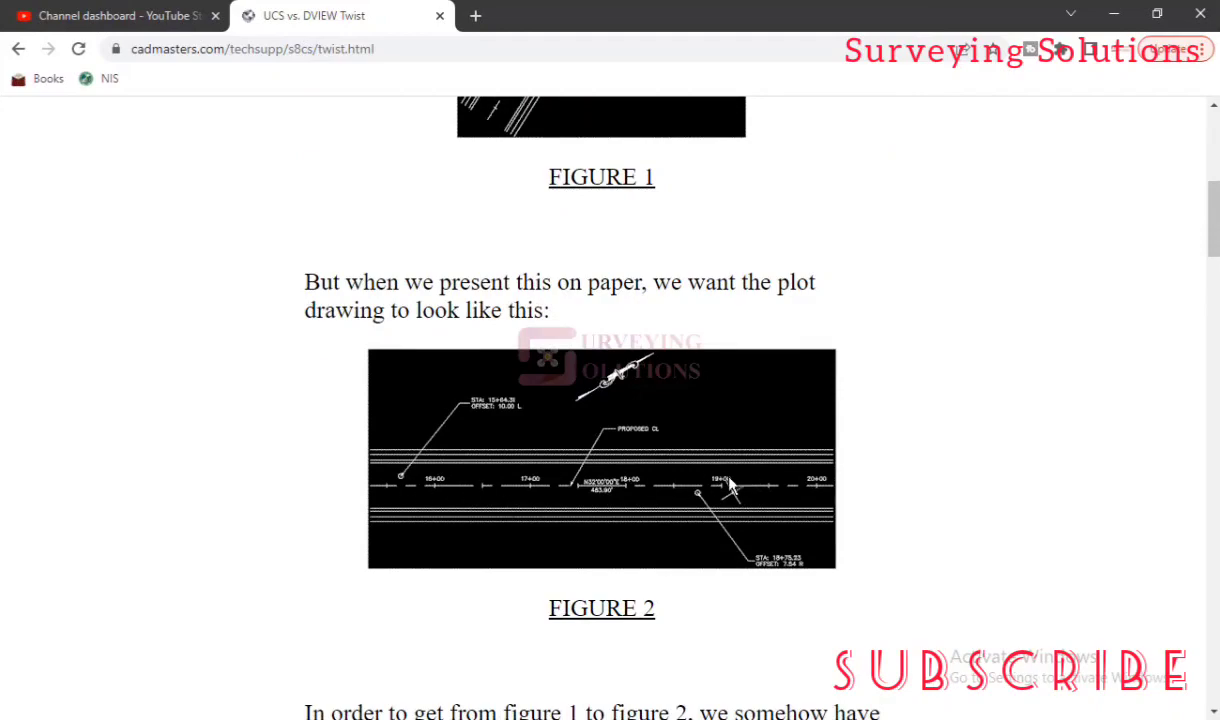
Step: Scroll past Figure 2 through the three twist methods to the annotation note
{"action": "scroll", "scroll_direction": "down", "scroll_amount": 3}
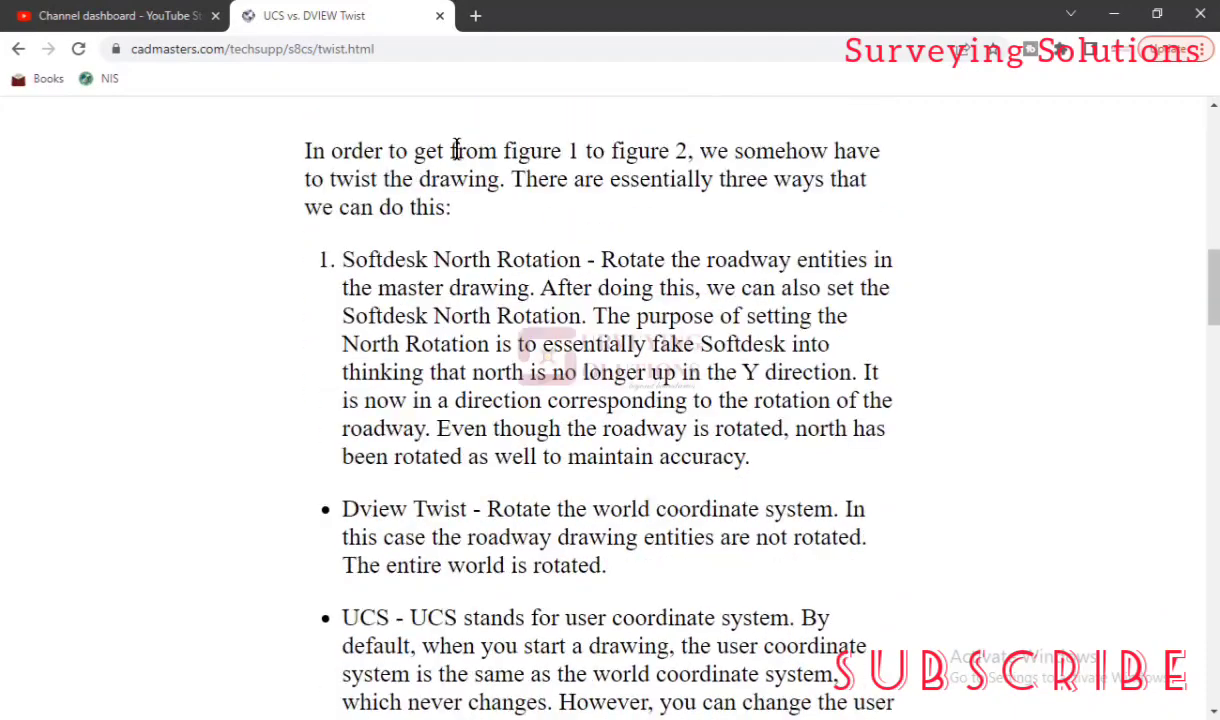
{"action": "mouse_move", "coordinate": [758, 165]}
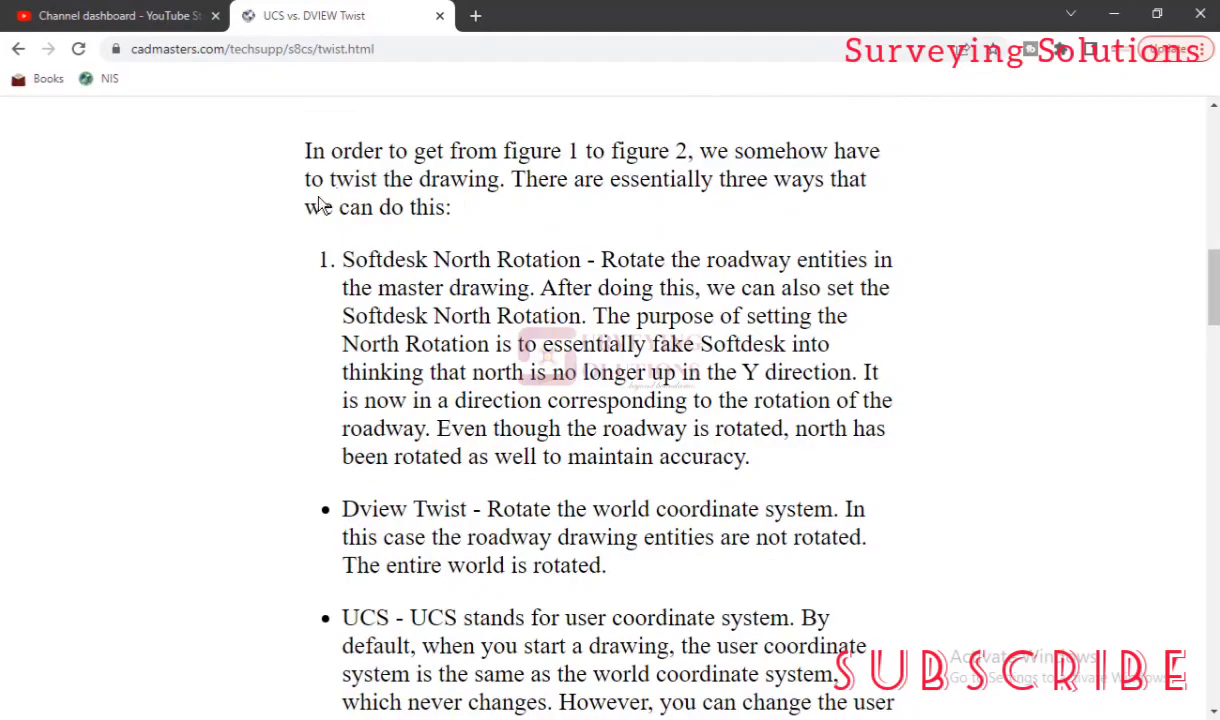
{"action": "mouse_move", "coordinate": [545, 190]}
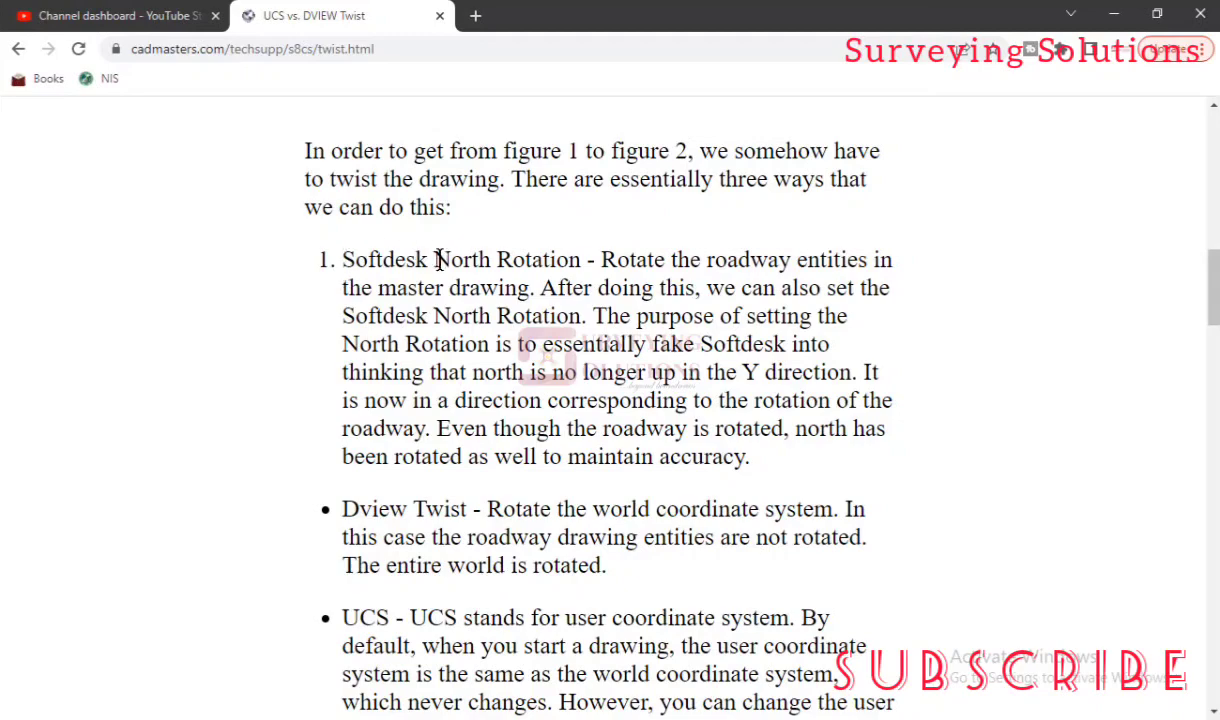
{"action": "scroll", "scroll_direction": "down", "scroll_amount": 3}
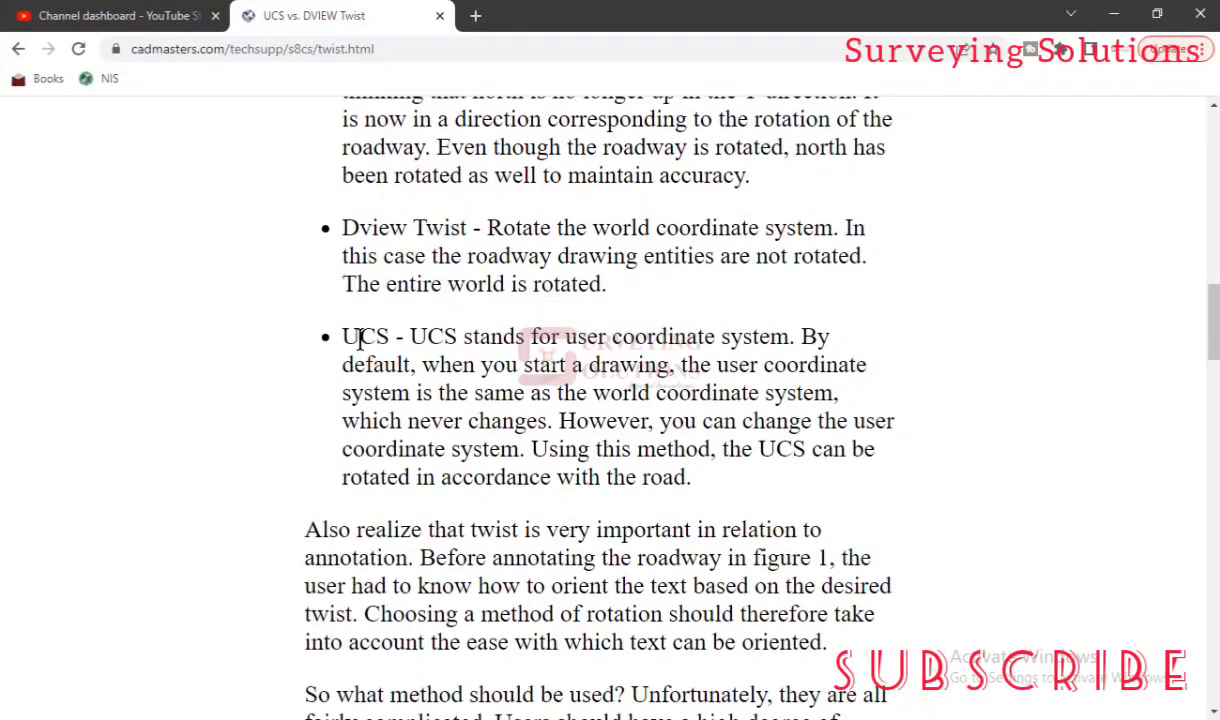
{"action": "mouse_move", "coordinate": [581, 342]}
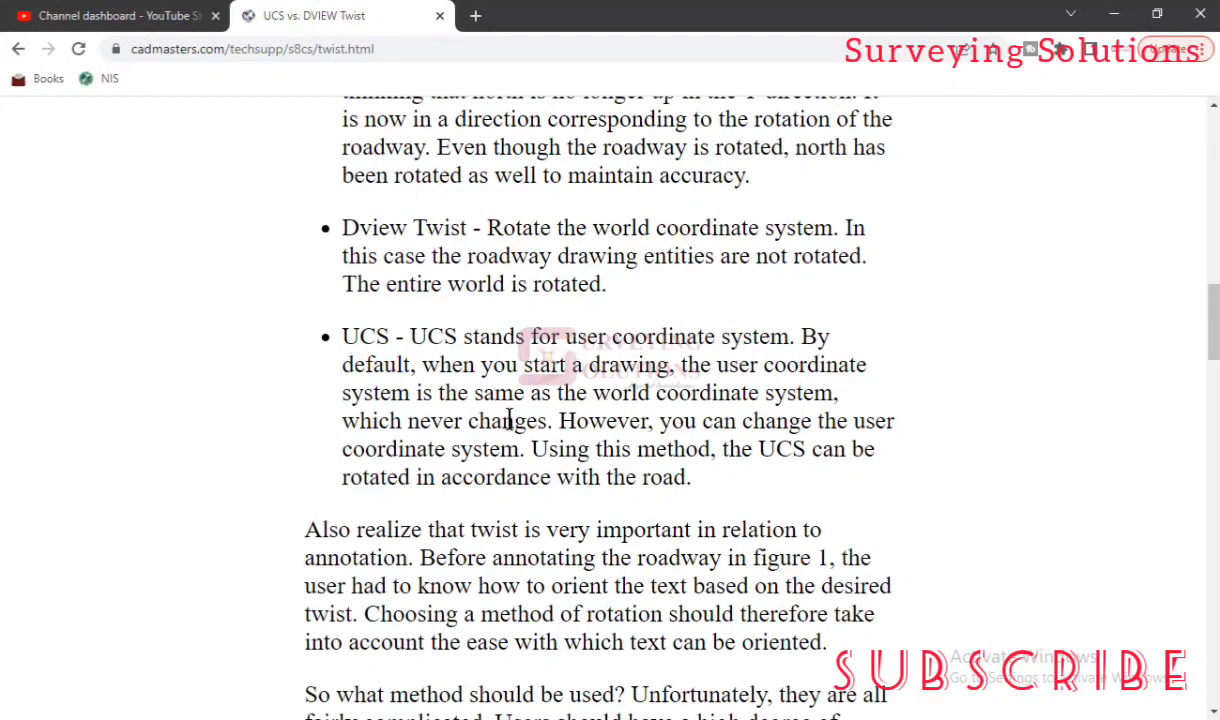
{"action": "scroll", "scroll_direction": "down", "scroll_amount": 3}
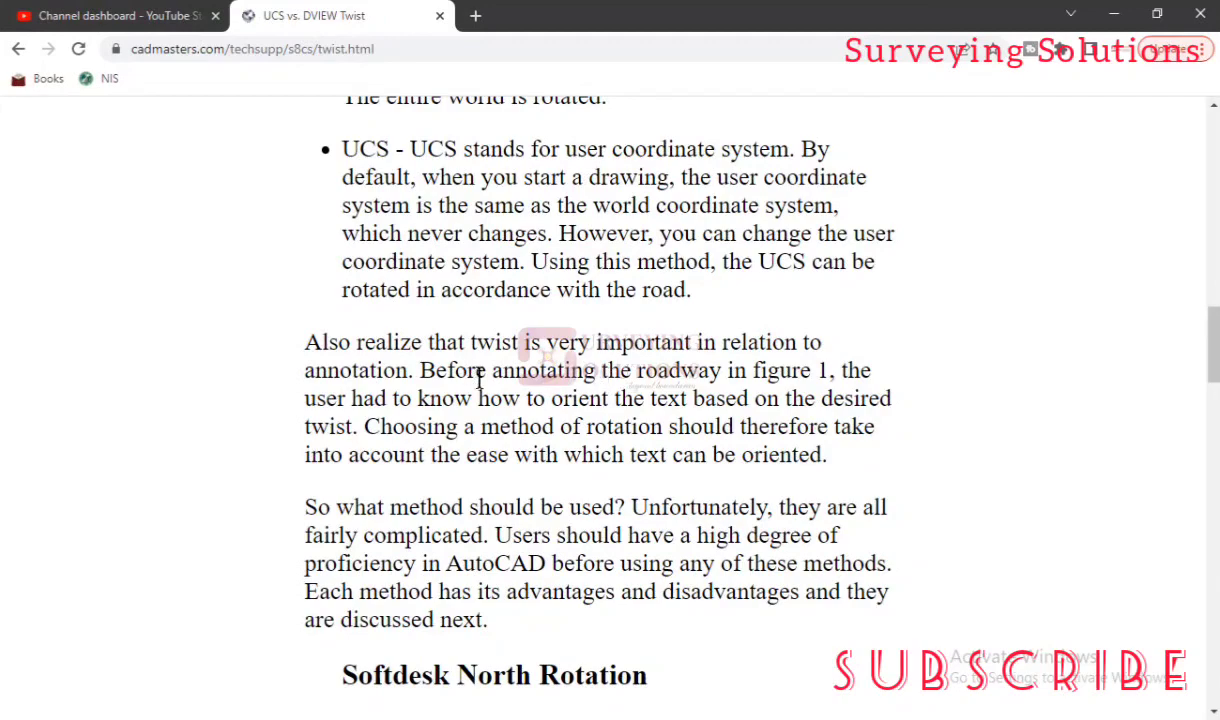
{"action": "mouse_move", "coordinate": [645, 368]}
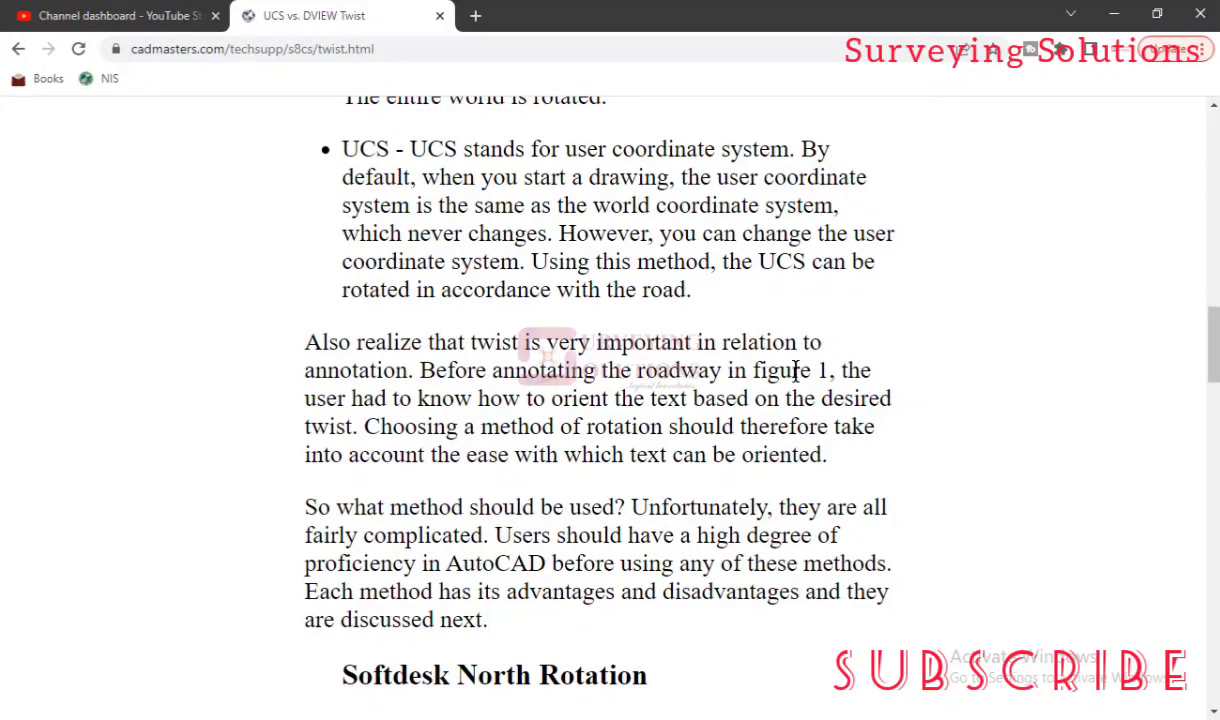
{"action": "mouse_move", "coordinate": [462, 417]}
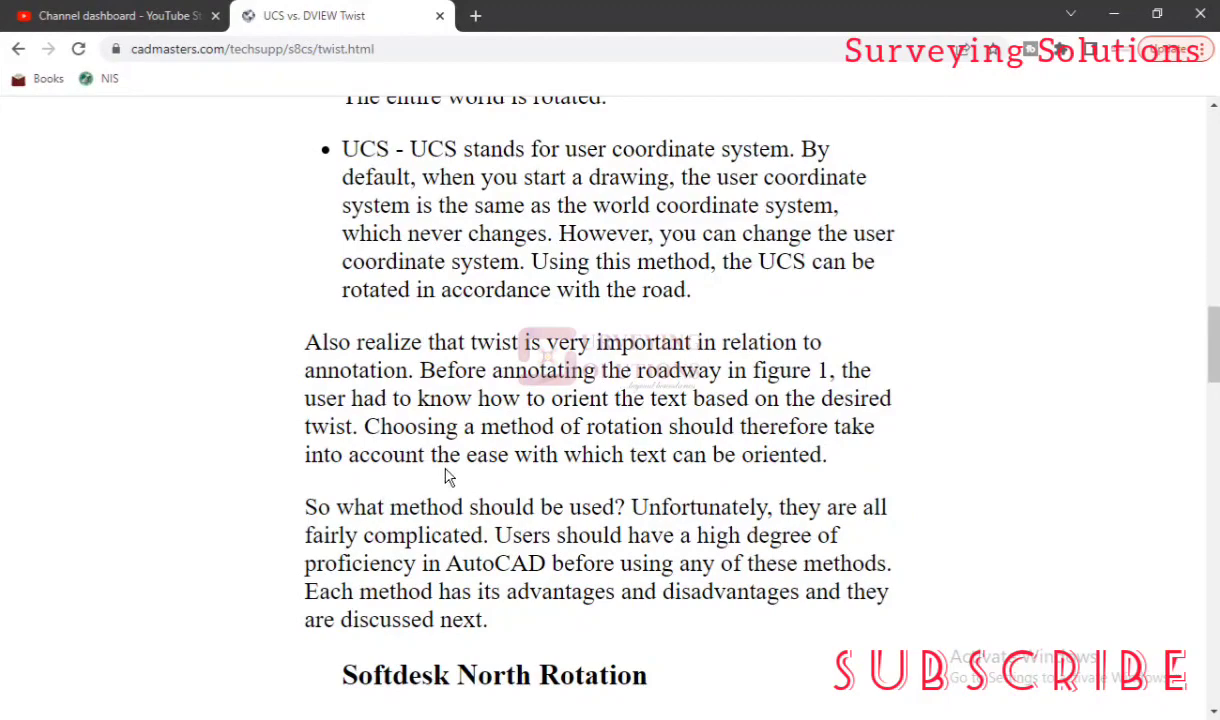
{"action": "mouse_move", "coordinate": [780, 438]}
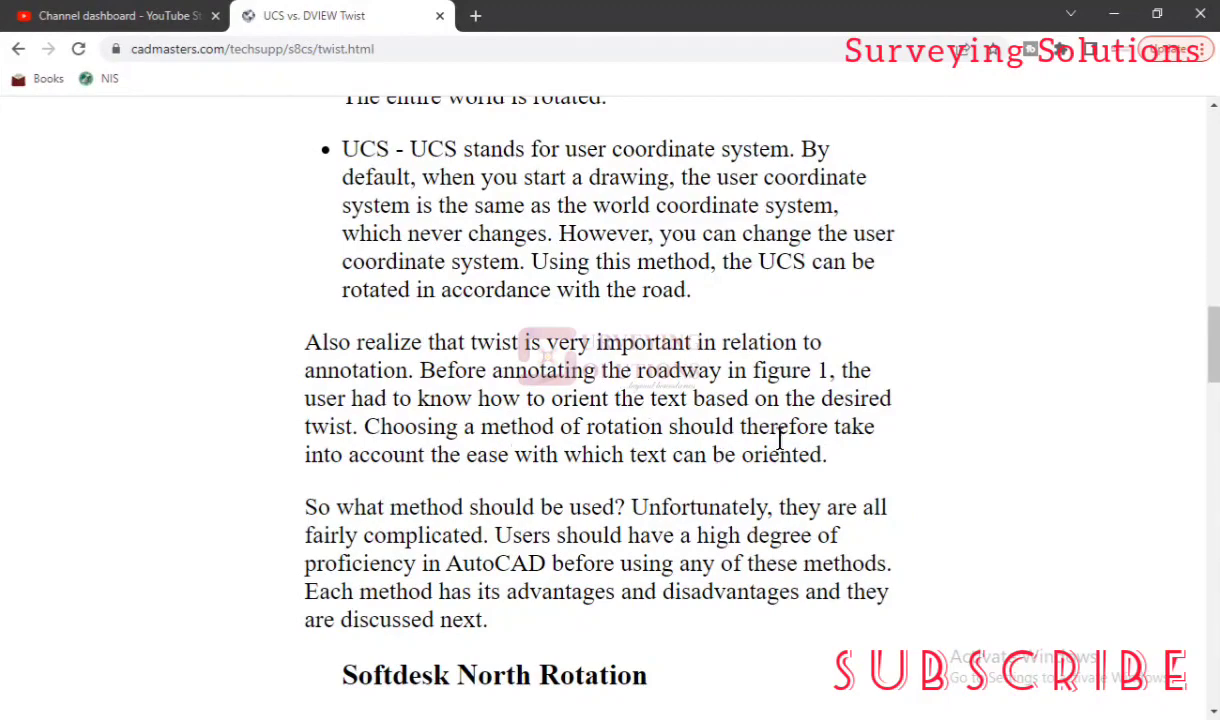
{"action": "mouse_move", "coordinate": [455, 465]}
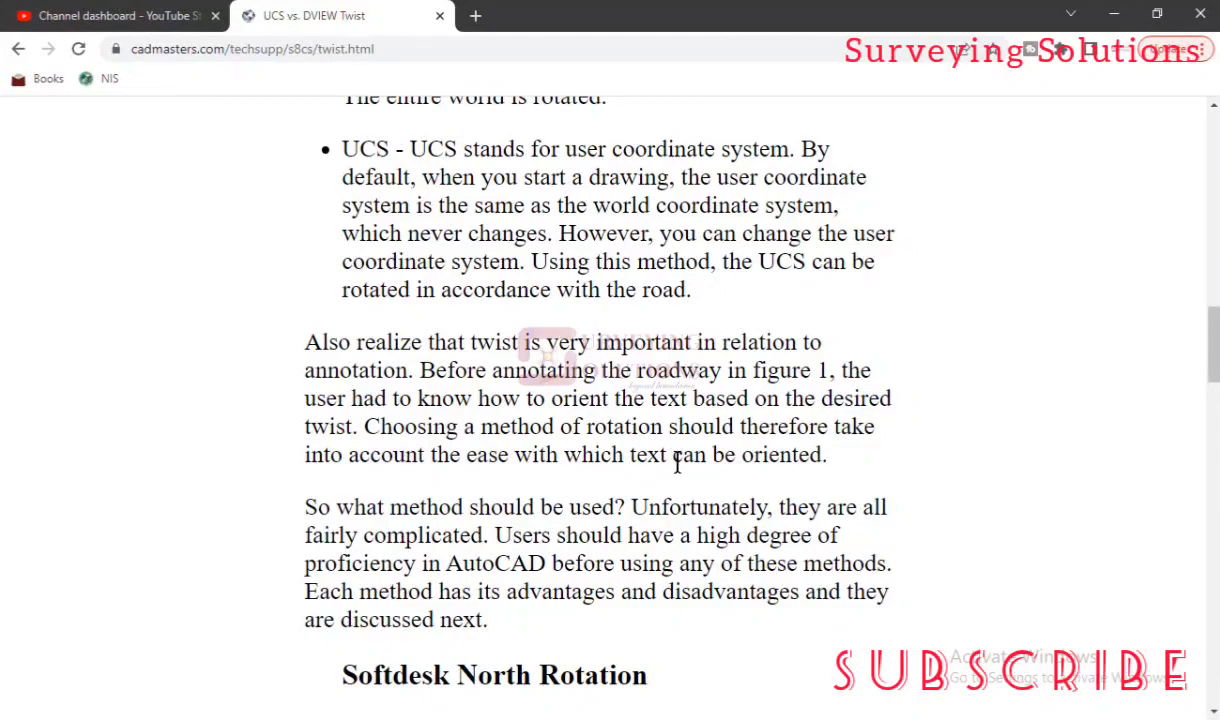
{"action": "mouse_move", "coordinate": [293, 487]}
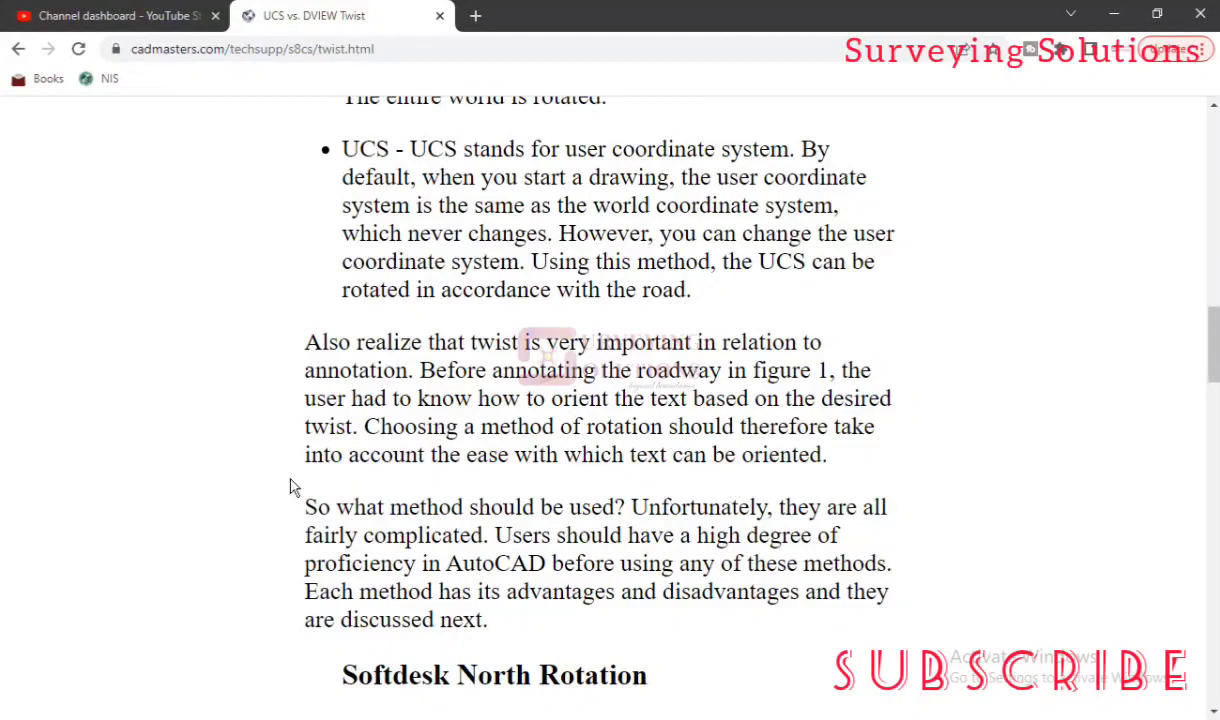
Step: Scroll to the Conclusion, then back up to the Dview Twist advantages and disadvantages
{"action": "scroll", "scroll_direction": "down", "scroll_amount": 3}
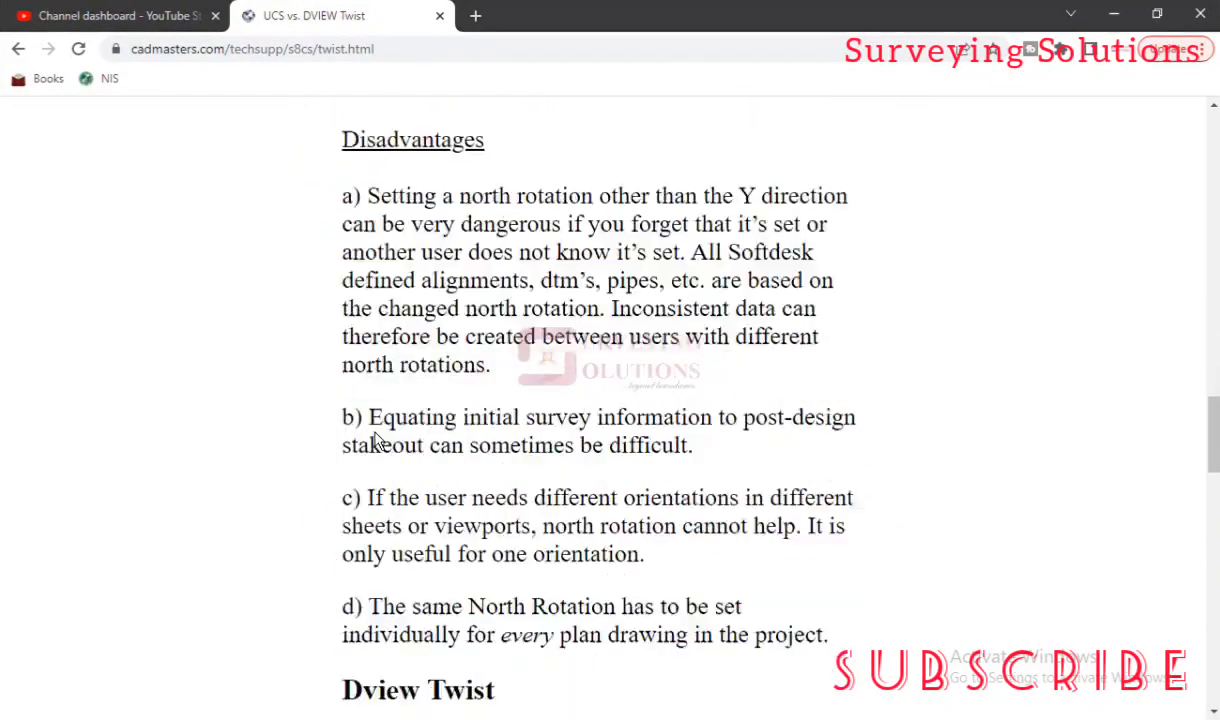
{"action": "scroll", "scroll_direction": "down", "scroll_amount": 3}
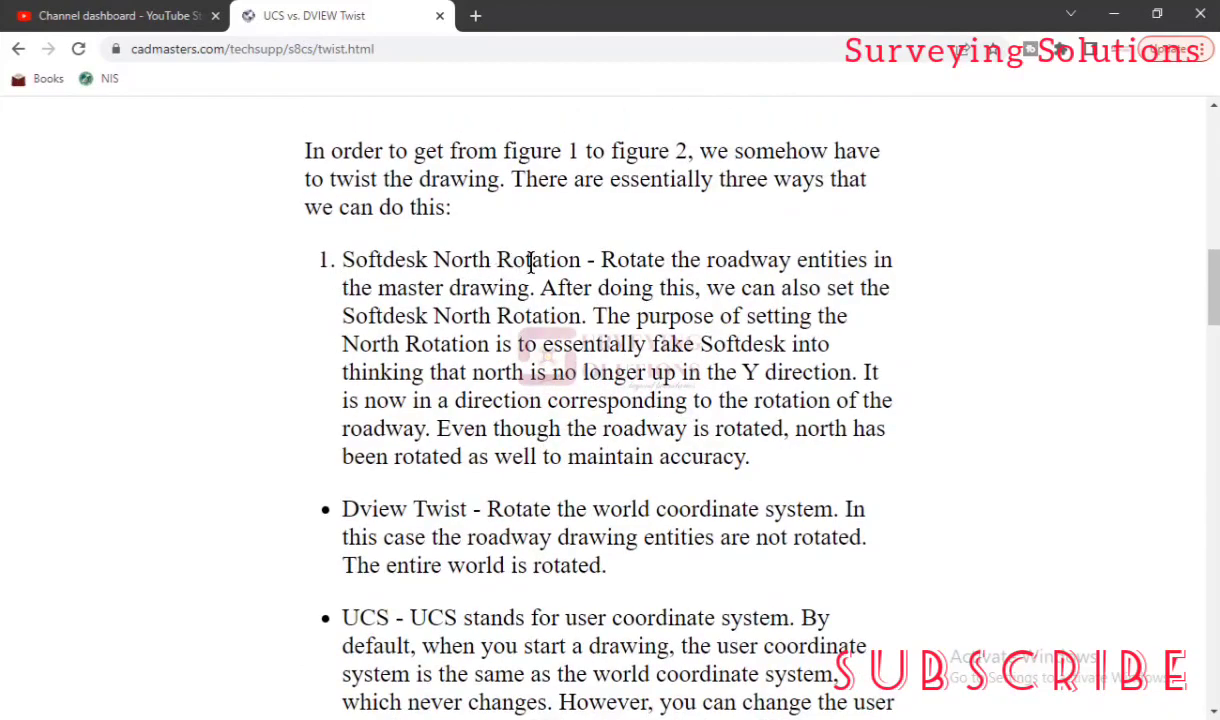
{"action": "scroll", "scroll_direction": "down", "scroll_amount": 3}
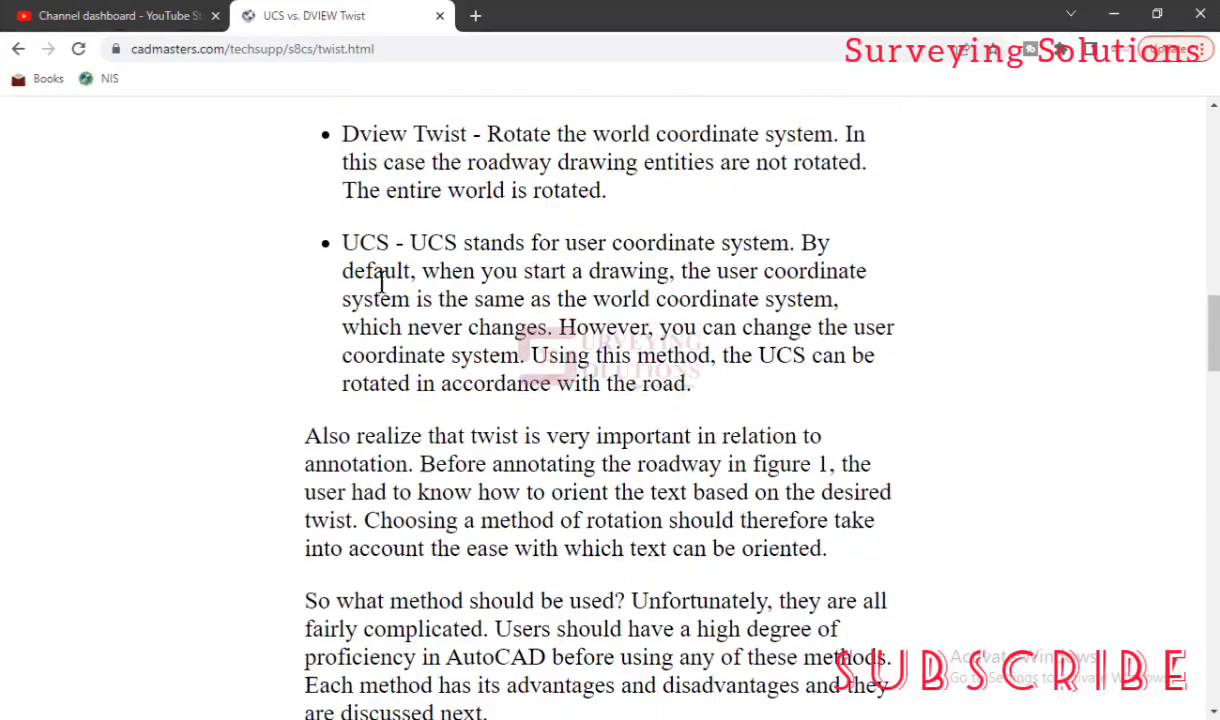
{"action": "scroll", "scroll_direction": "down", "scroll_amount": 3}
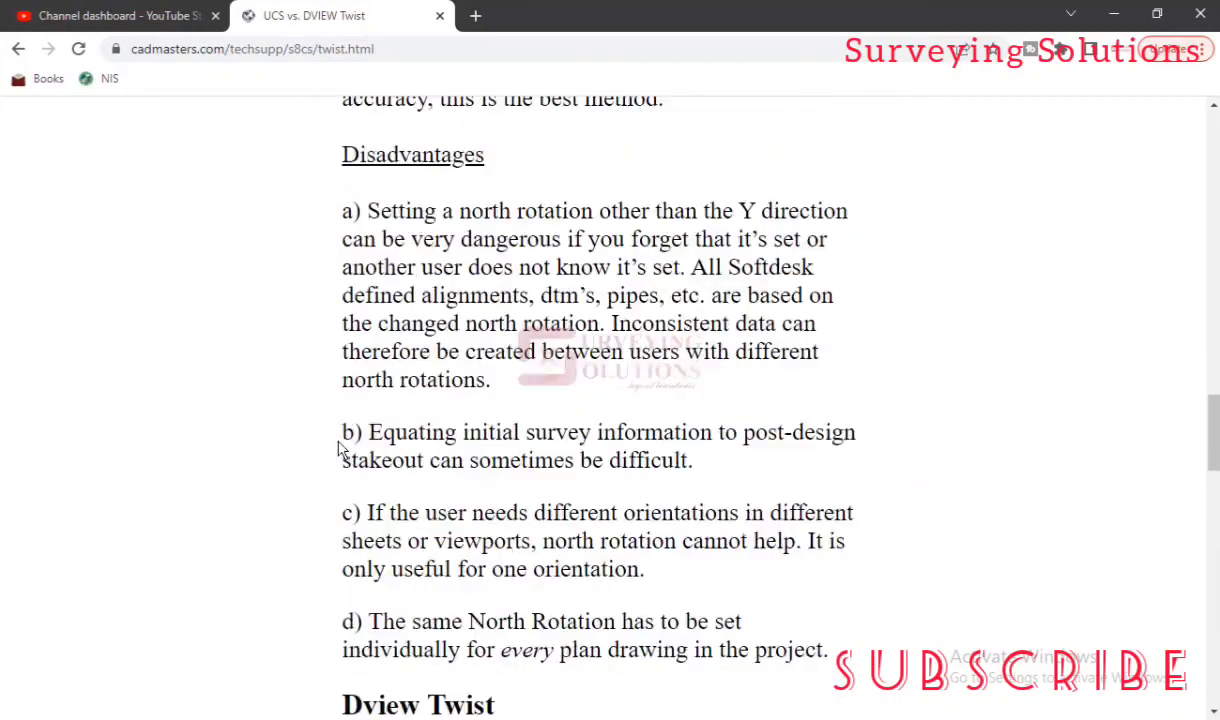
{"action": "scroll", "scroll_direction": "down", "scroll_amount": 3}
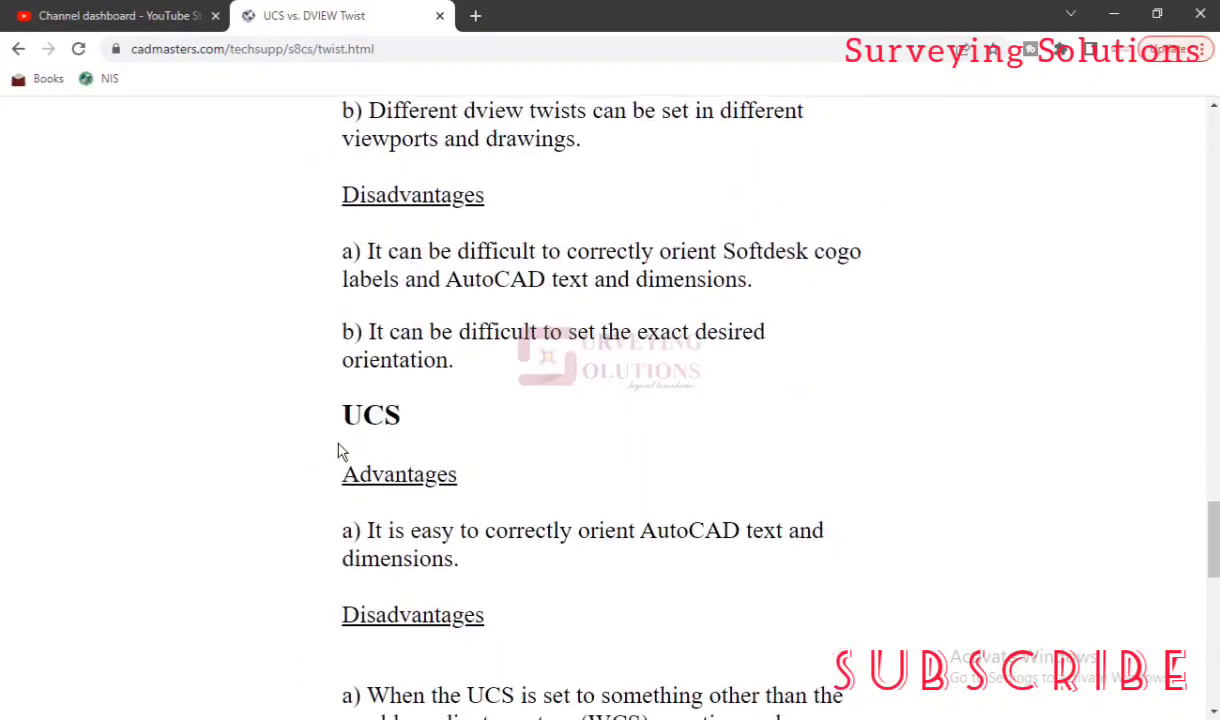
{"action": "scroll", "scroll_direction": "down", "scroll_amount": 3}
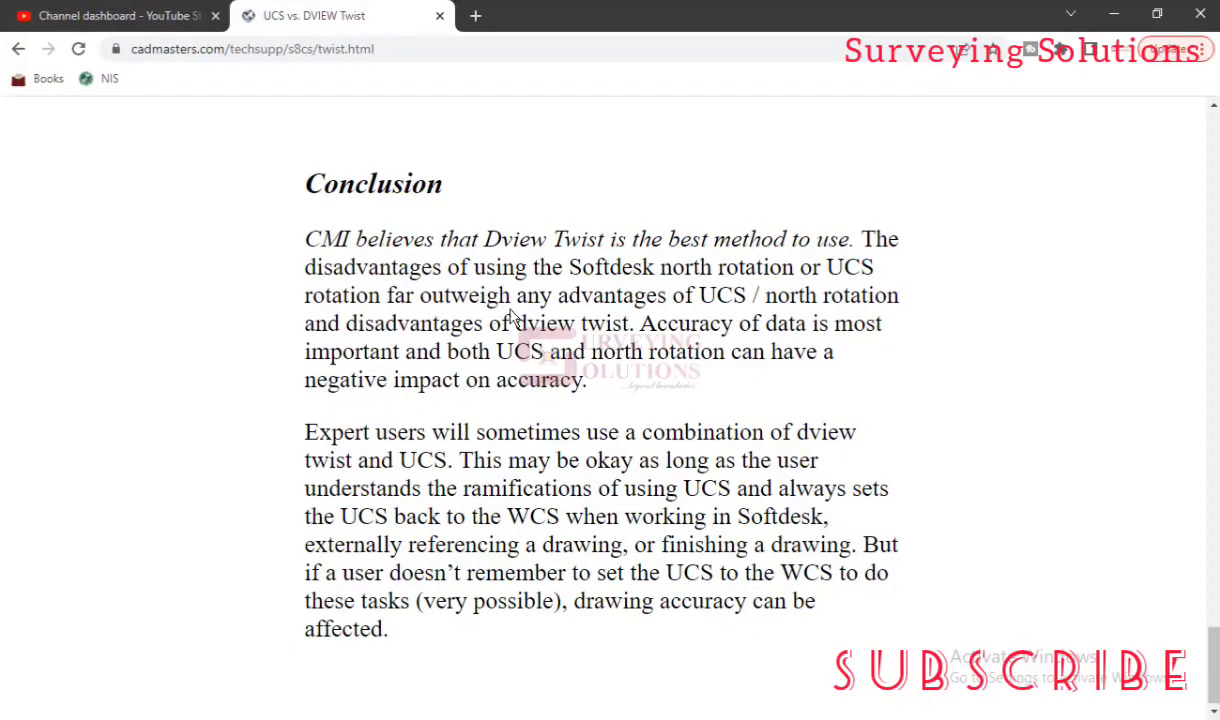
{"action": "mouse_move", "coordinate": [446, 637]}
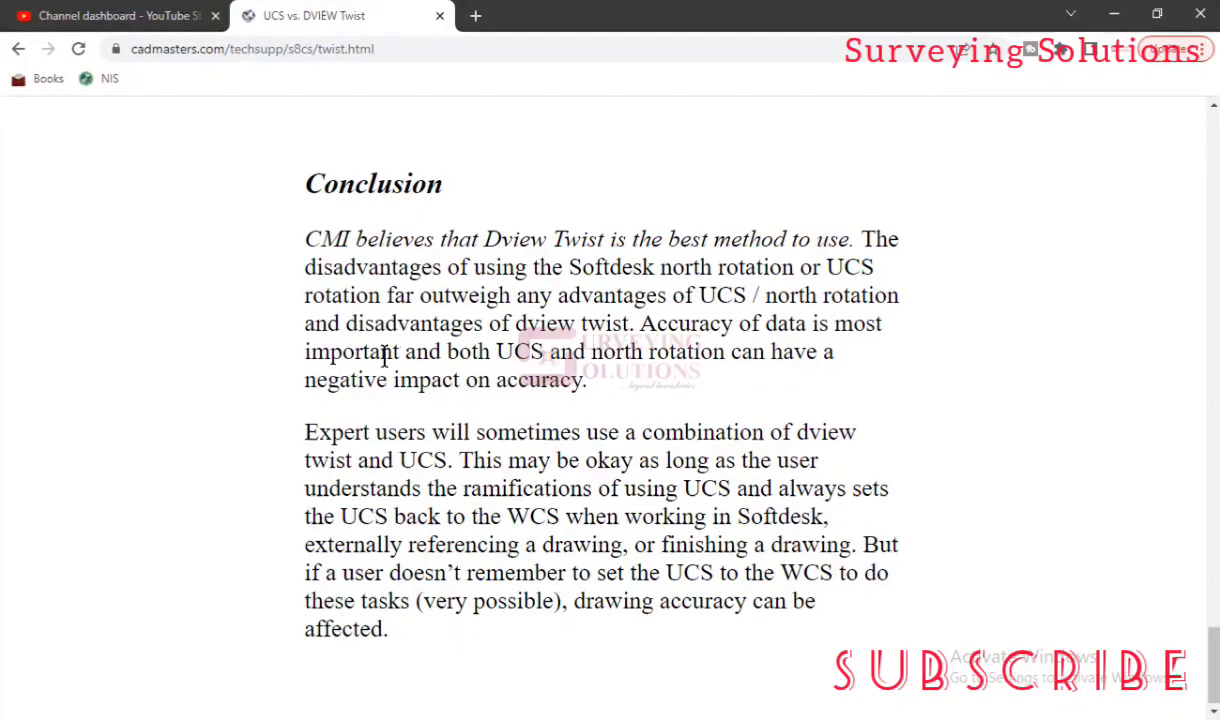
{"action": "mouse_move", "coordinate": [565, 343]}
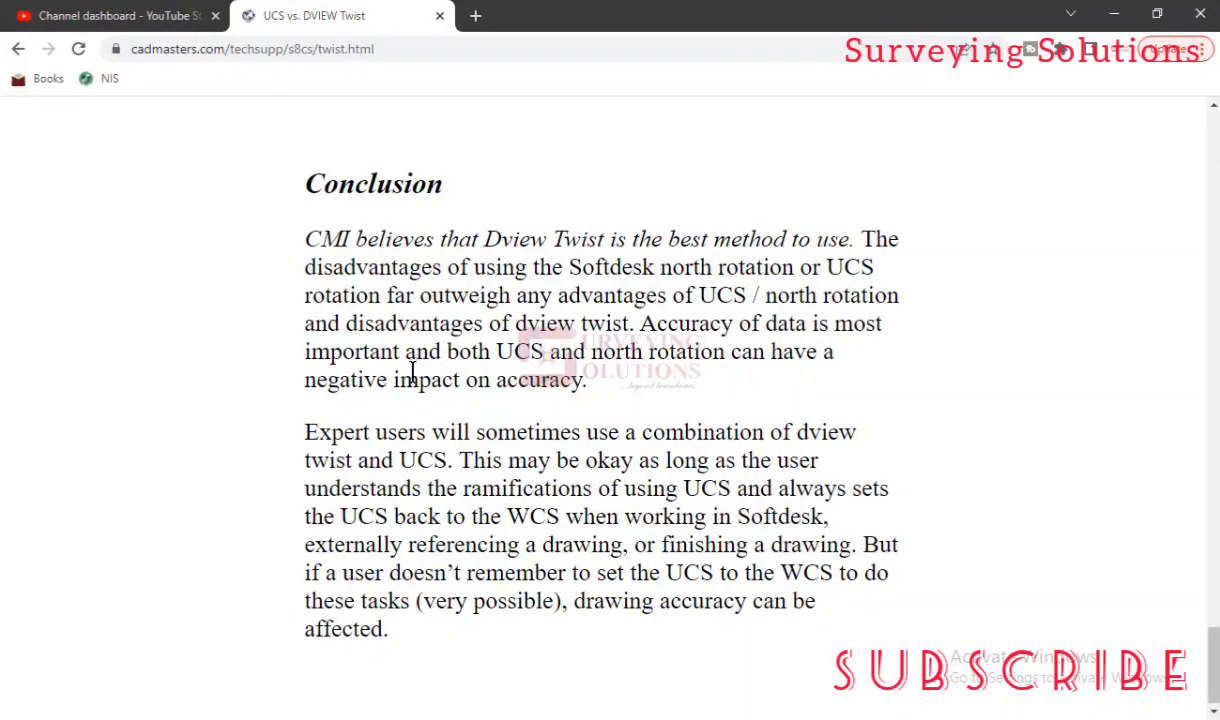
{"action": "mouse_move", "coordinate": [718, 365]}
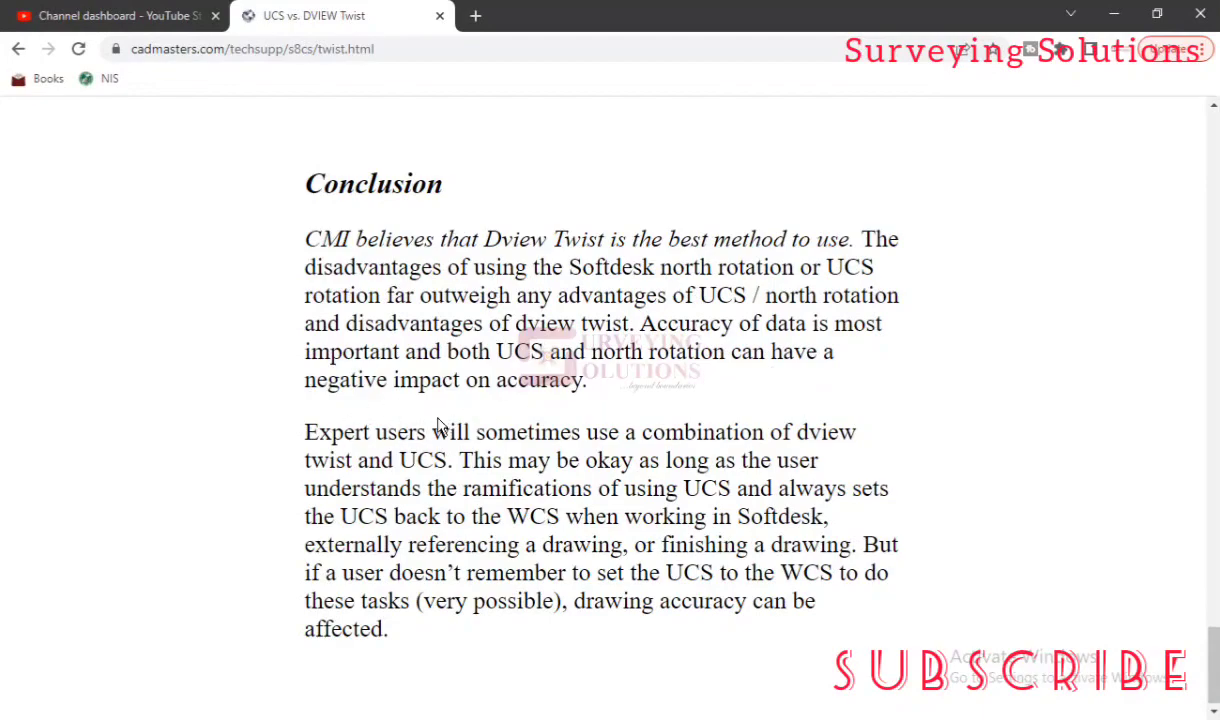
{"action": "scroll", "scroll_direction": "up", "scroll_amount": 3}
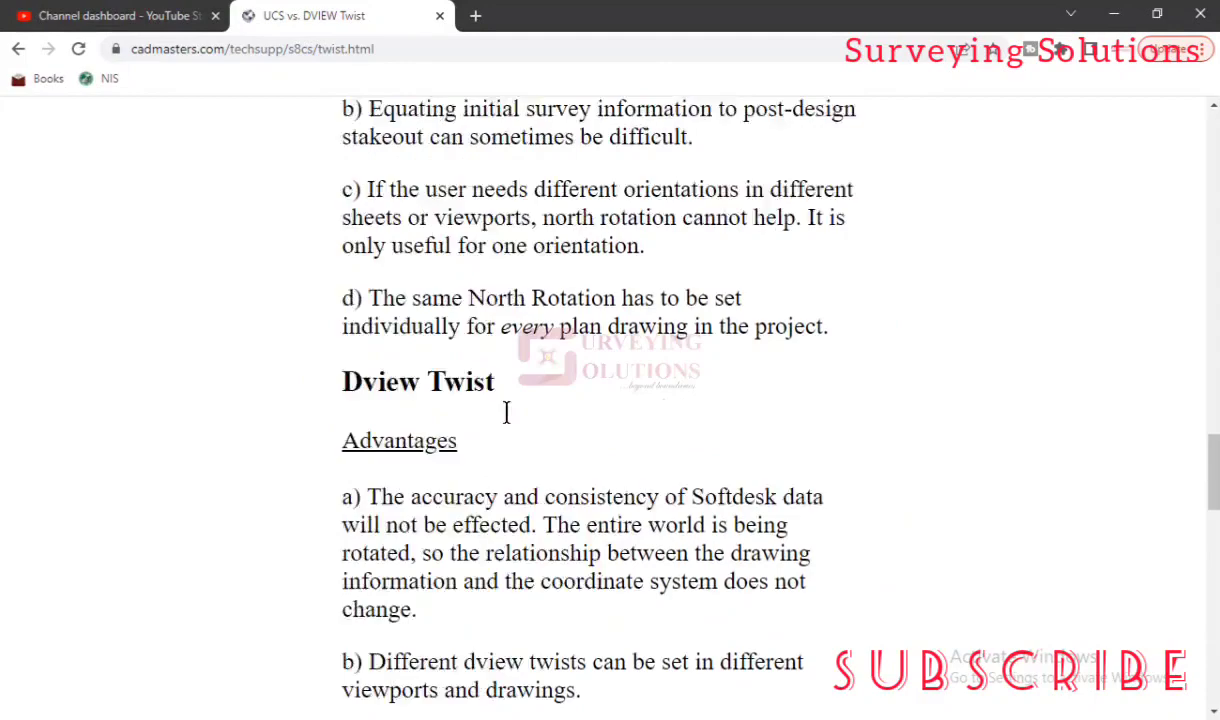
{"action": "scroll", "scroll_direction": "down", "scroll_amount": 3}
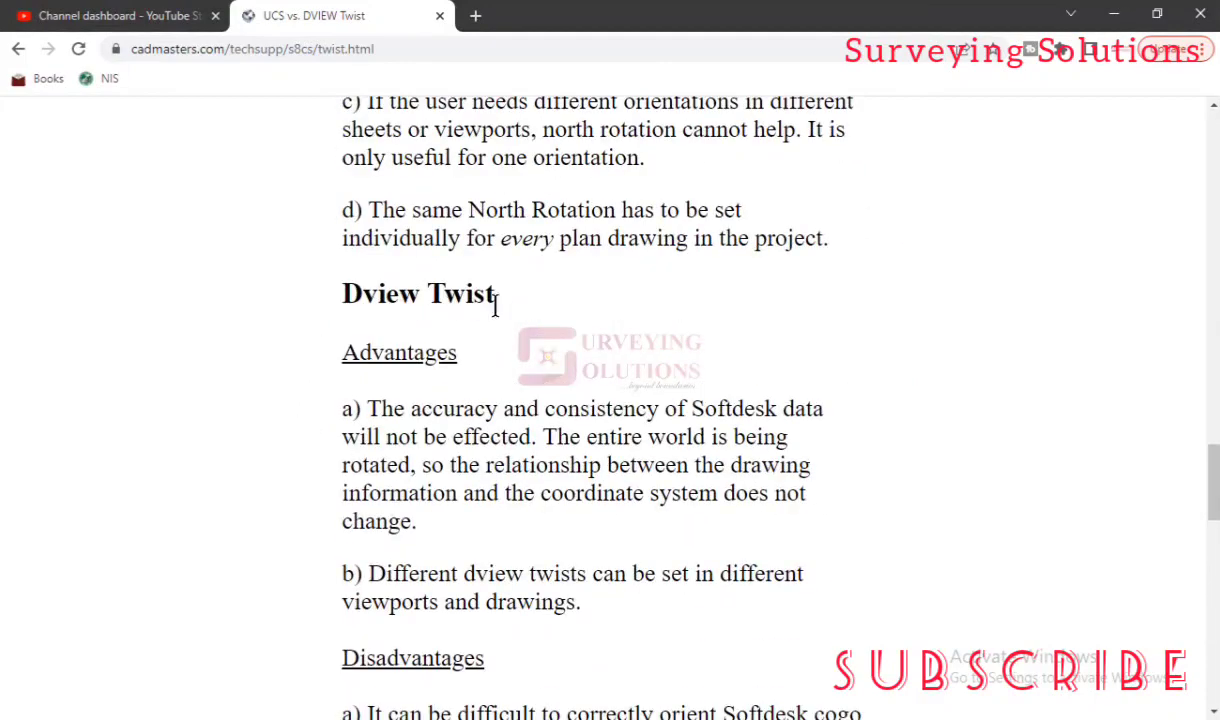
{"action": "mouse_move", "coordinate": [455, 425]}
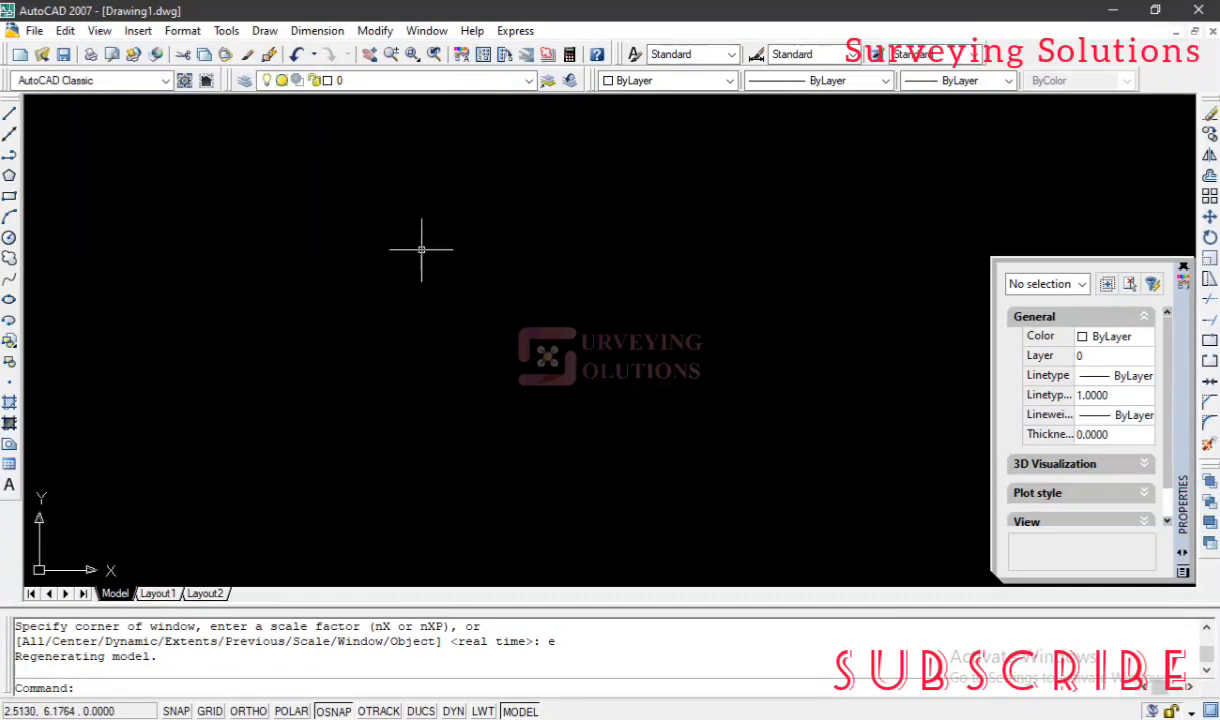
{"action": "mouse_move", "coordinate": [418, 258]}
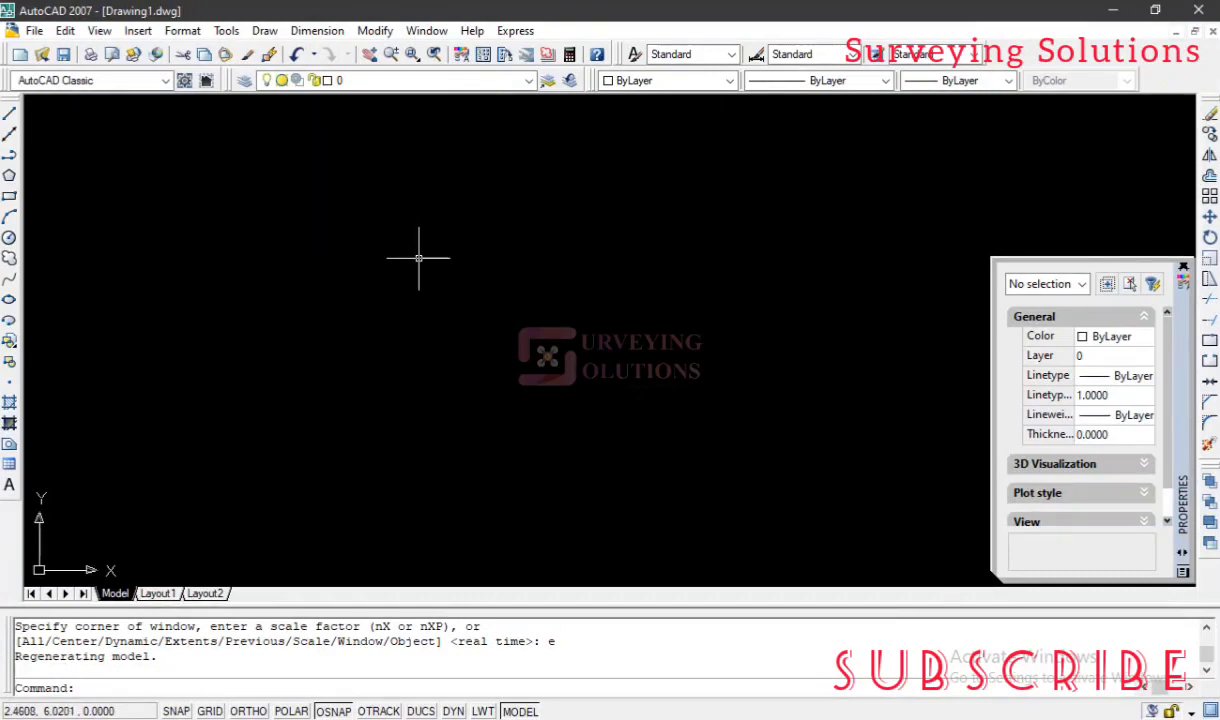
Step: Set the Drawing Units insertion scale to Meters and the base angle direction to North
{"action": "type", "text": "u"}
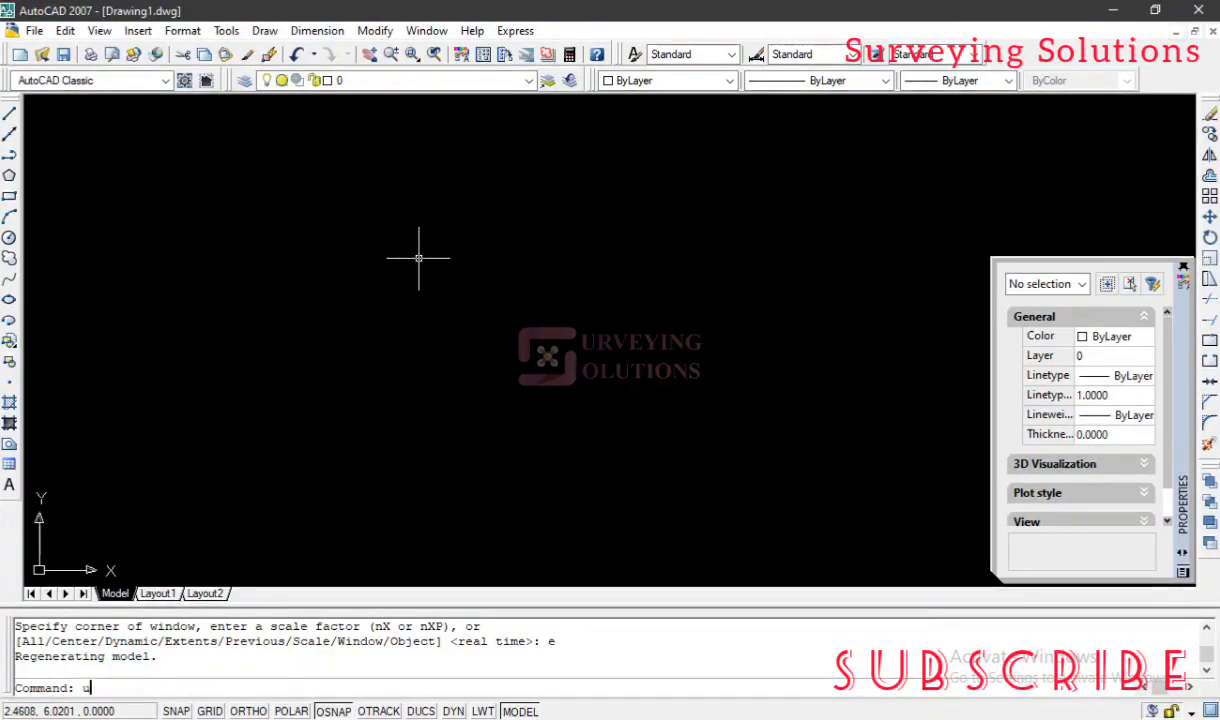
{"action": "type", "text": "n"}
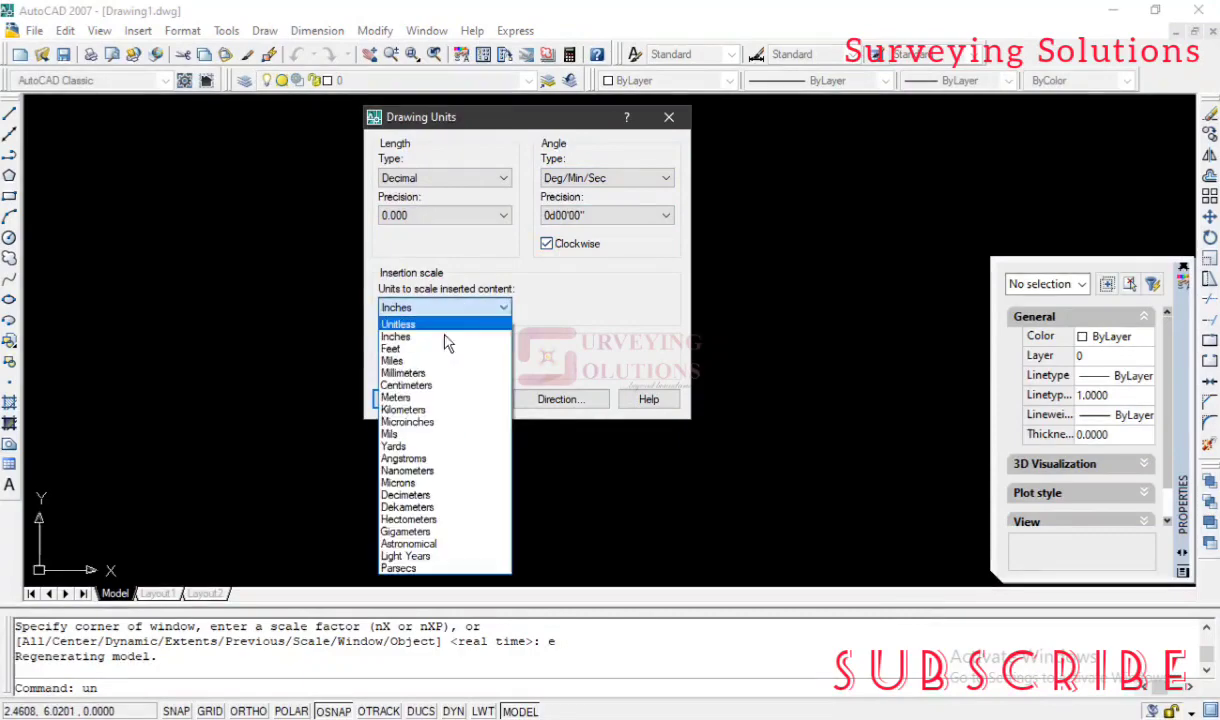
{"action": "left_click", "coordinate": [396, 397]}
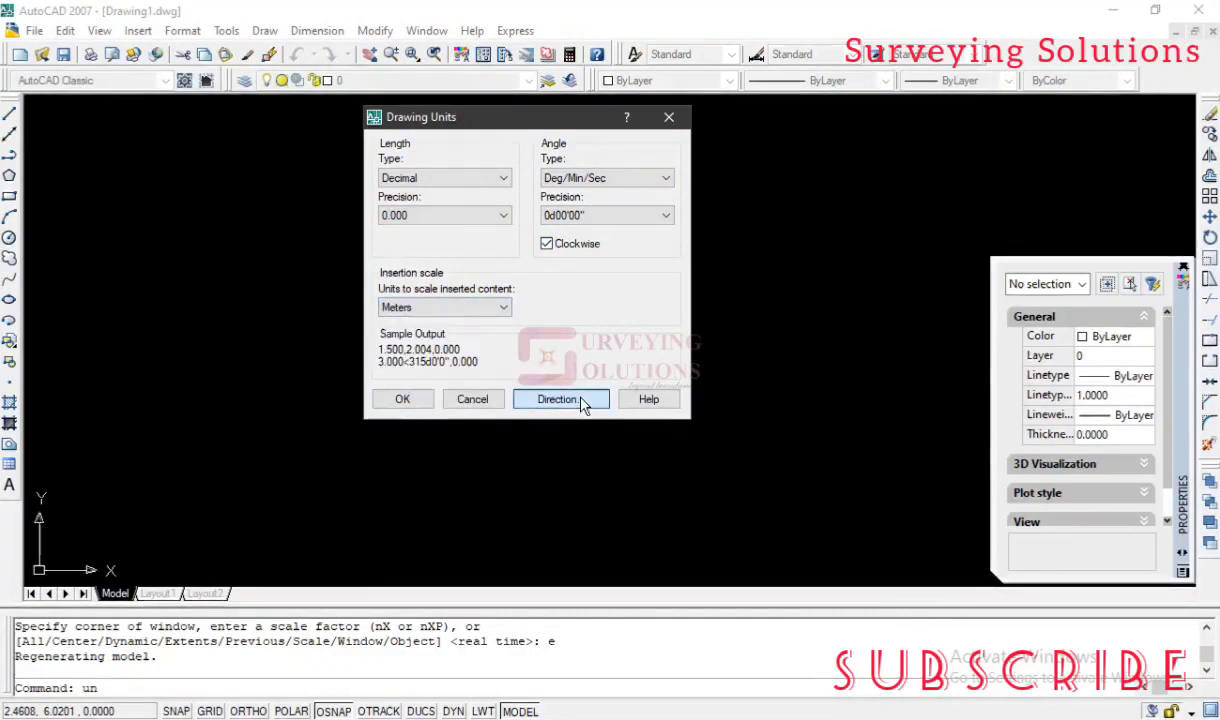
{"action": "left_click", "coordinate": [560, 398]}
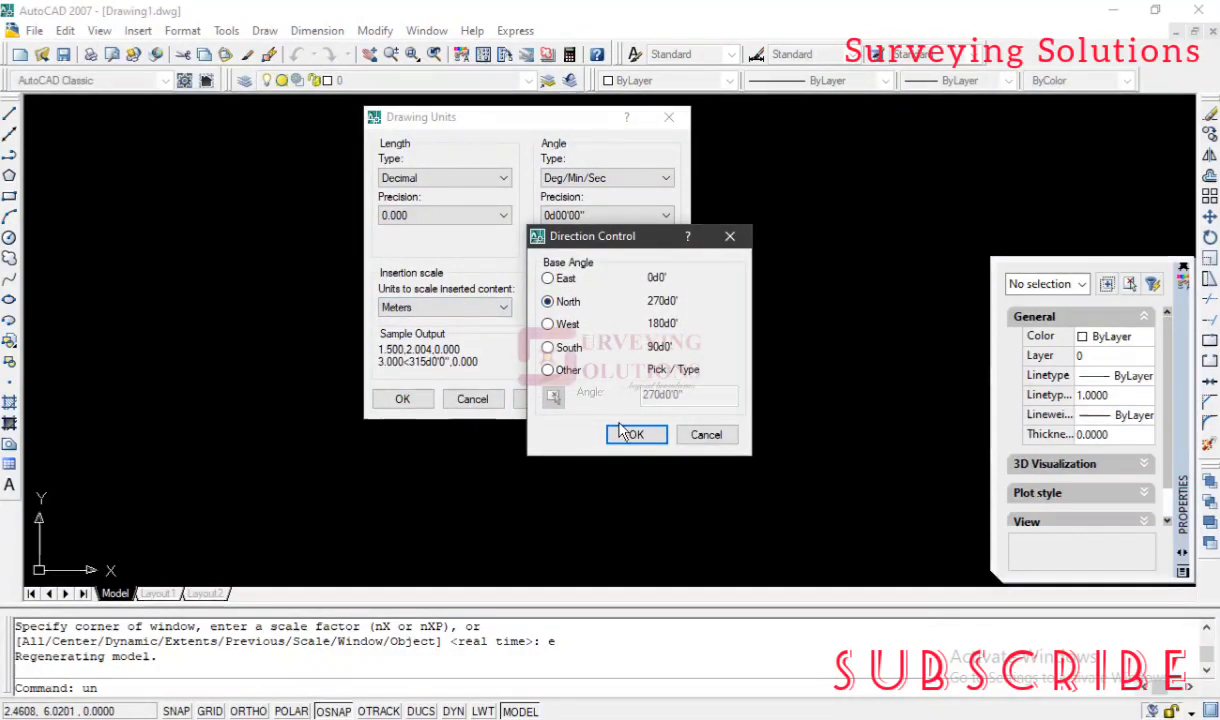
{"action": "left_click", "coordinate": [636, 434]}
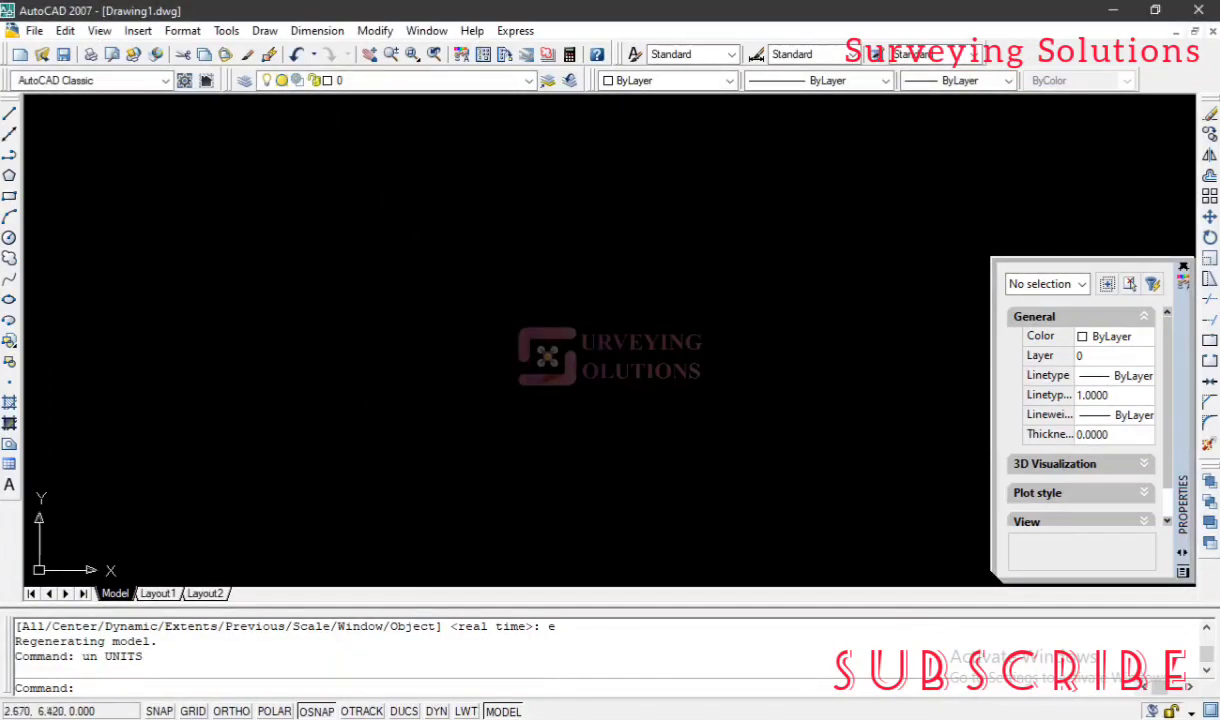
{"action": "mouse_move", "coordinate": [281, 274]}
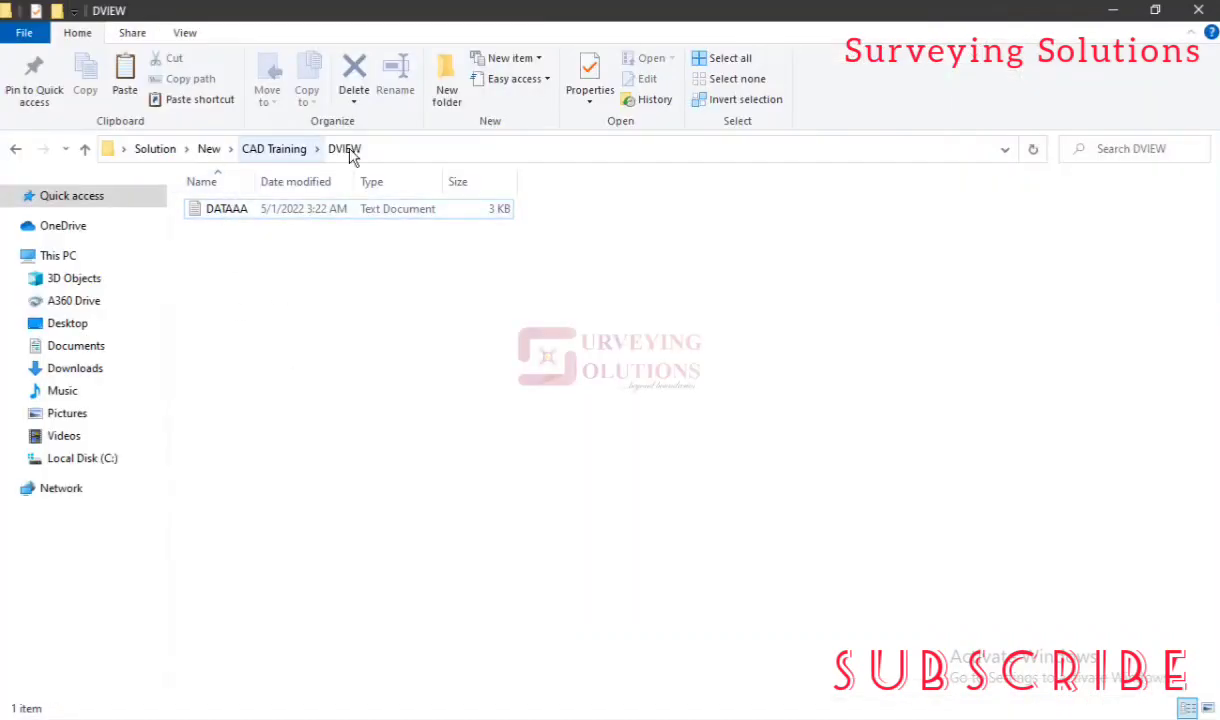
Step: Open DATAAA.txt in Notepad, copy all its coordinates, and minimize it
{"action": "left_click", "coordinate": [225, 208]}
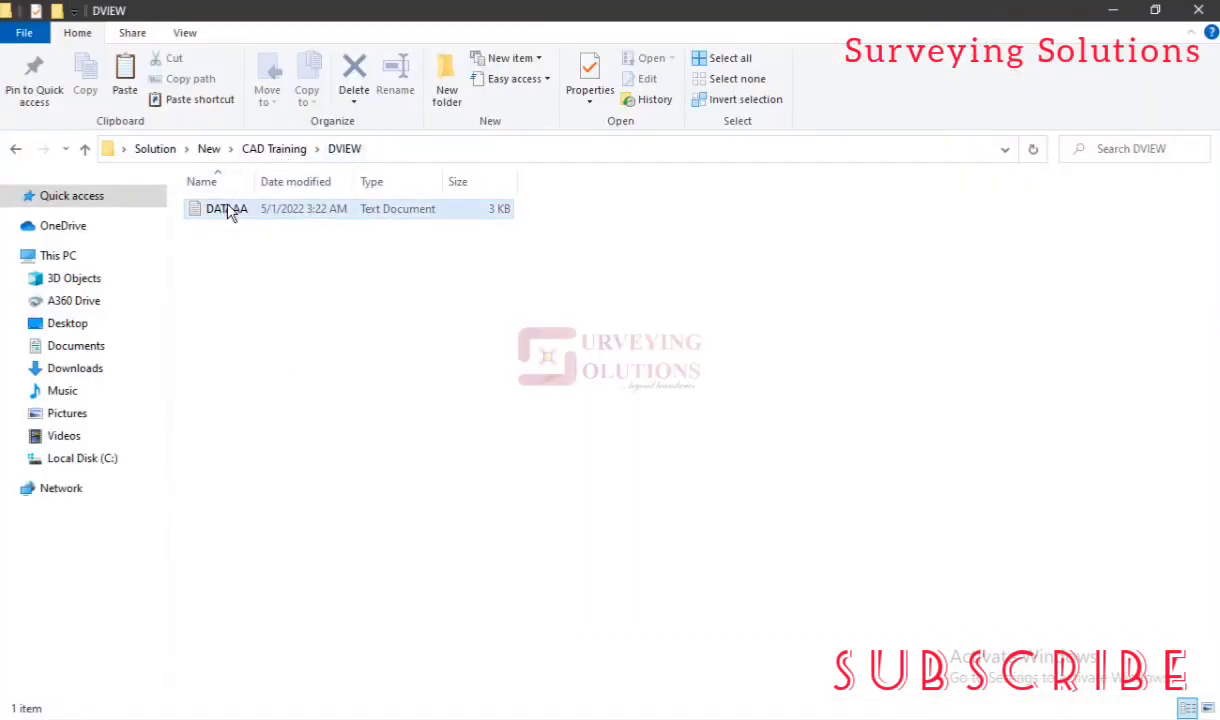
{"action": "left_click", "coordinate": [226, 208]}
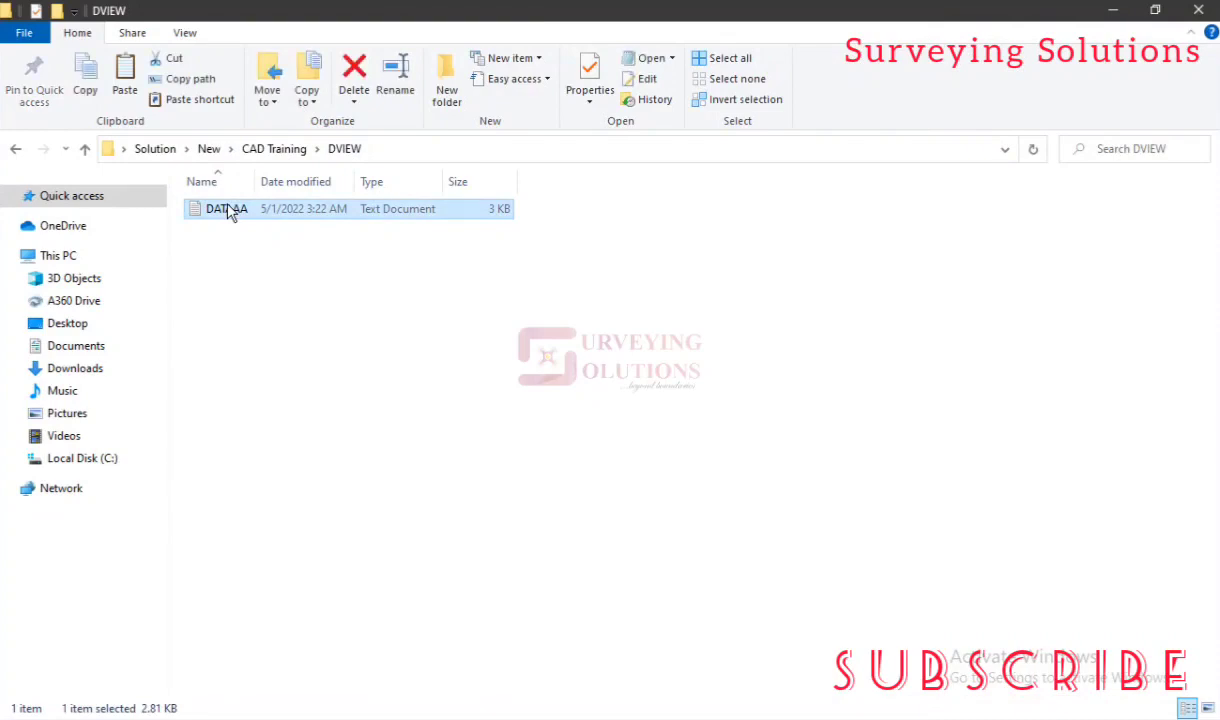
{"action": "double_click", "coordinate": [225, 208]}
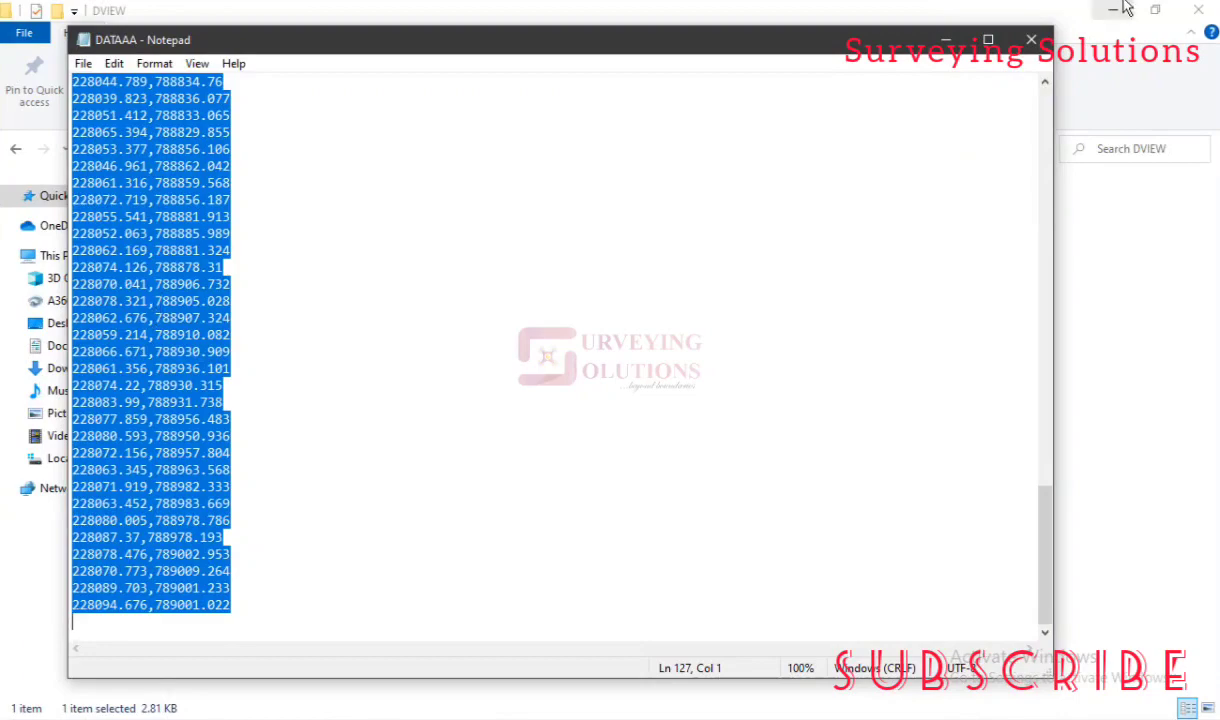
{"action": "left_click", "coordinate": [1031, 40]}
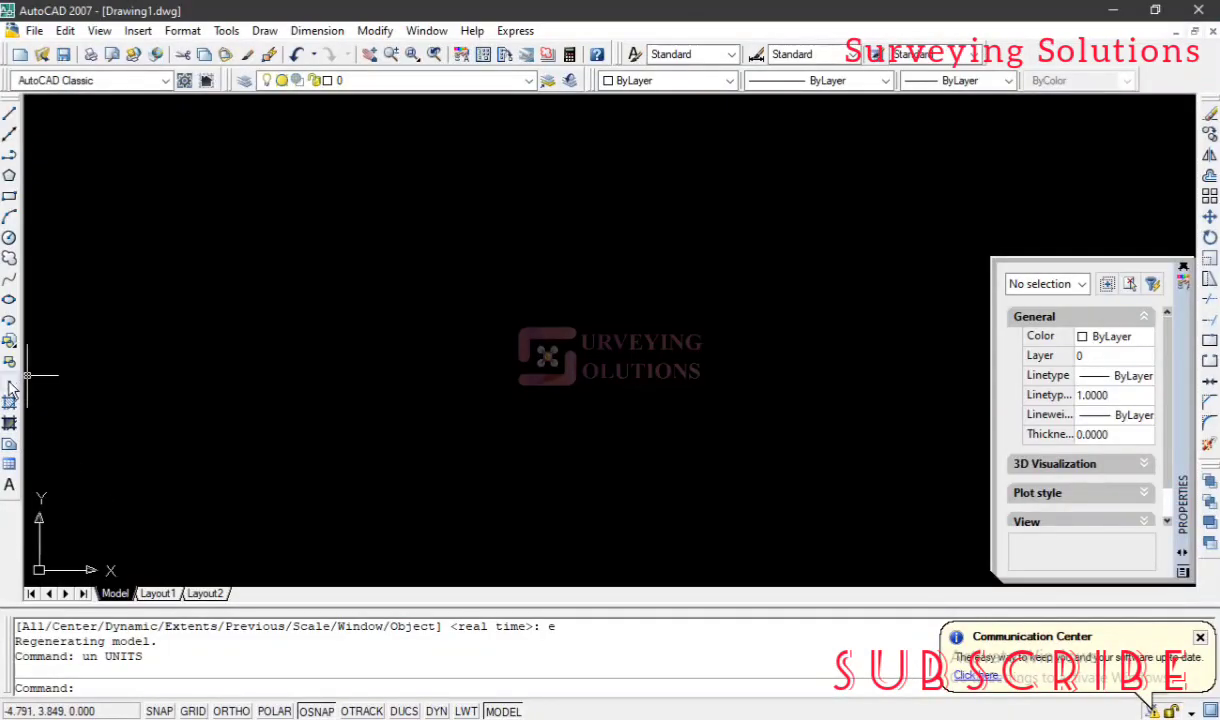
Step: Paste the DATAAA coordinates into the Point command and zoom to the plotted points
{"action": "left_click", "coordinate": [10, 400]}
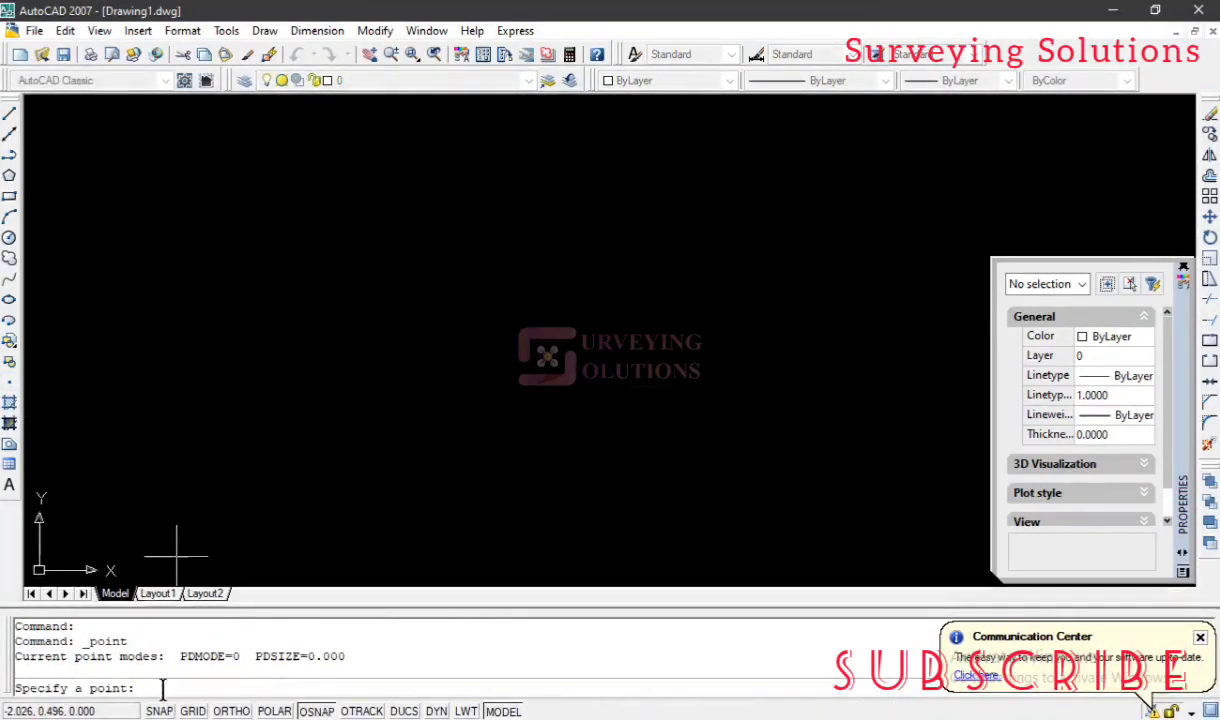
{"action": "right_click", "coordinate": [177, 537]}
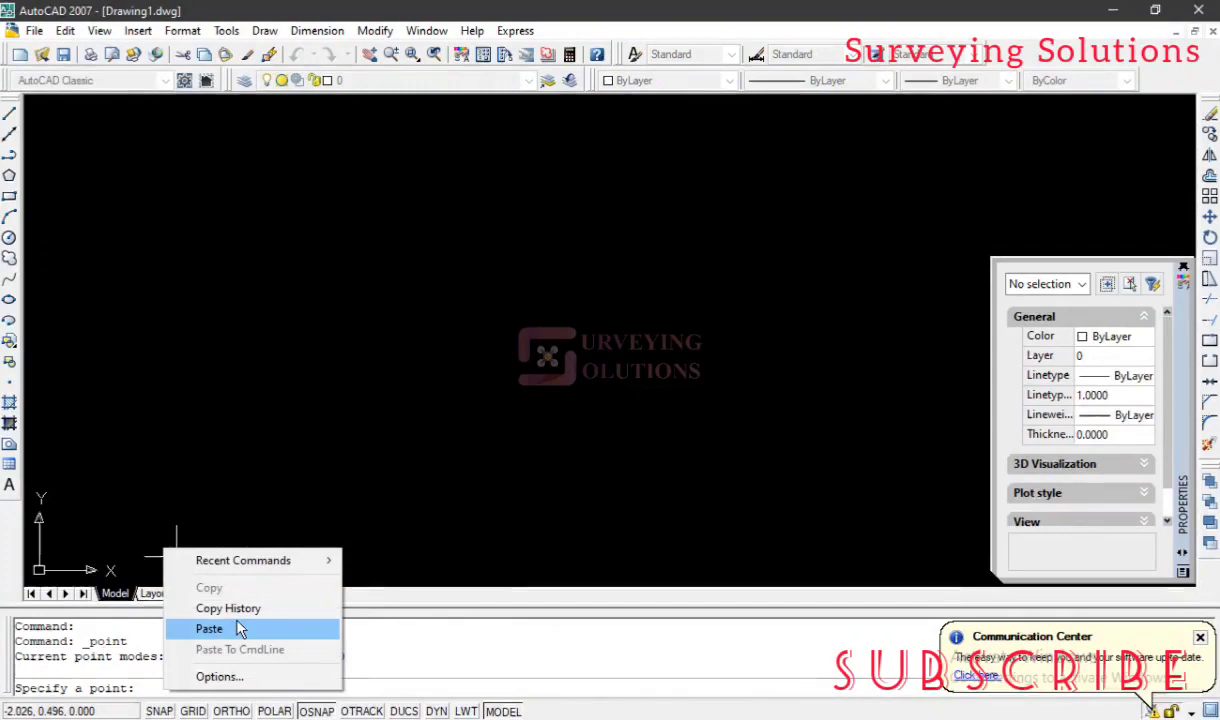
{"action": "left_click", "coordinate": [209, 628]}
{"action": "type", "text": "e"}
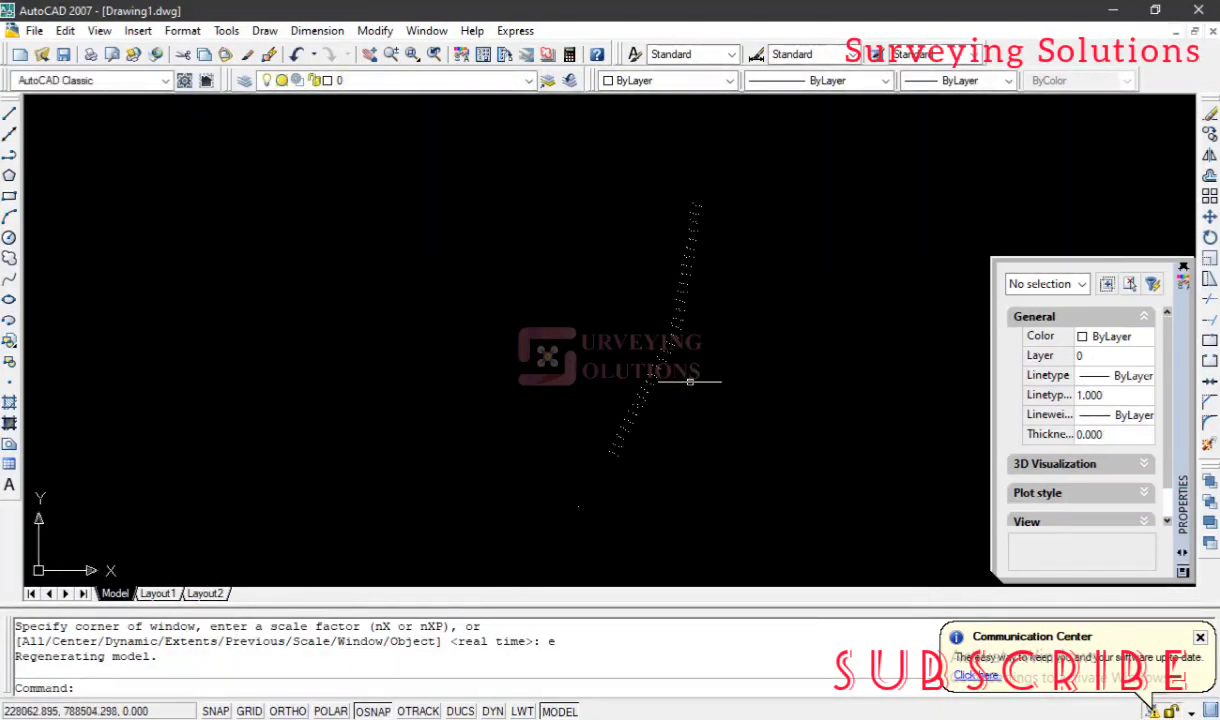
{"action": "mouse_move", "coordinate": [743, 543]}
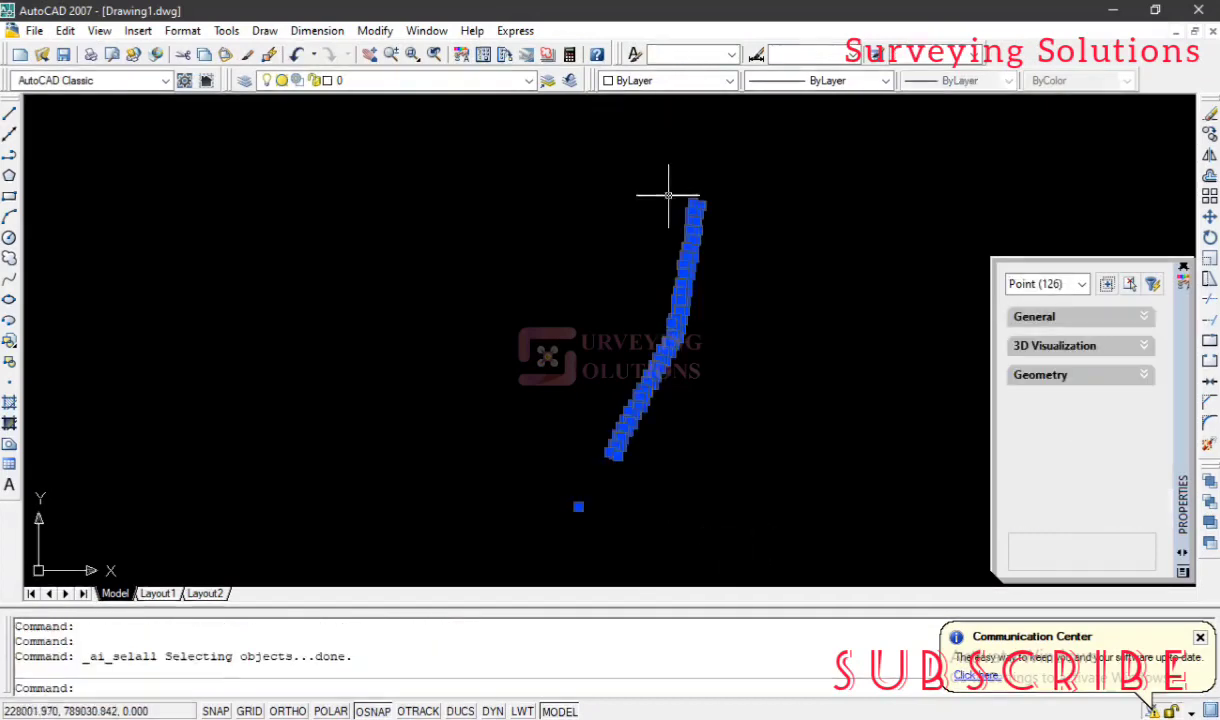
{"action": "left_click", "coordinate": [729, 80]}
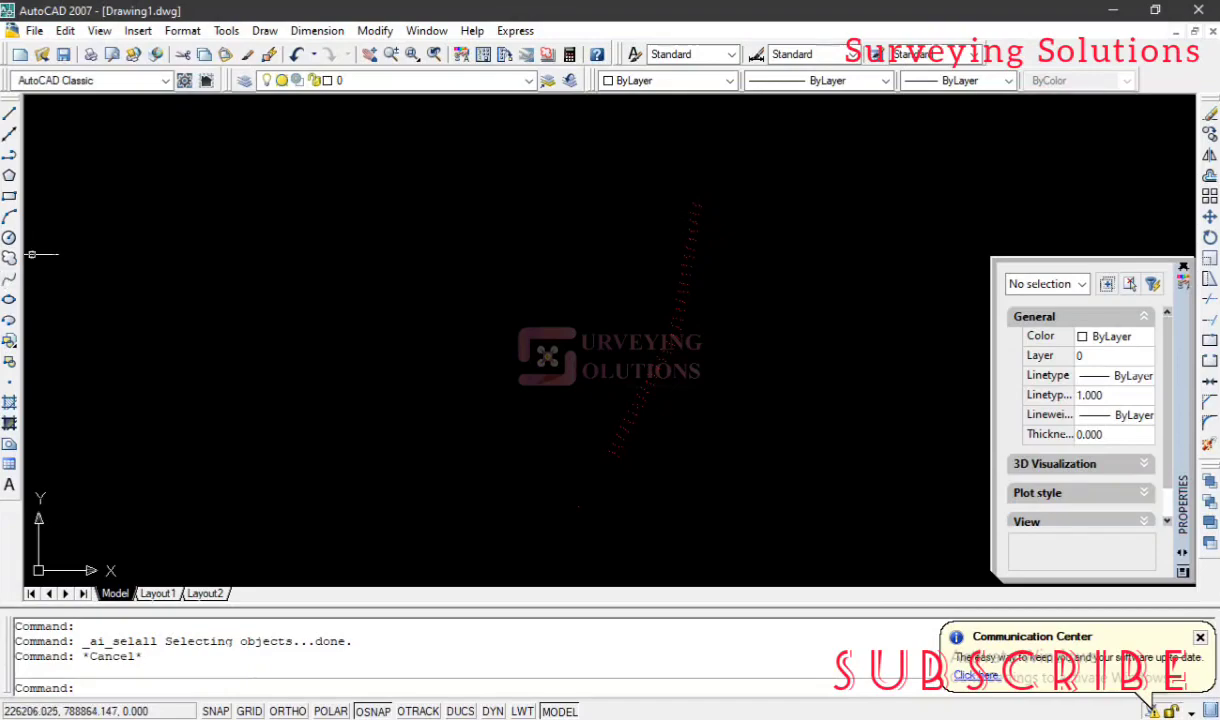
Step: Set the point style to a marker symbol sized 5 relative to screen
{"action": "left_click", "coordinate": [182, 30]}
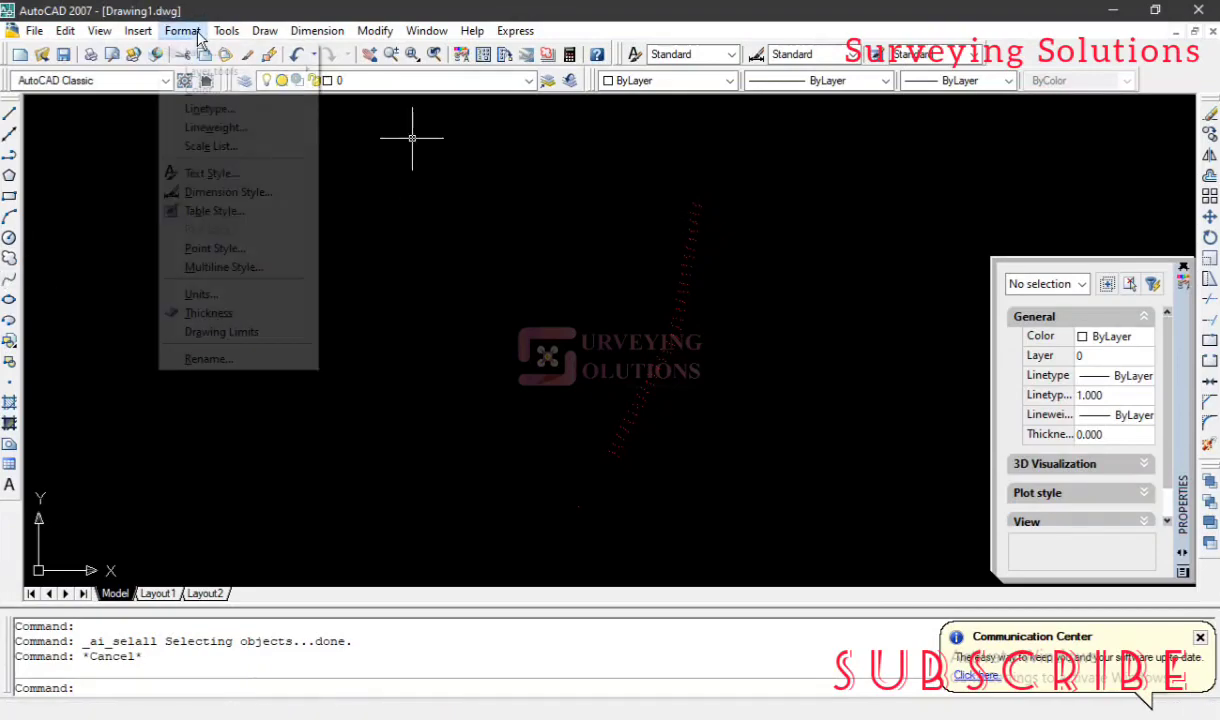
{"action": "mouse_move", "coordinate": [210, 247]}
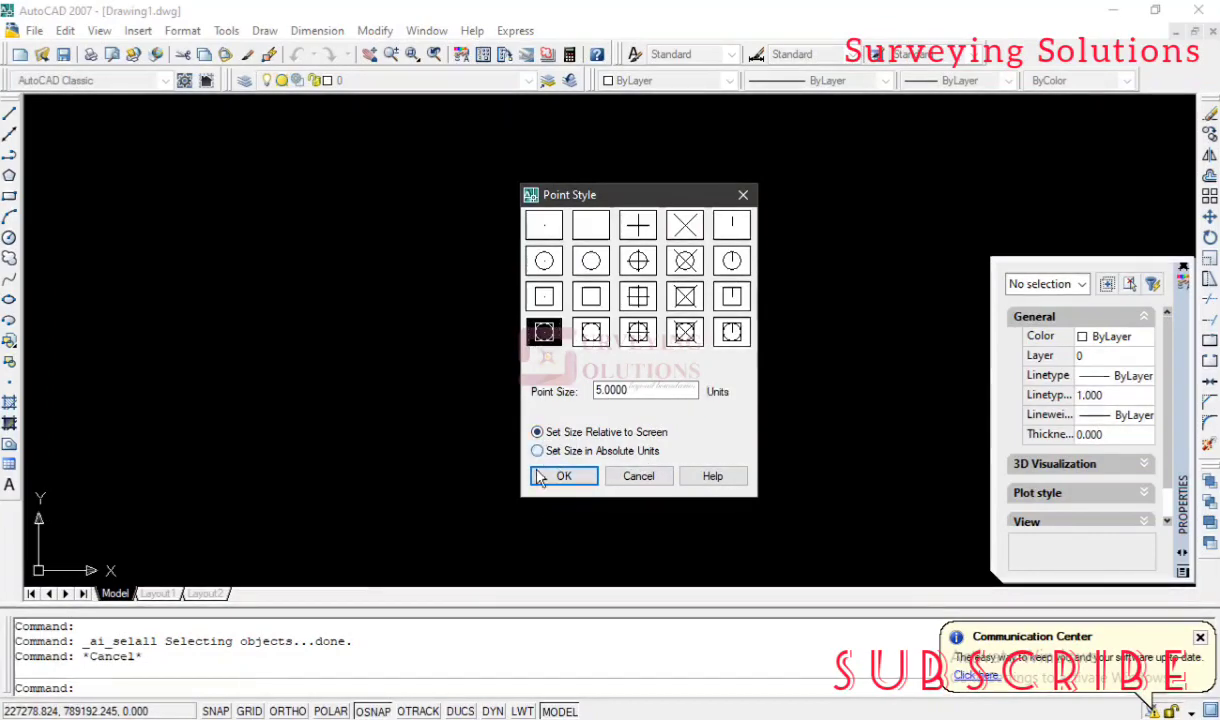
{"action": "left_click", "coordinate": [563, 475]}
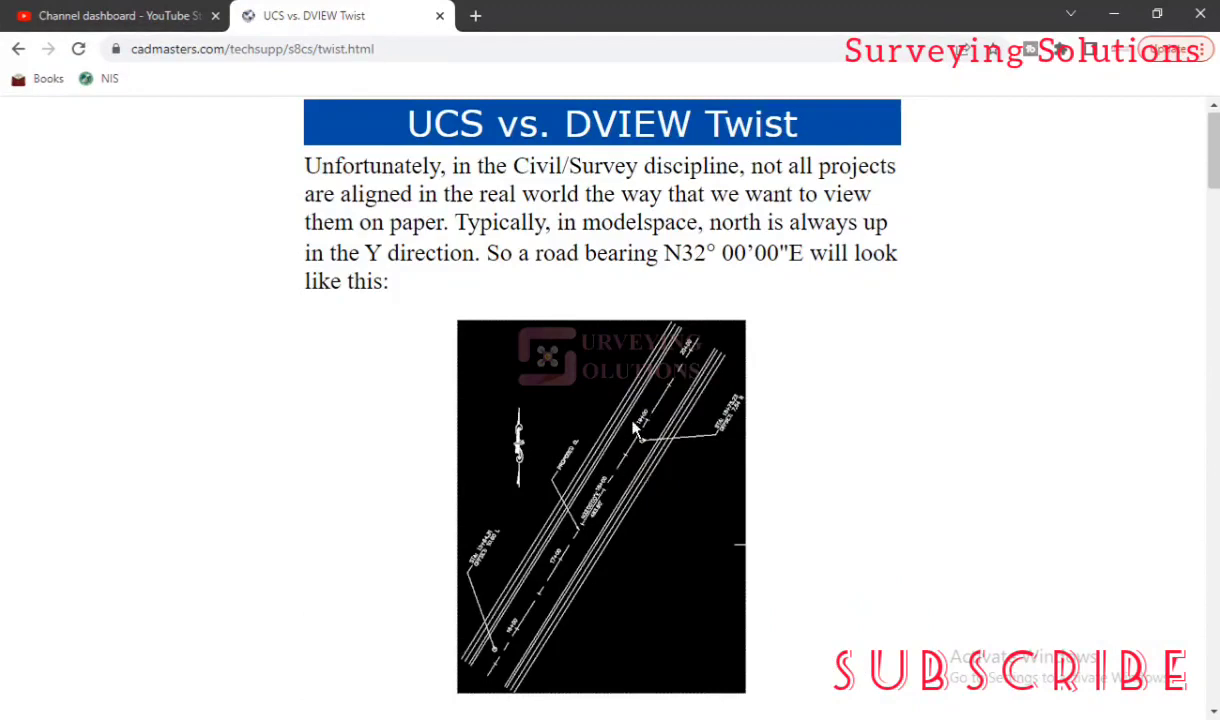
{"action": "mouse_move", "coordinate": [600, 432]}
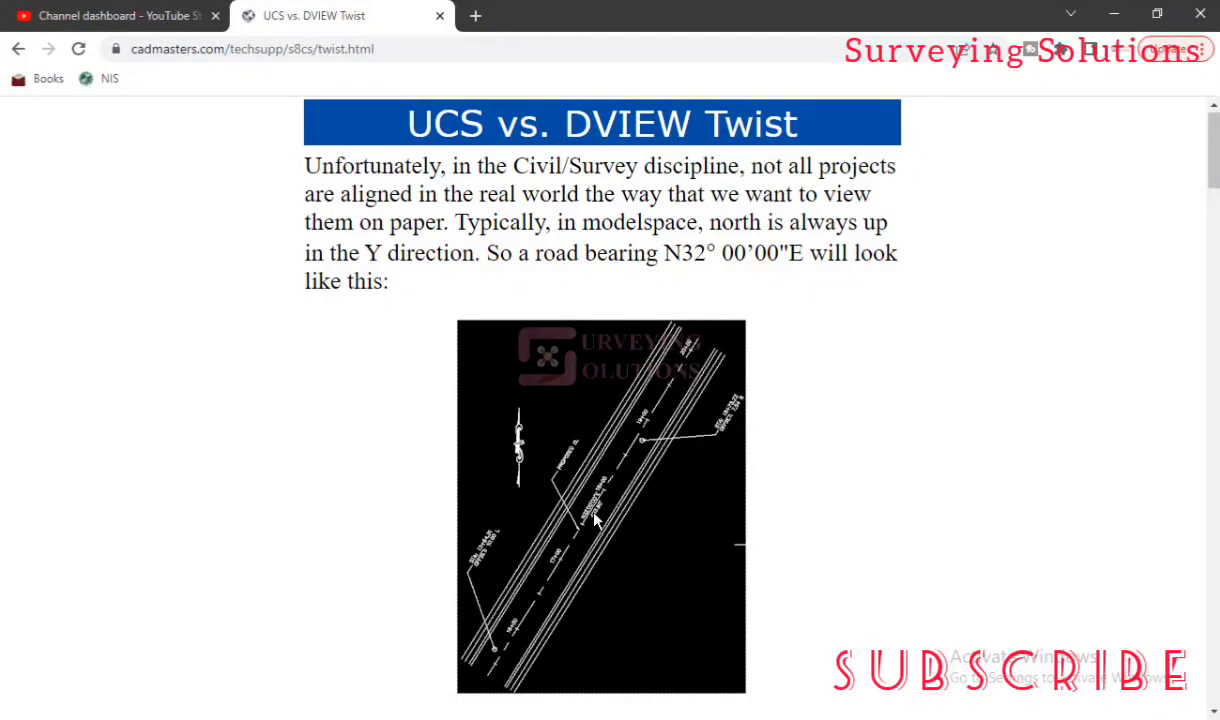
{"action": "mouse_move", "coordinate": [637, 395]}
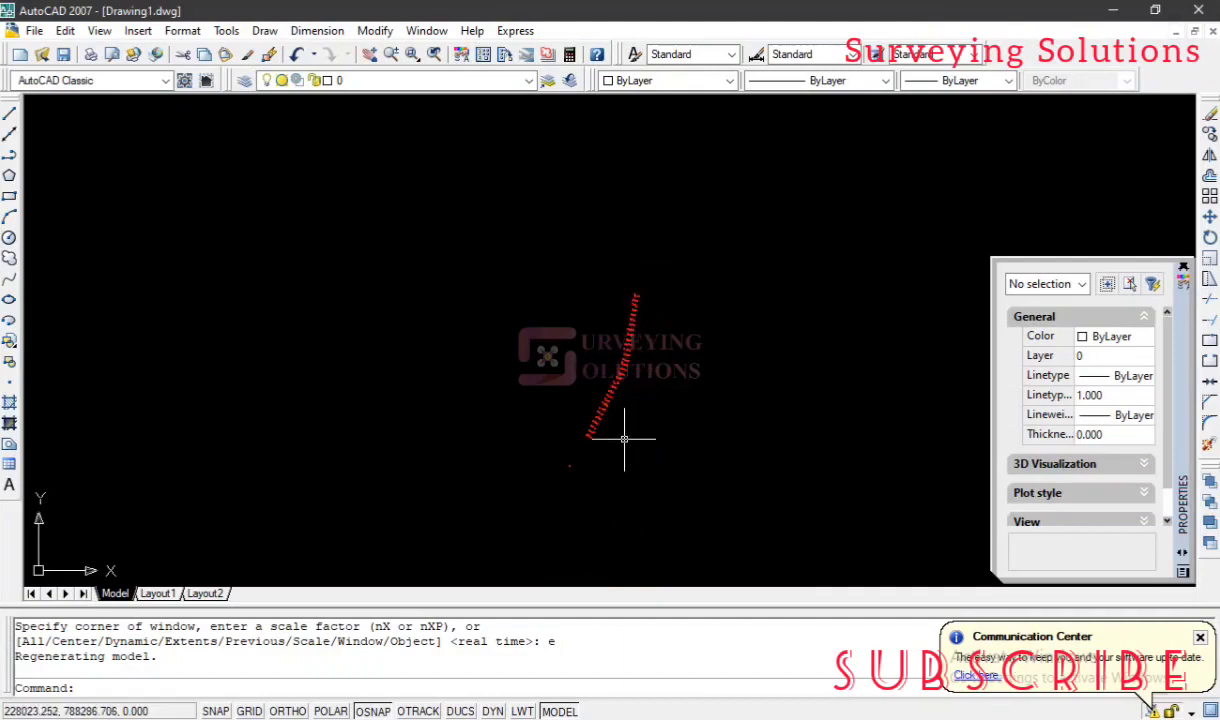
Step: Run DVIEW on the survey points and apply a TWist angle of 25
{"action": "key", "text": "Escape"}
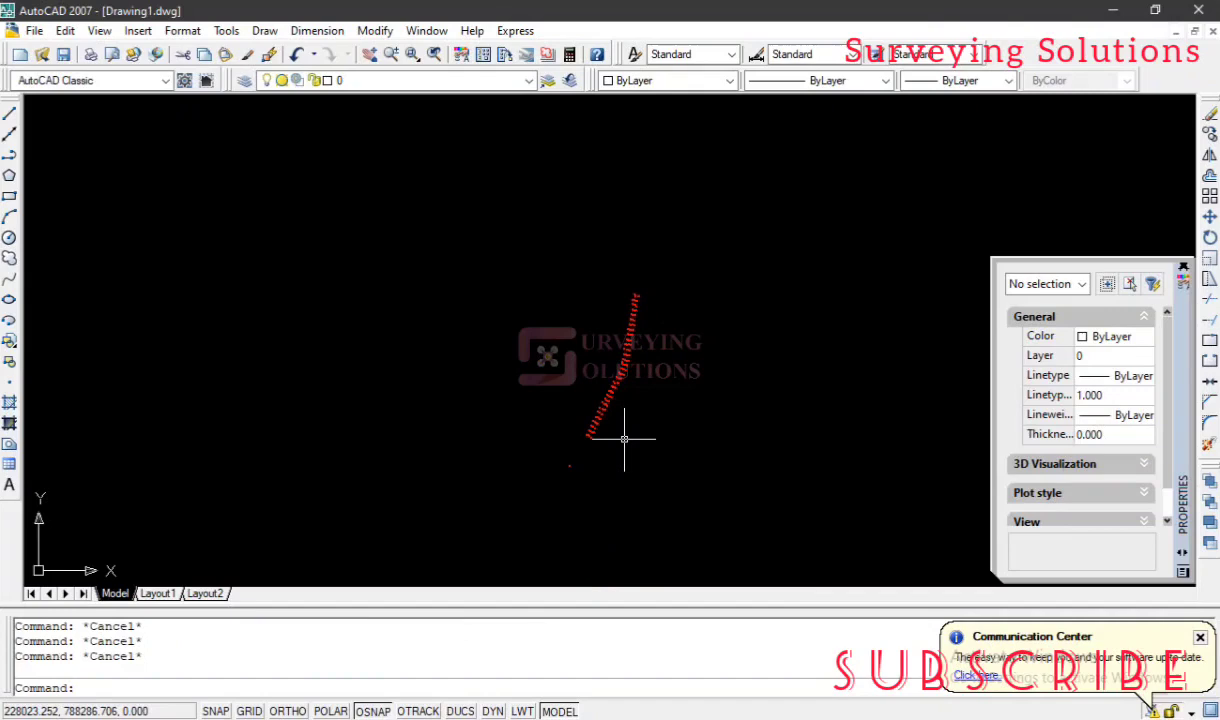
{"action": "type", "text": "dv"}
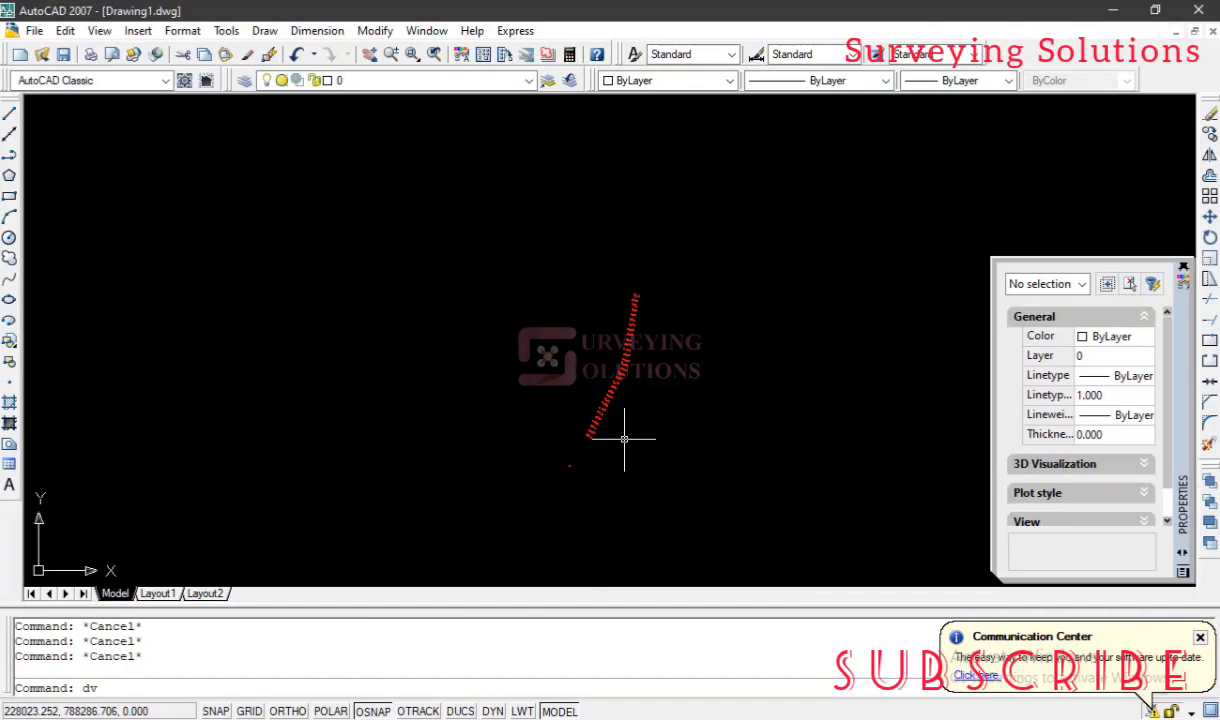
{"action": "key", "text": "enter"}
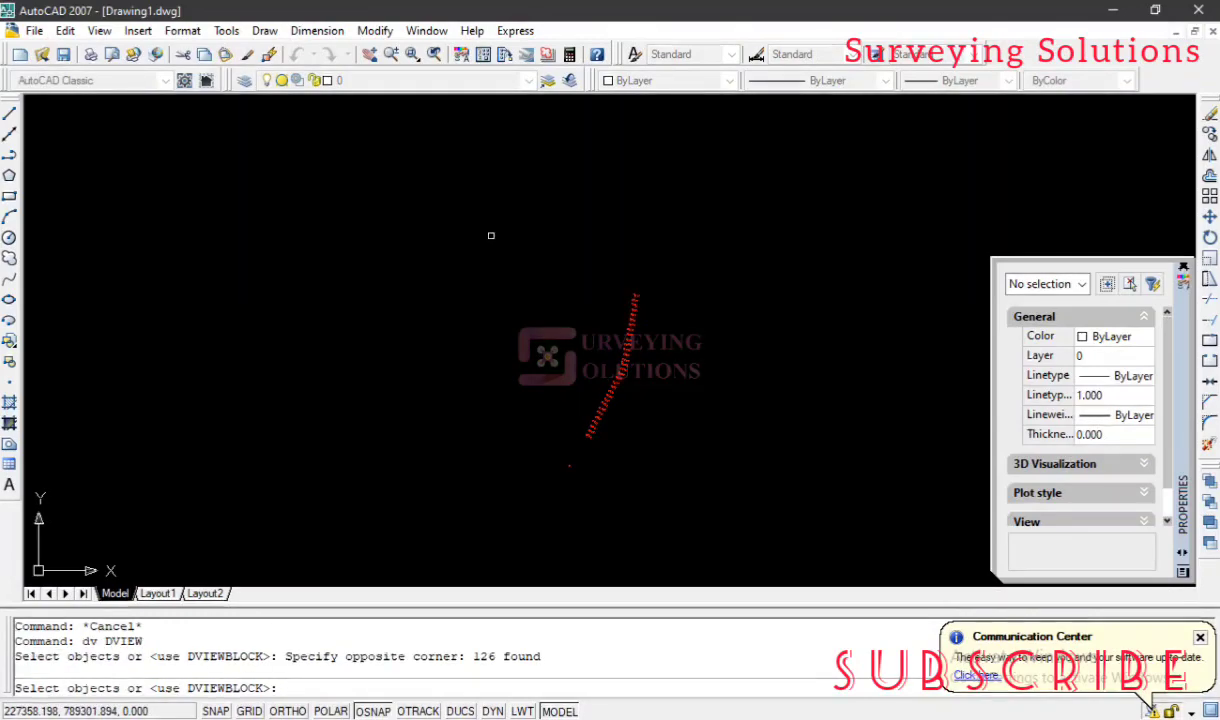
{"action": "key", "text": "enter"}
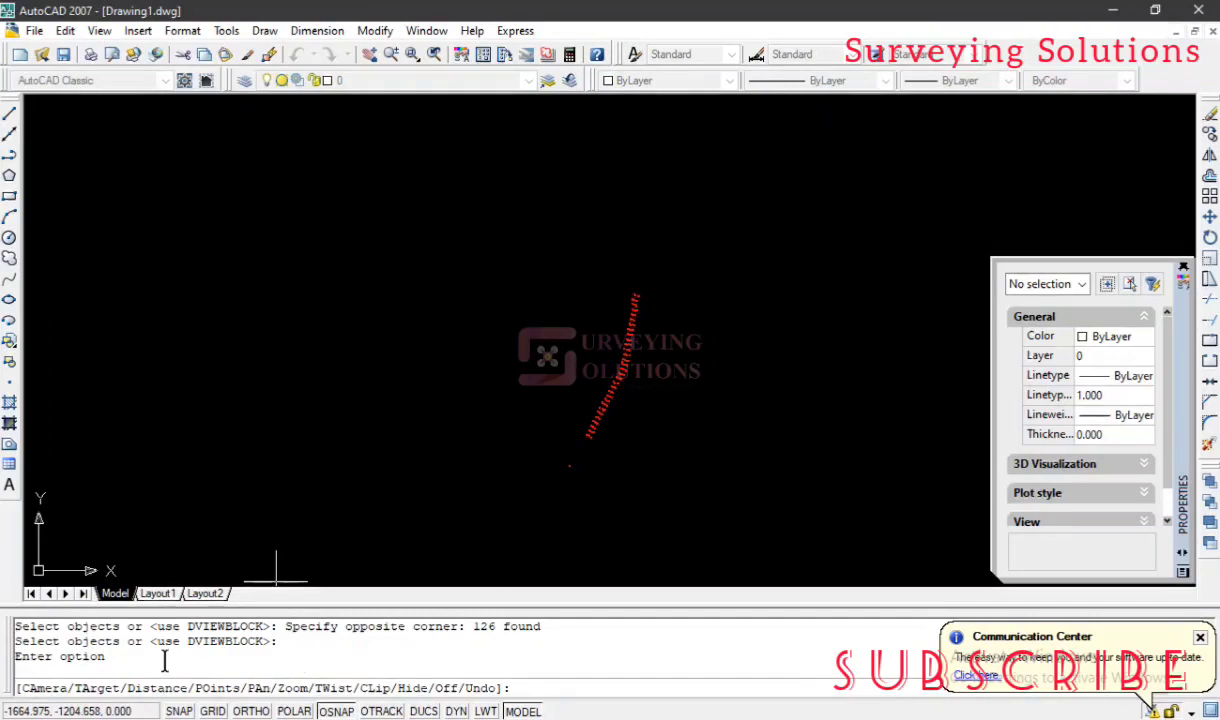
{"action": "type", "text": "tw"}
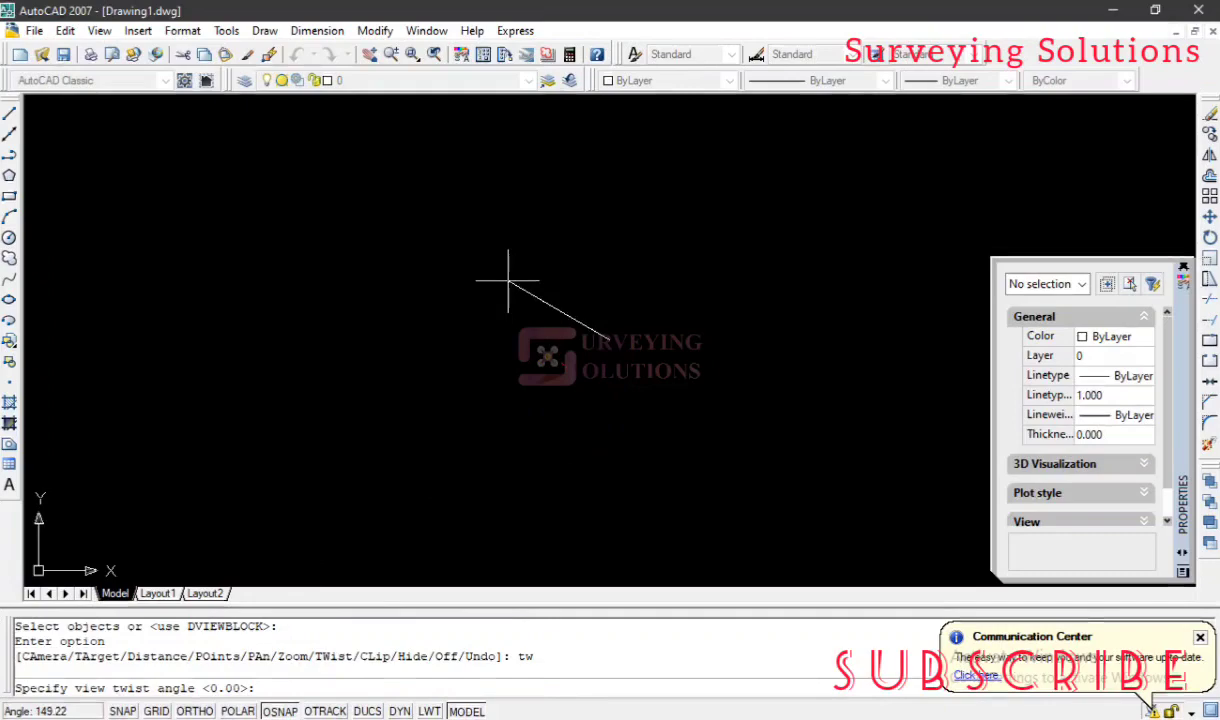
{"action": "mouse_move", "coordinate": [547, 262]}
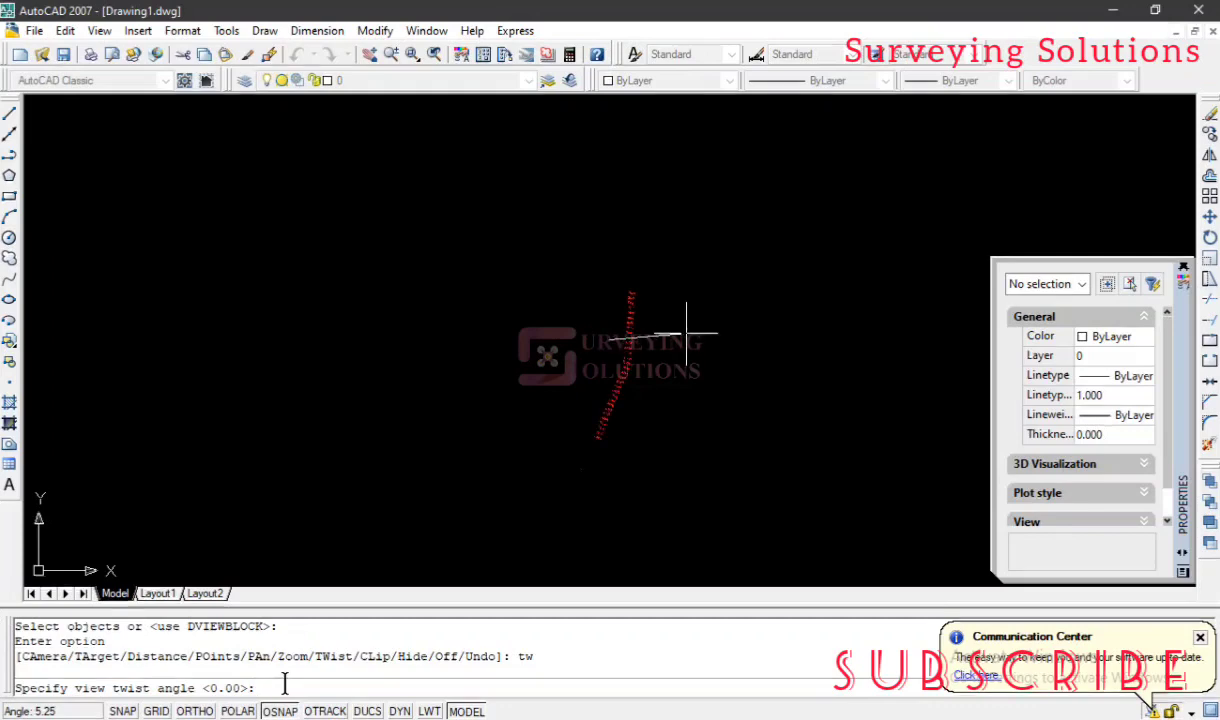
{"action": "type", "text": "25"}
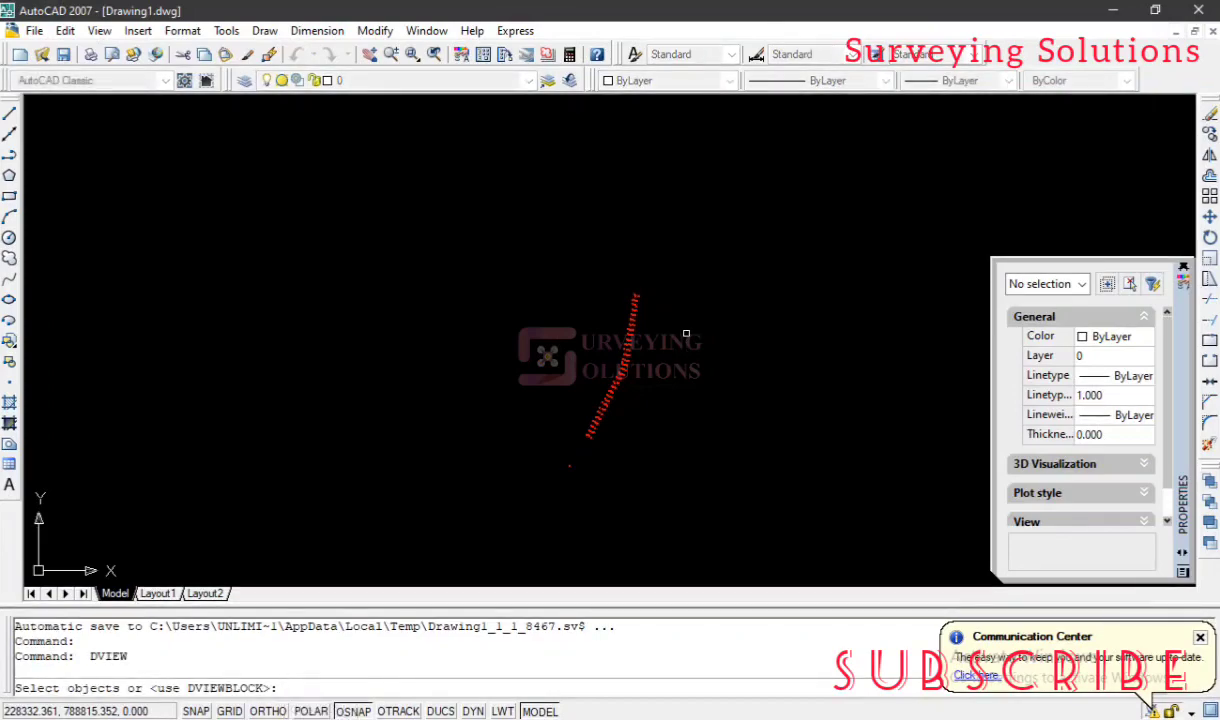
Step: Cancel, restart DVIEW with DV, and window-select the survey points
{"action": "key", "text": "Escape"}
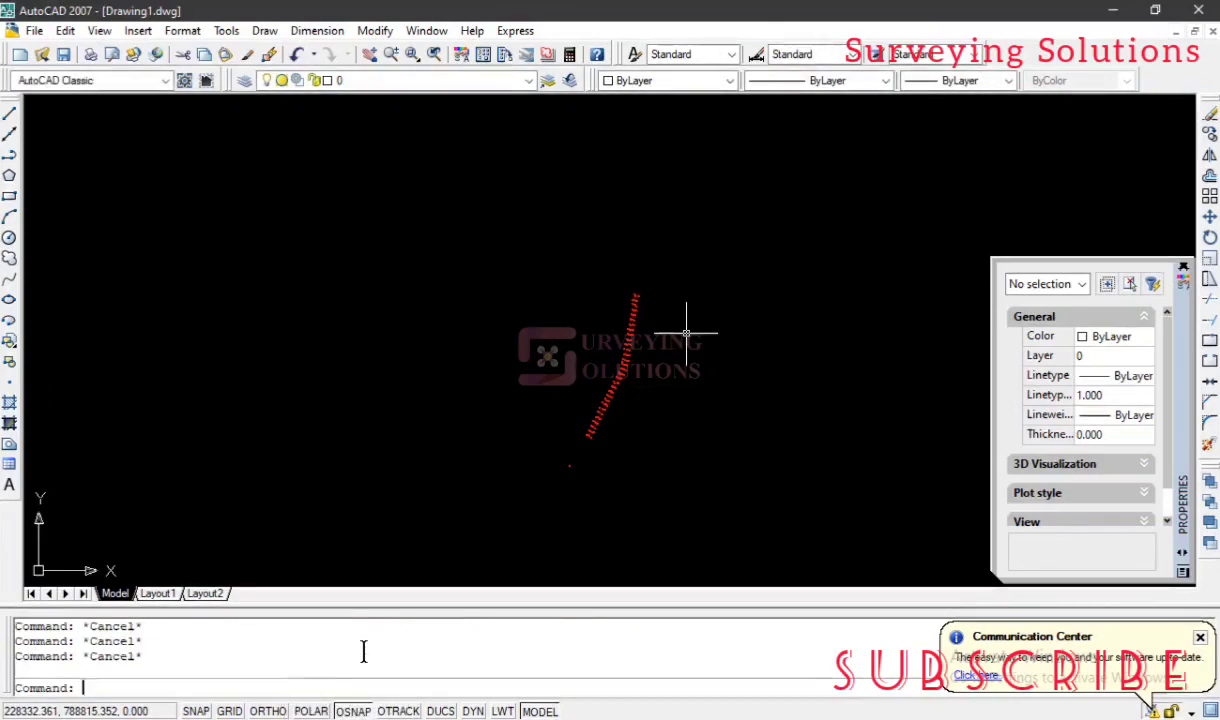
{"action": "type", "text": "dv DVIEW"}
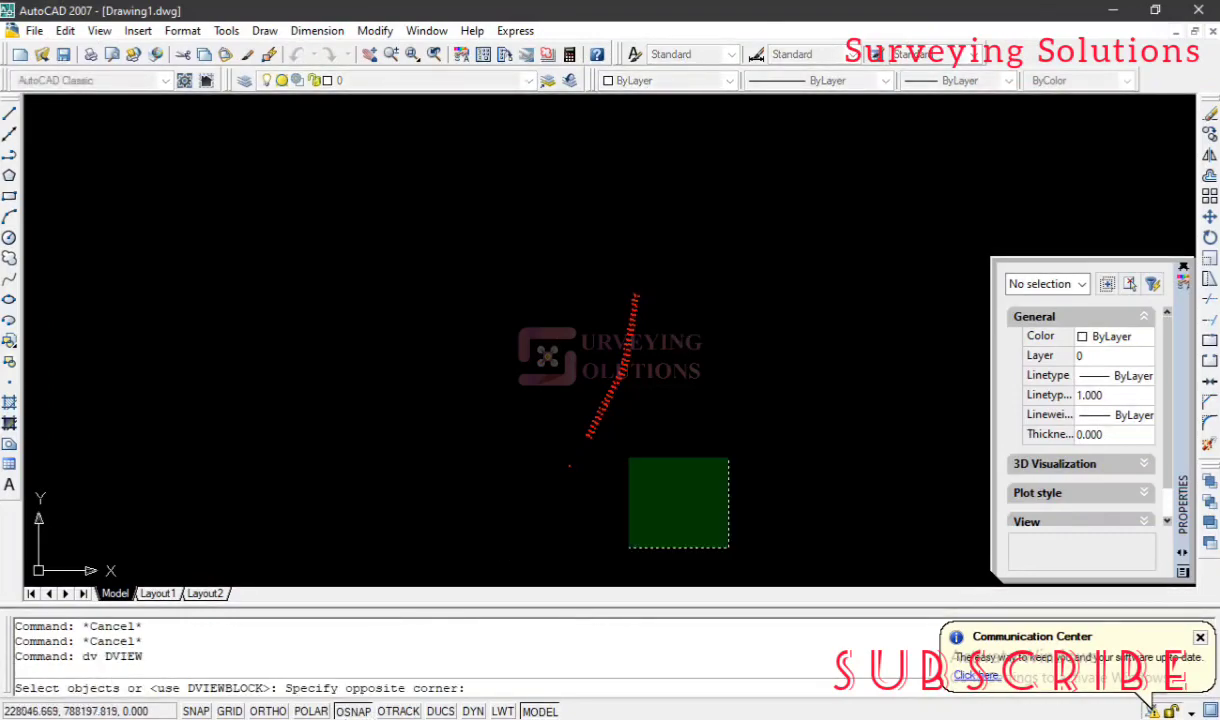
{"action": "left_click", "coordinate": [432, 213]}
{"action": "type", "text": "tw"}
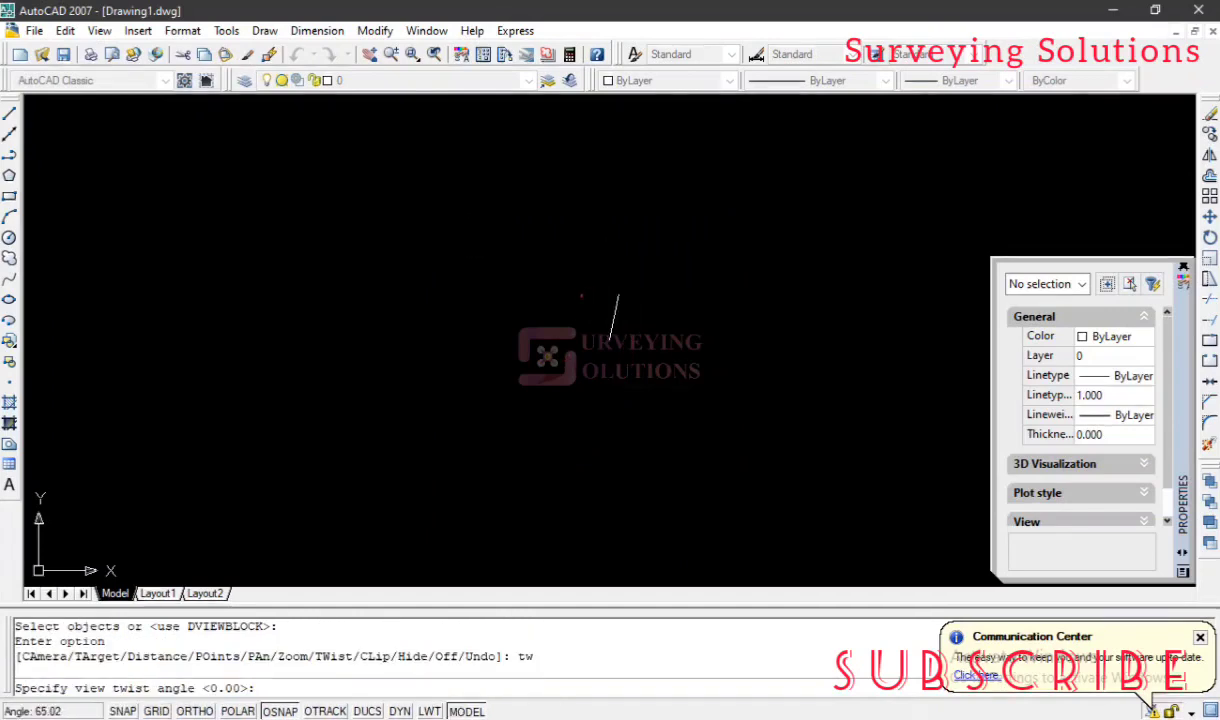
{"action": "mouse_move", "coordinate": [670, 322]}
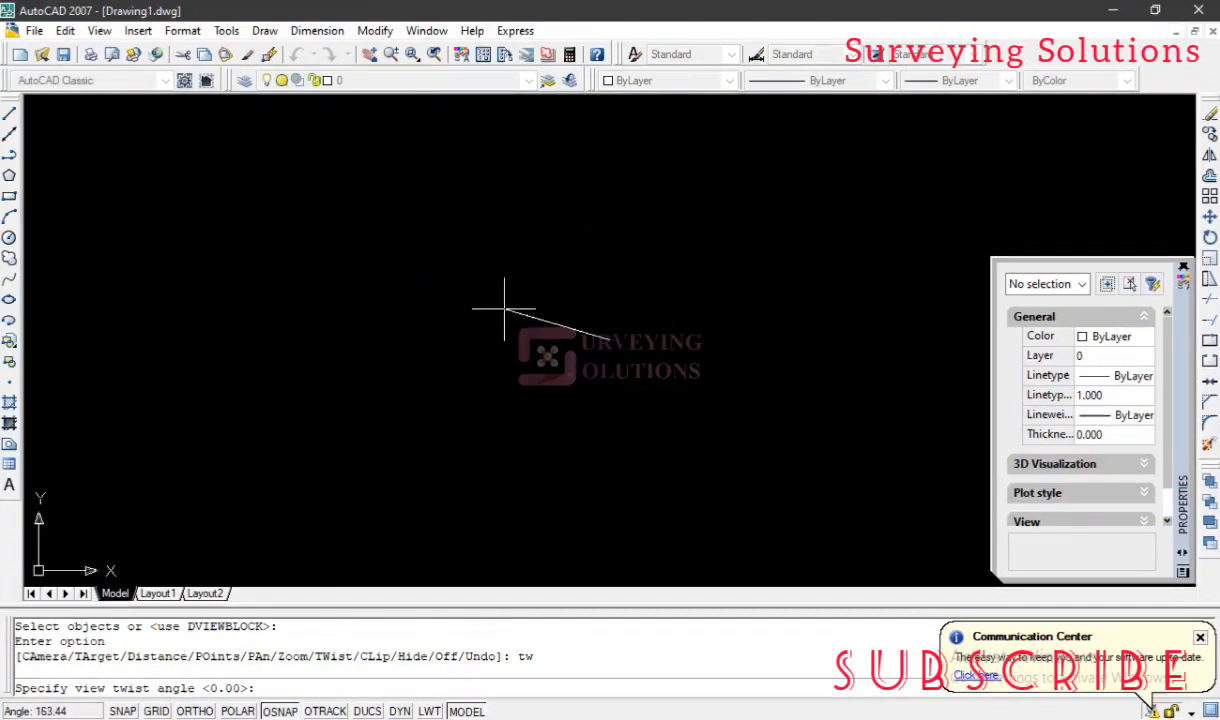
{"action": "mouse_move", "coordinate": [797, 405]}
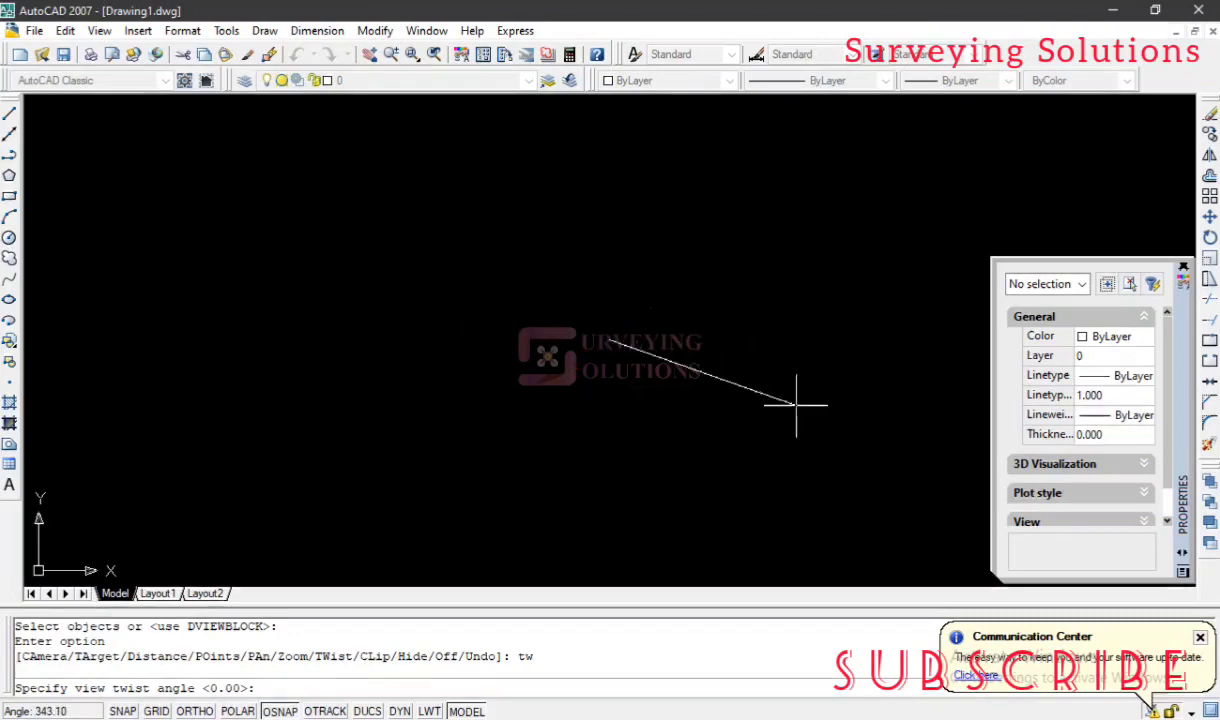
{"action": "mouse_move", "coordinate": [751, 440]}
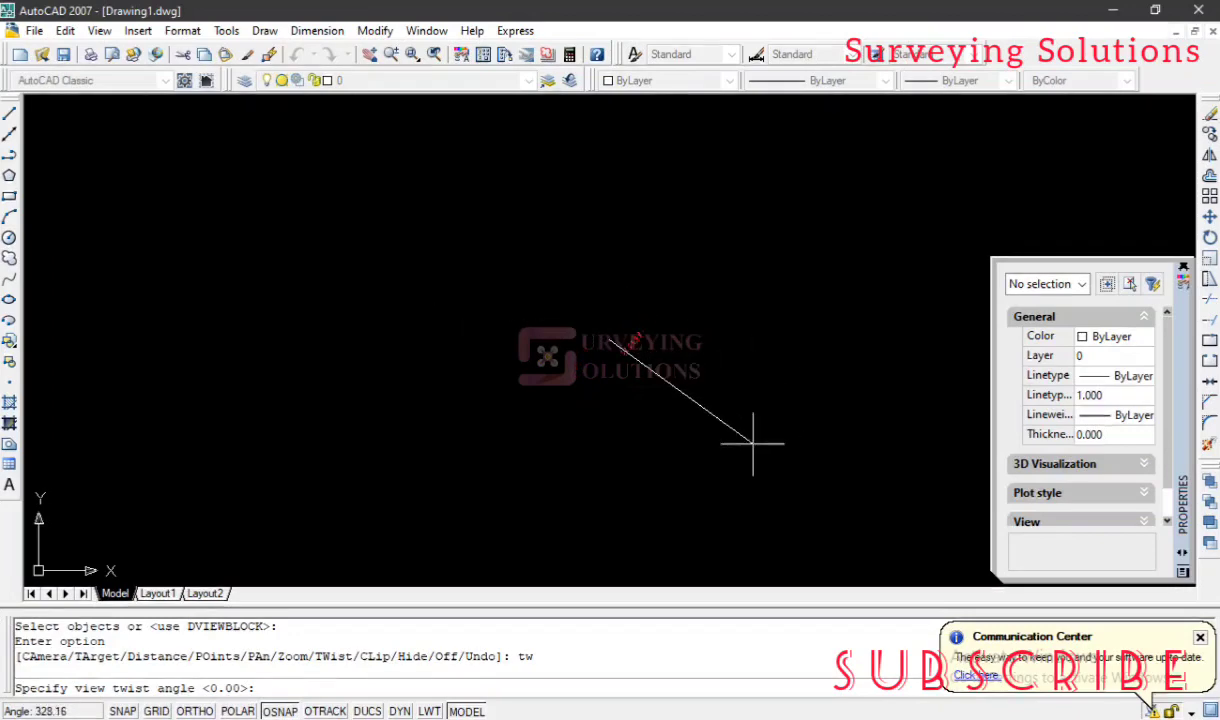
{"action": "mouse_move", "coordinate": [673, 463]}
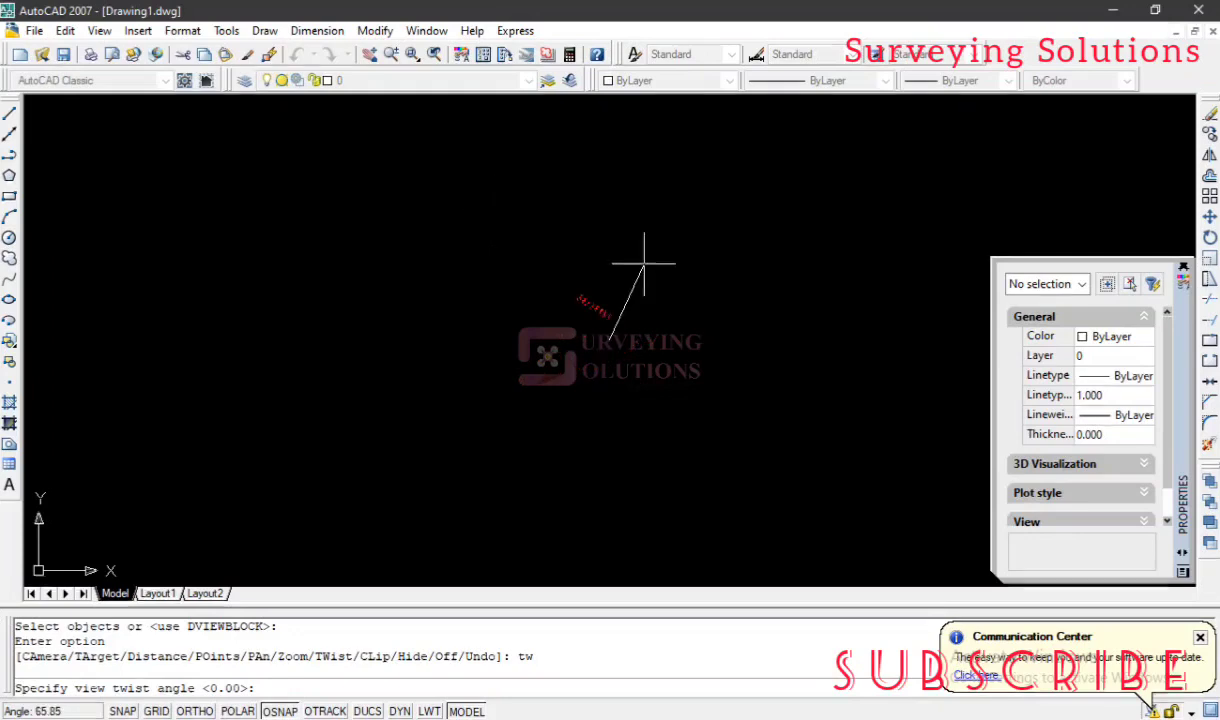
{"action": "mouse_move", "coordinate": [650, 275]}
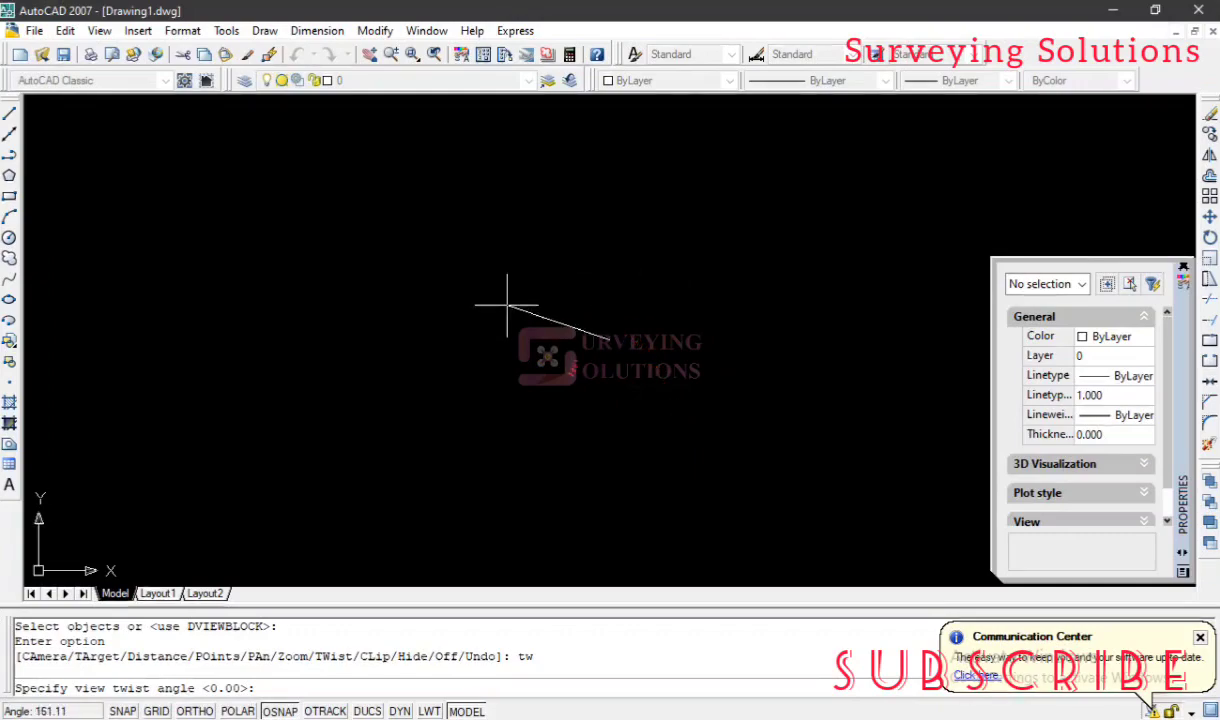
{"action": "mouse_move", "coordinate": [628, 300]}
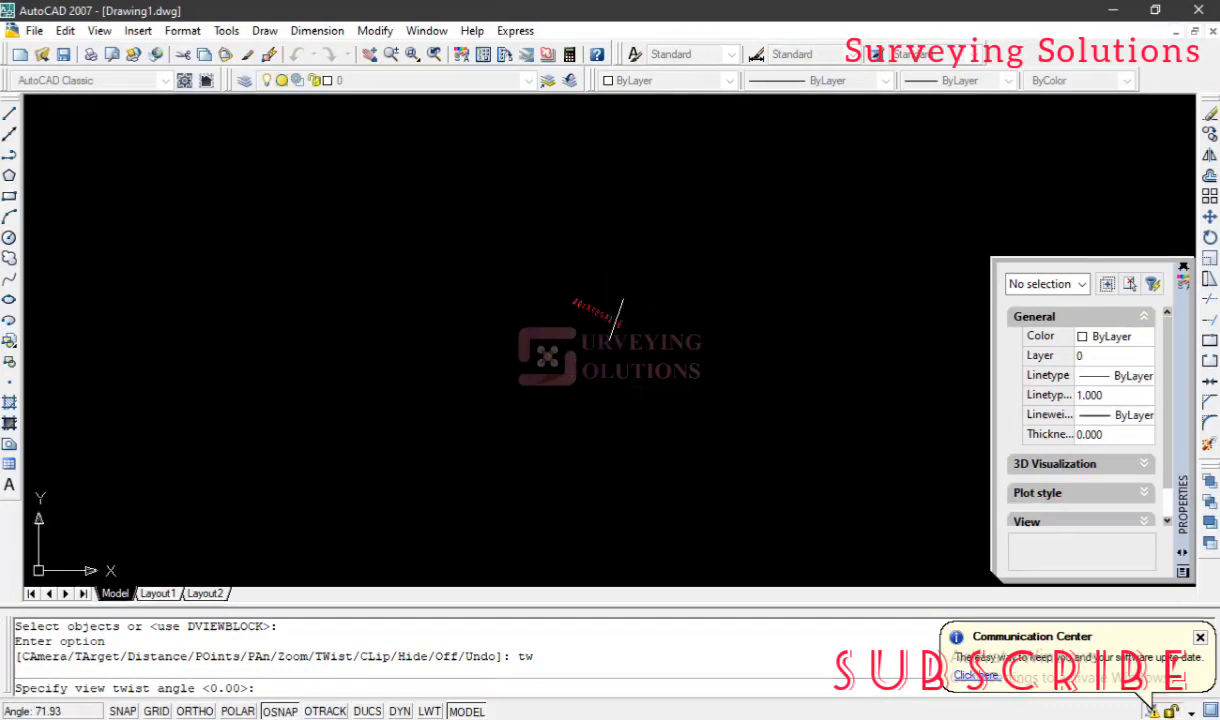
{"action": "mouse_move", "coordinate": [614, 296]}
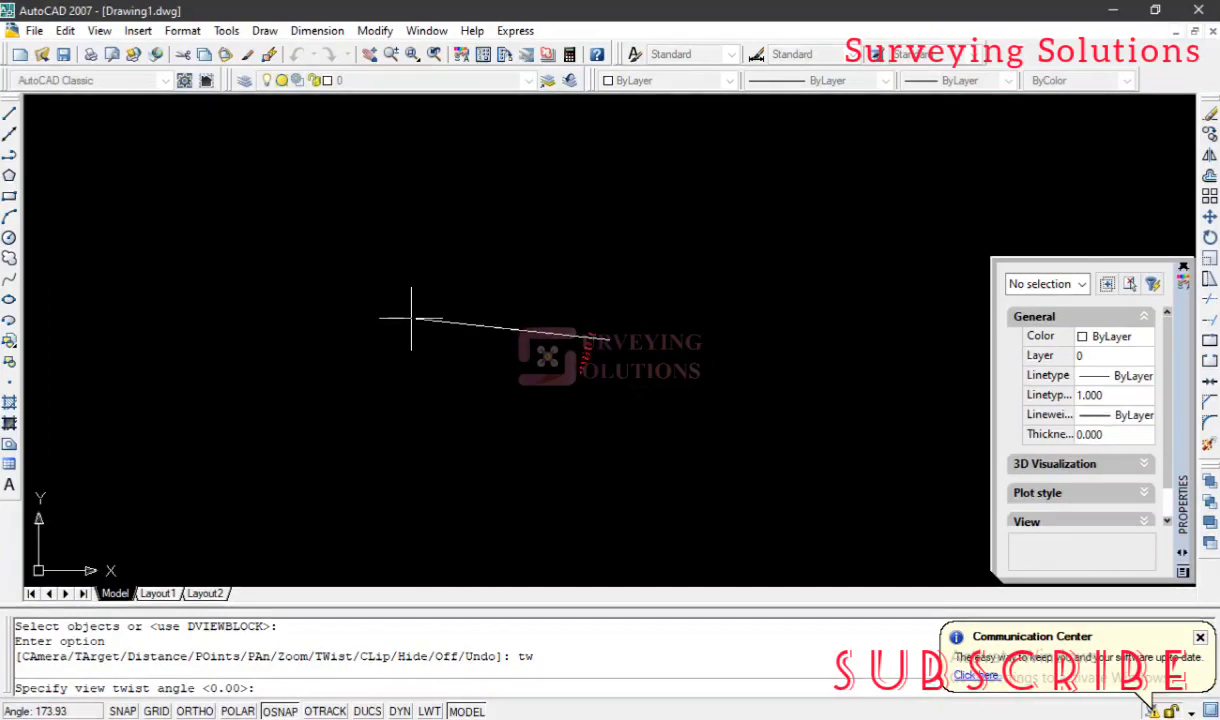
{"action": "mouse_move", "coordinate": [422, 320]}
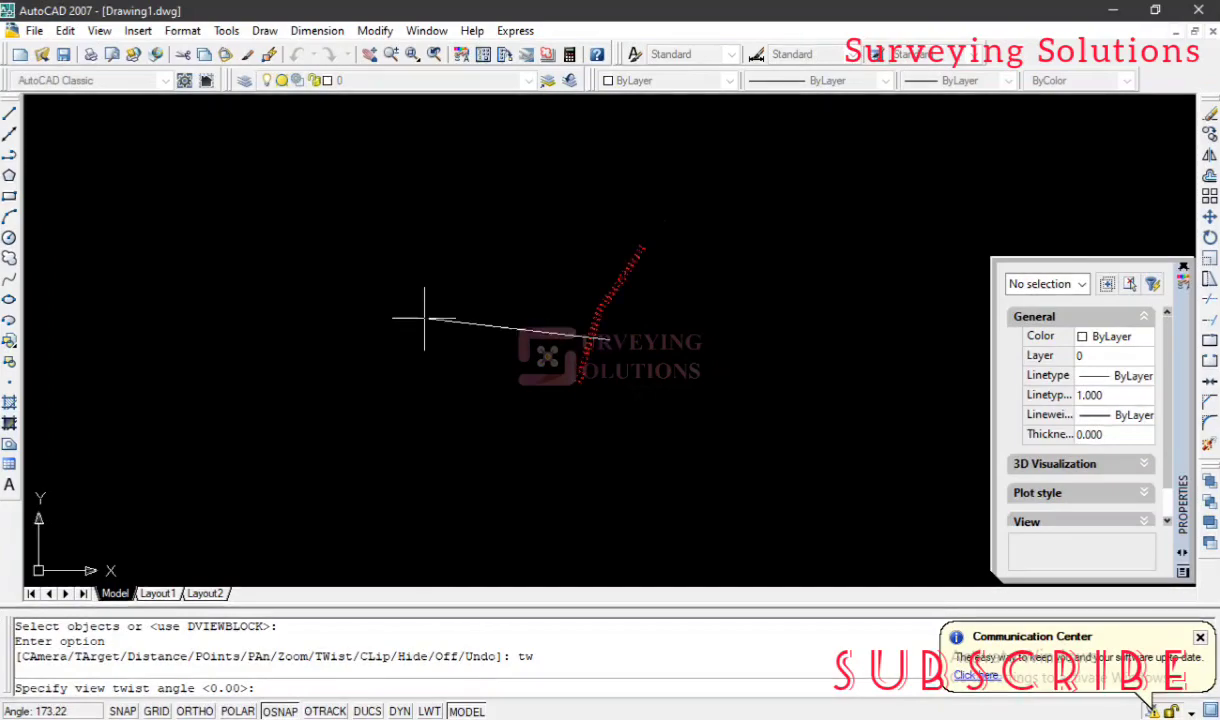
{"action": "mouse_move", "coordinate": [435, 270]}
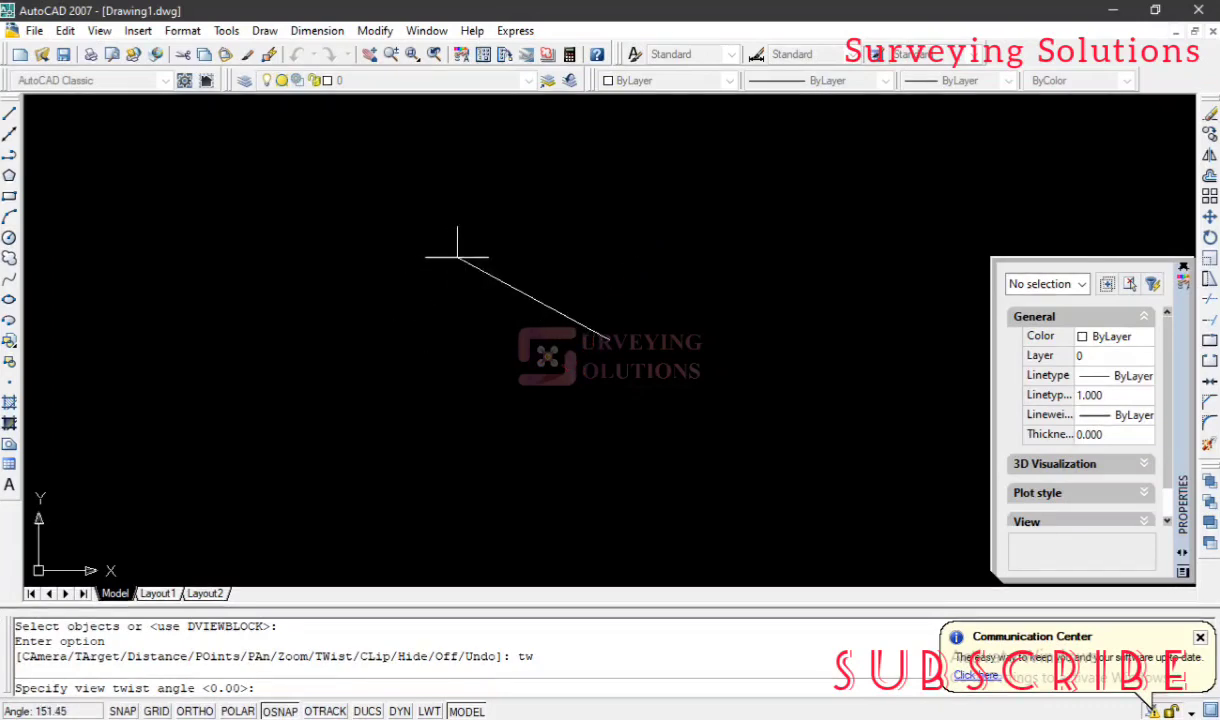
{"action": "mouse_move", "coordinate": [520, 243]}
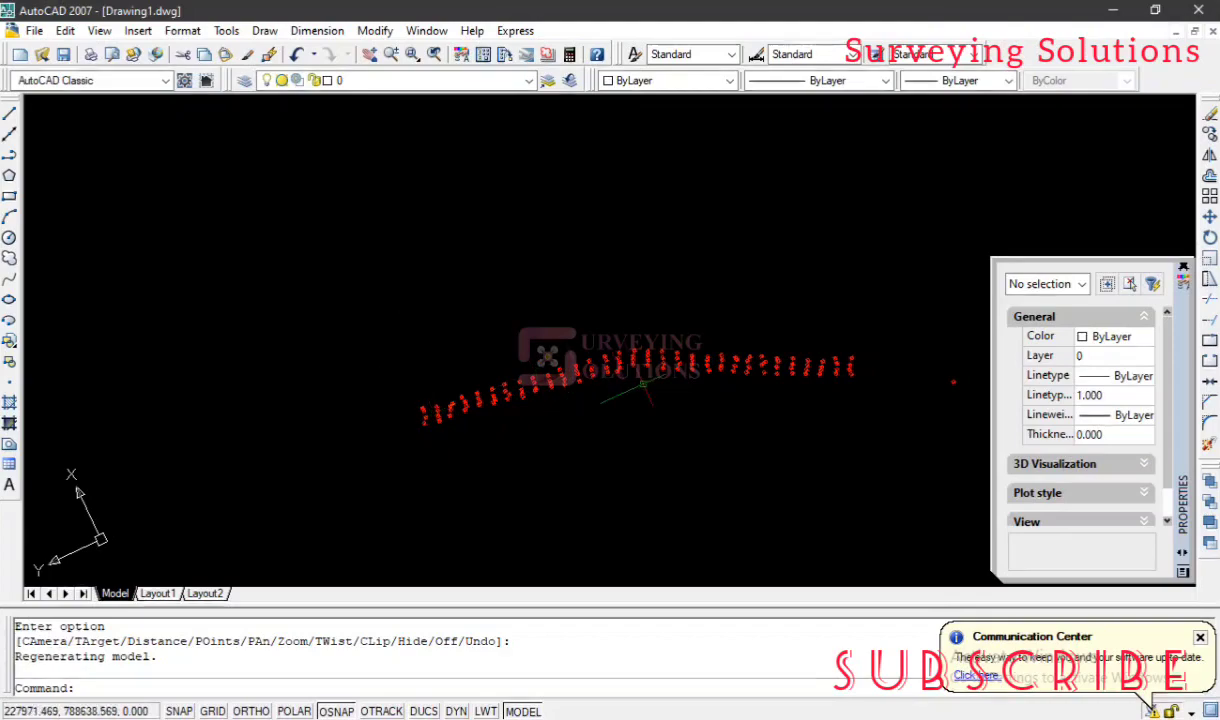
{"action": "mouse_move", "coordinate": [1090, 120]}
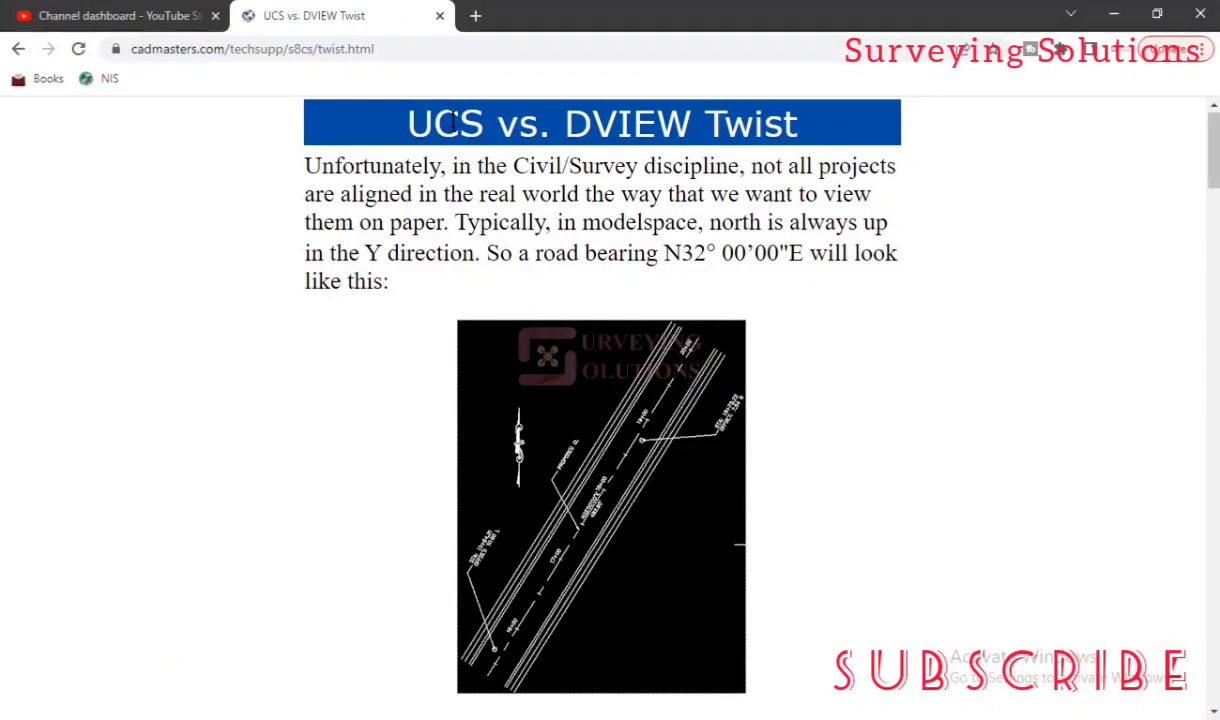
Step: Scroll the UCS vs. DVIEW Twist article down to its Conclusion recommending Dview Twist
{"action": "scroll", "scroll_direction": "down", "scroll_amount": 3}
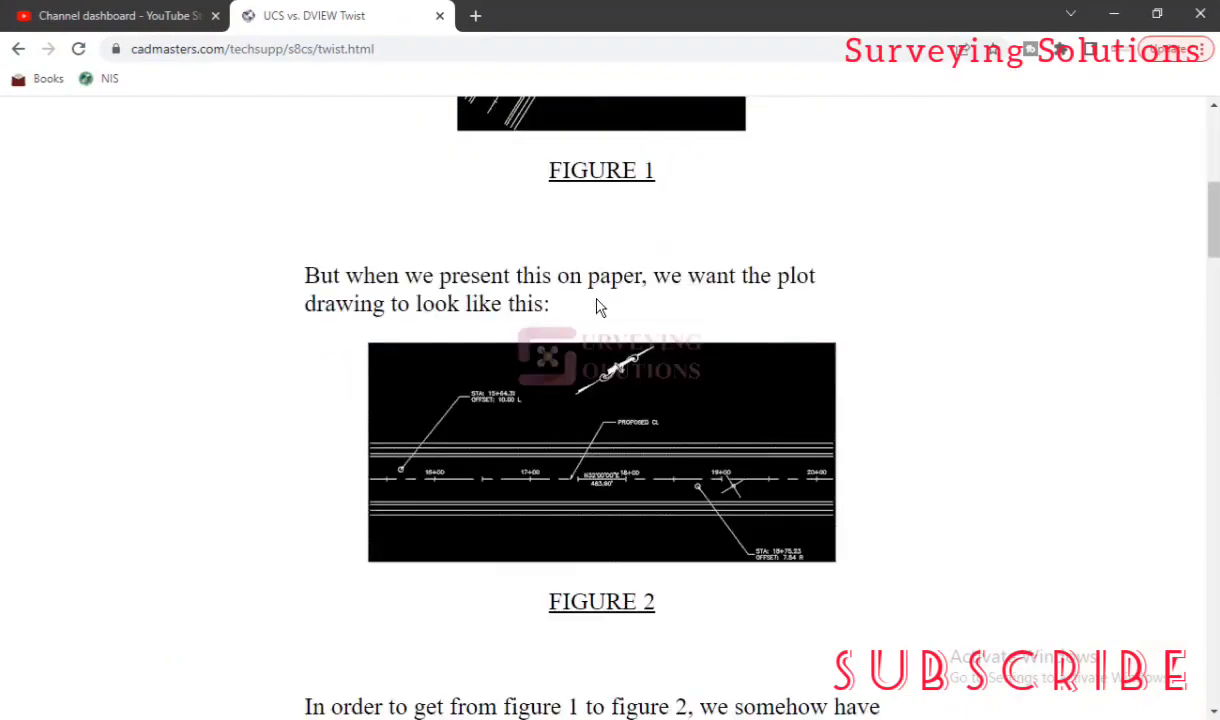
{"action": "scroll", "scroll_direction": "down", "scroll_amount": 3}
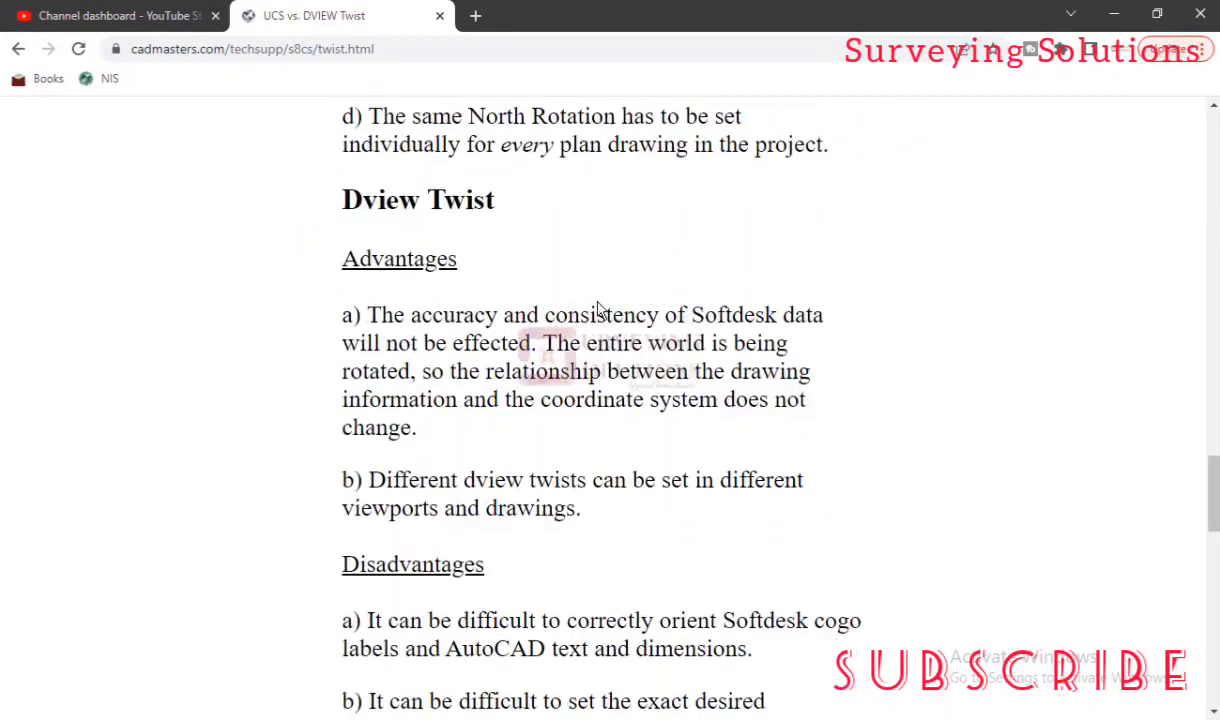
{"action": "scroll", "scroll_direction": "down", "scroll_amount": 3}
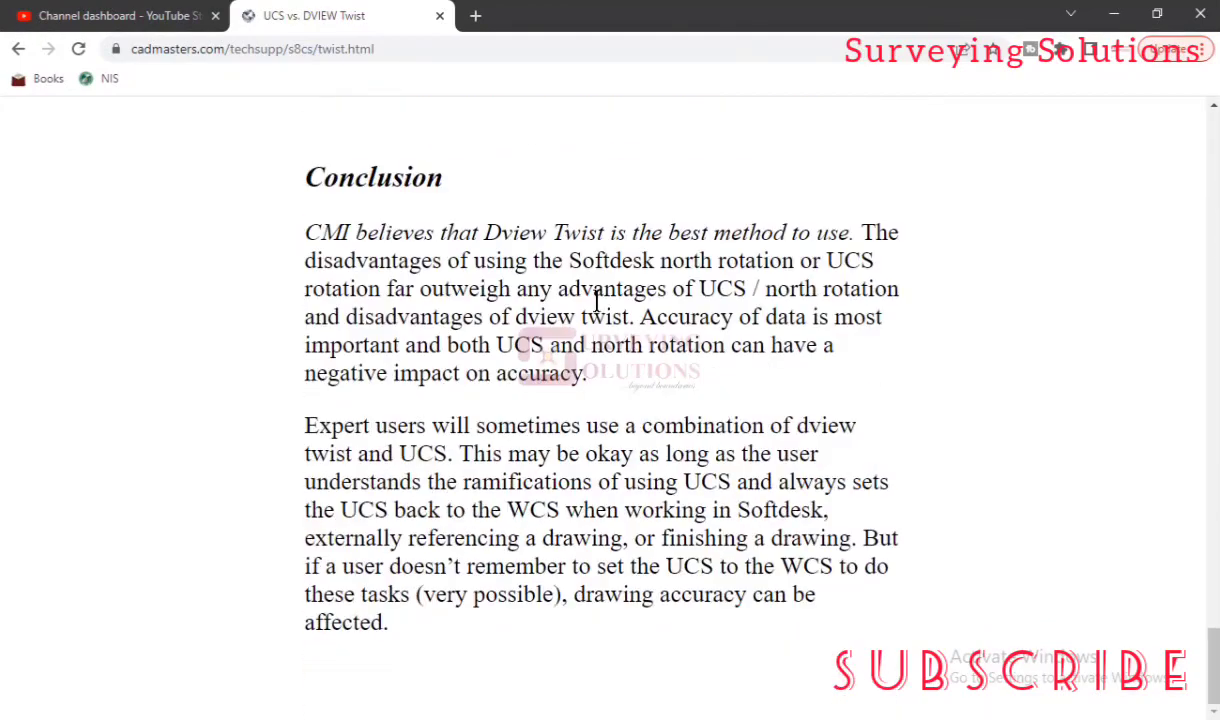
{"action": "mouse_move", "coordinate": [490, 232]}
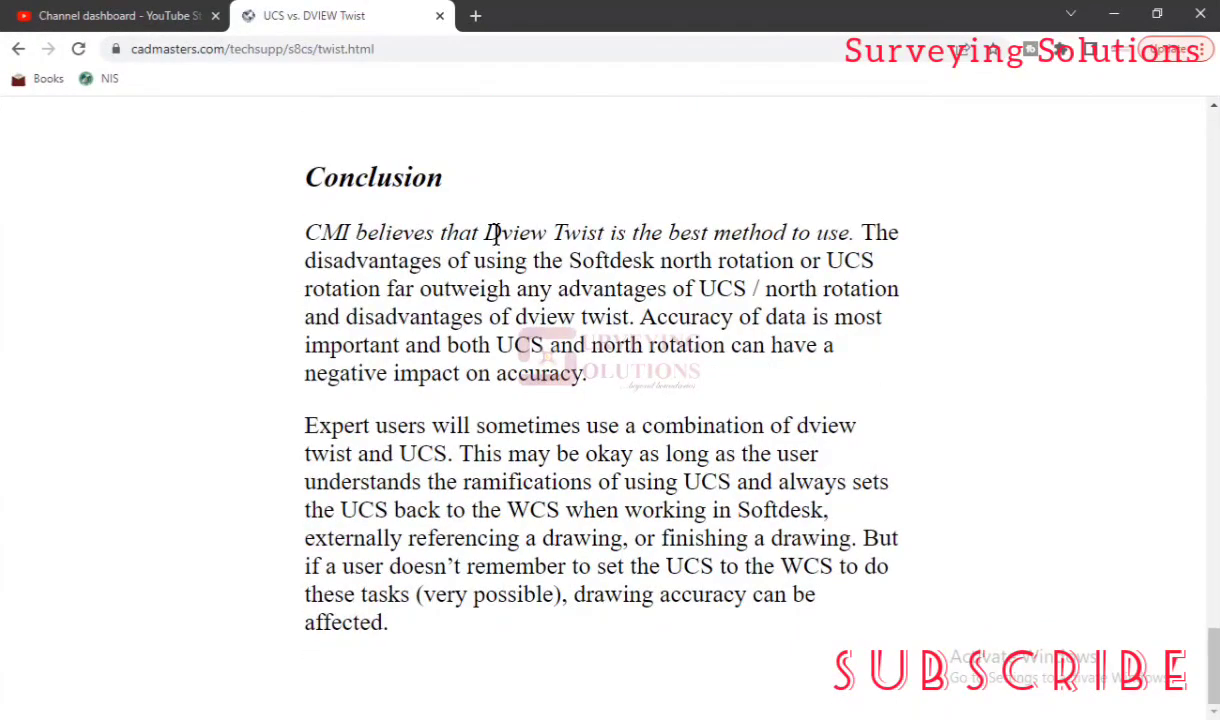
{"action": "mouse_move", "coordinate": [793, 248]}
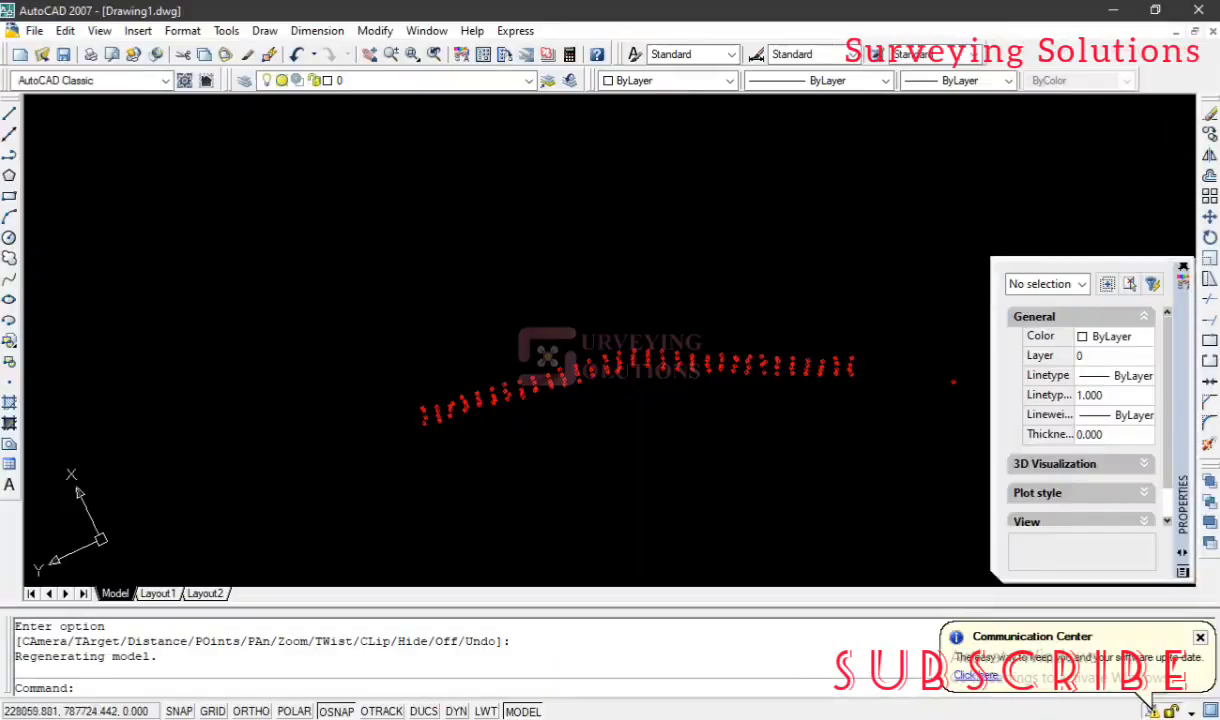
{"action": "mouse_move", "coordinate": [558, 425]}
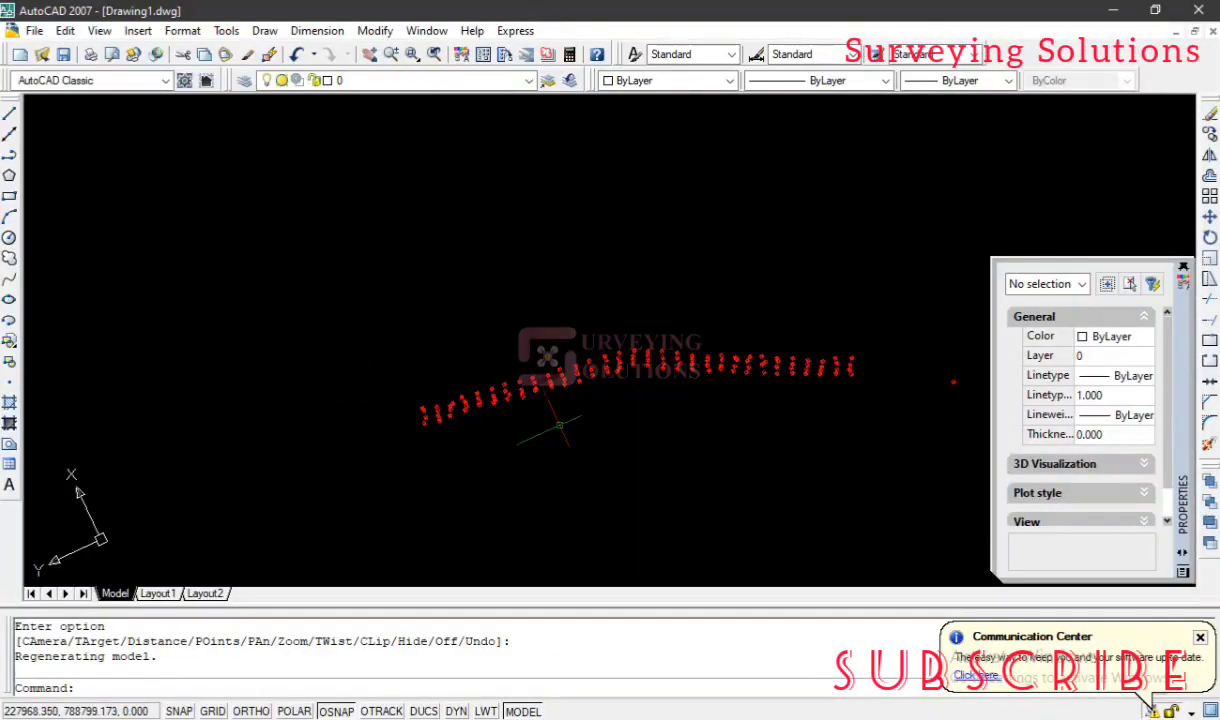